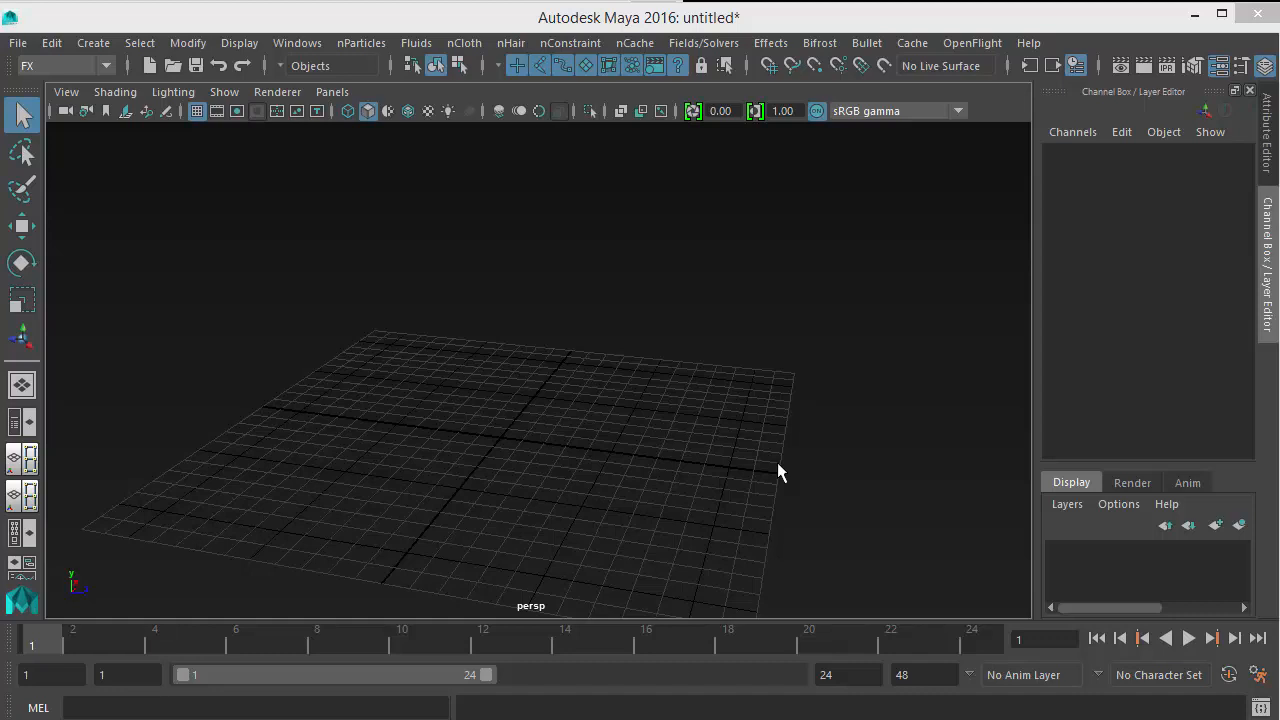
{"action": "mouse_move", "coordinate": [728, 482]}
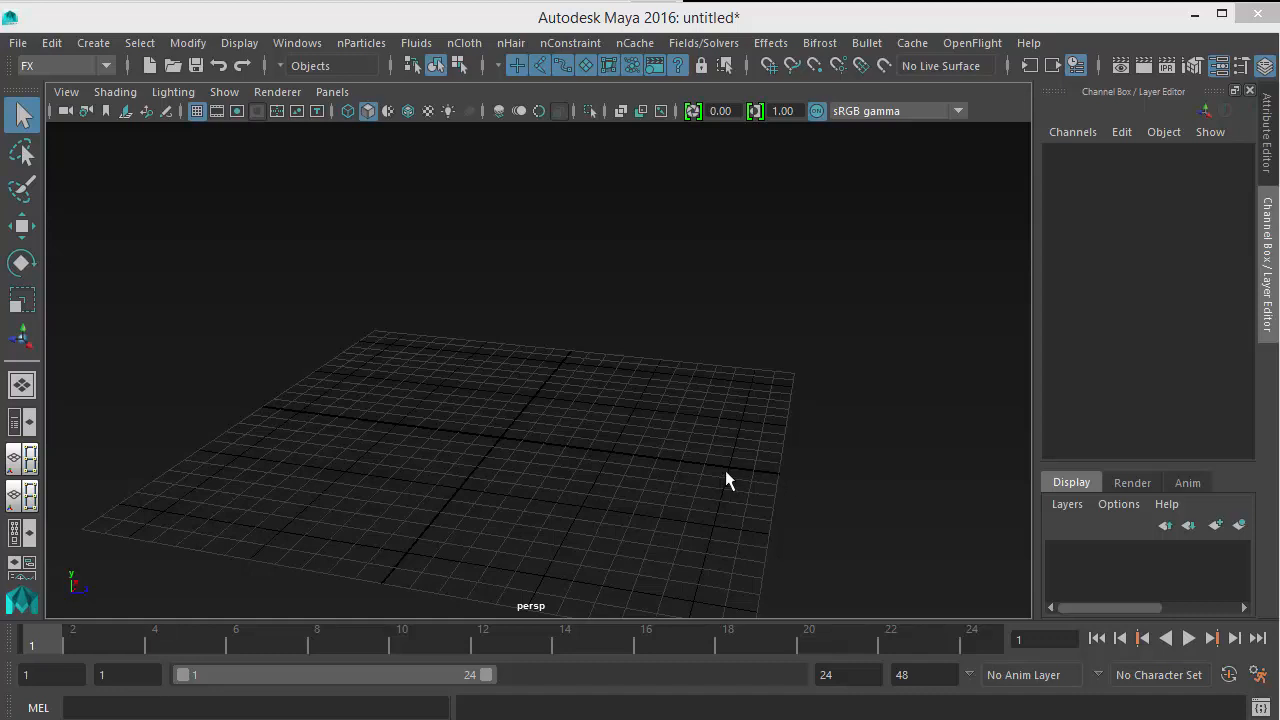
{"action": "mouse_move", "coordinate": [660, 458]}
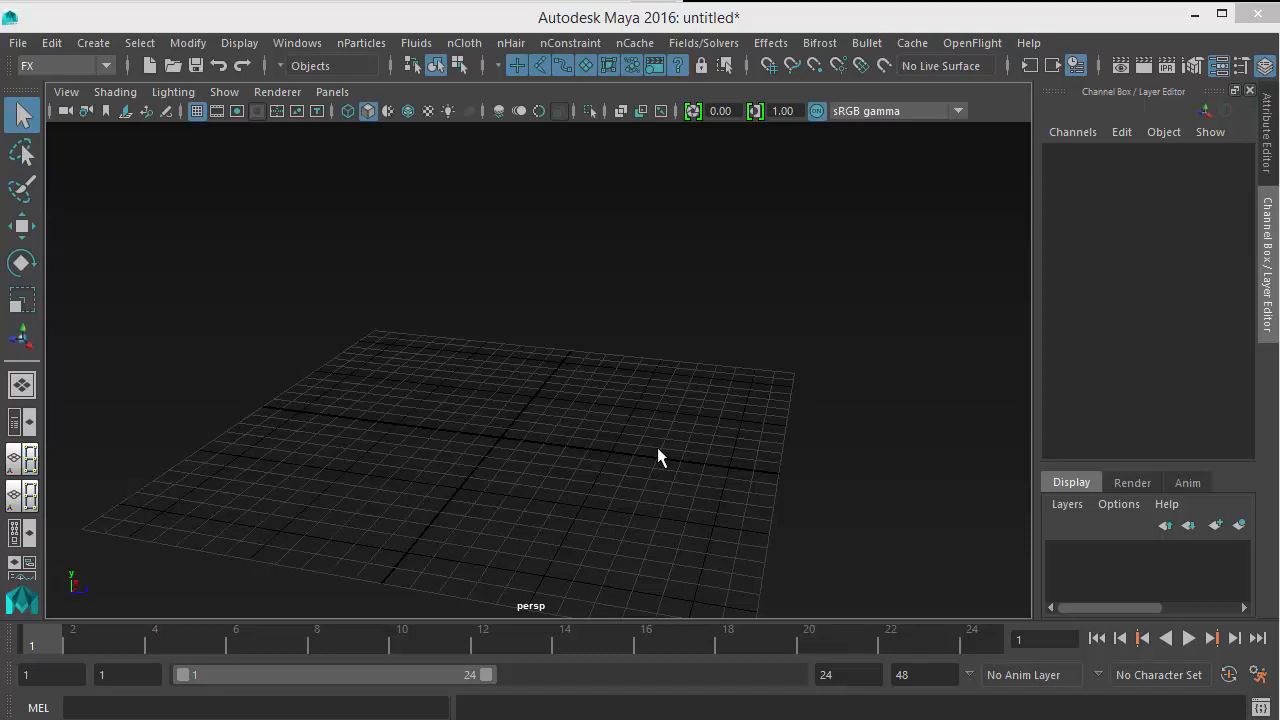
{"action": "mouse_move", "coordinate": [656, 464]}
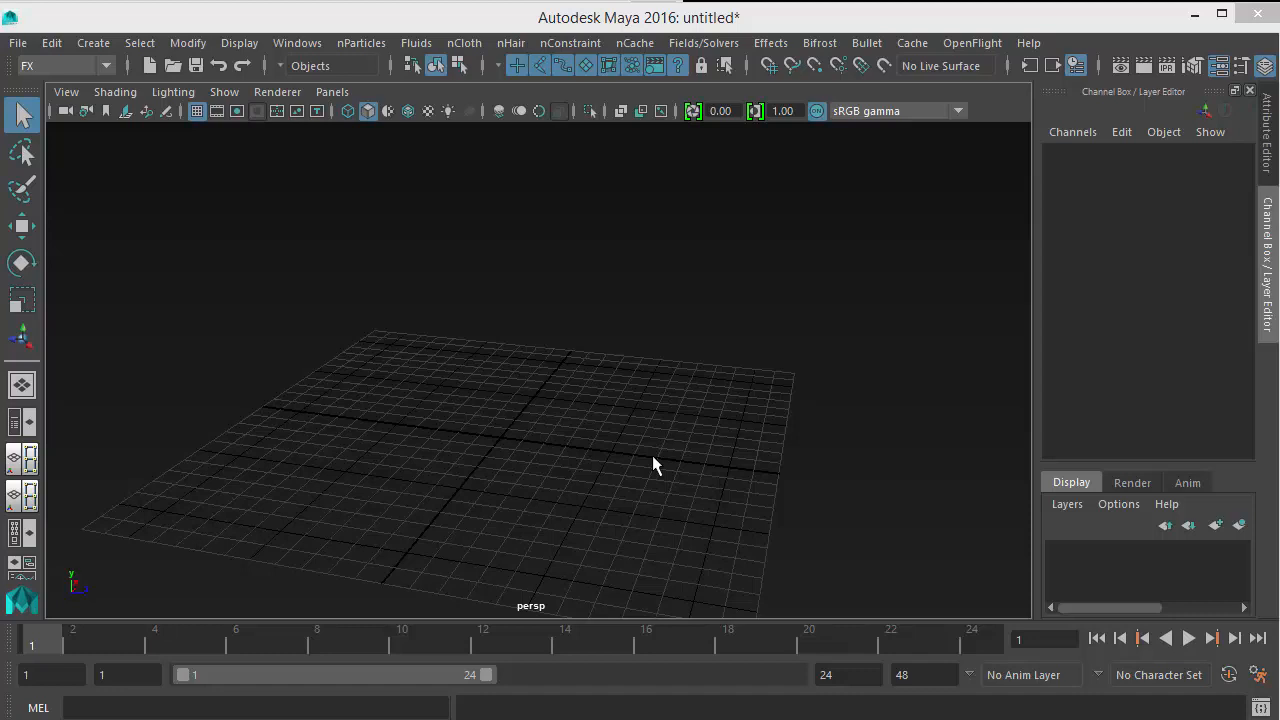
{"action": "mouse_move", "coordinate": [644, 460]}
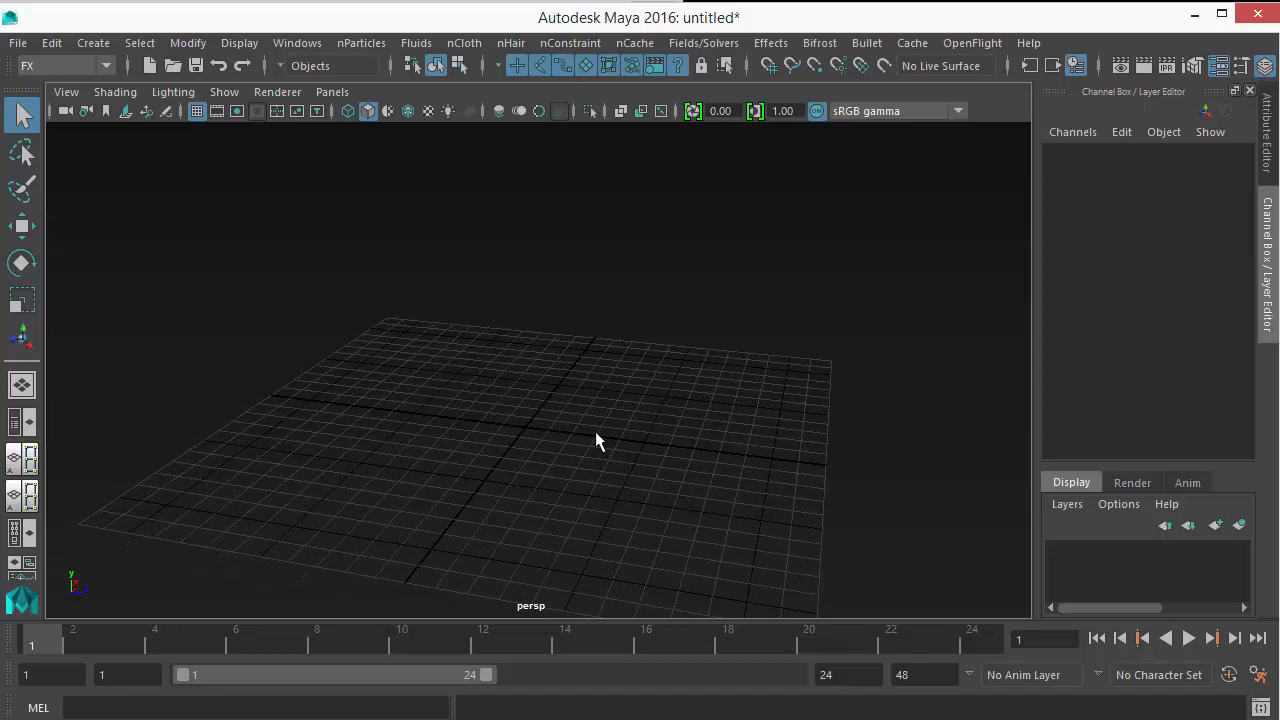
{"action": "mouse_move", "coordinate": [584, 352]}
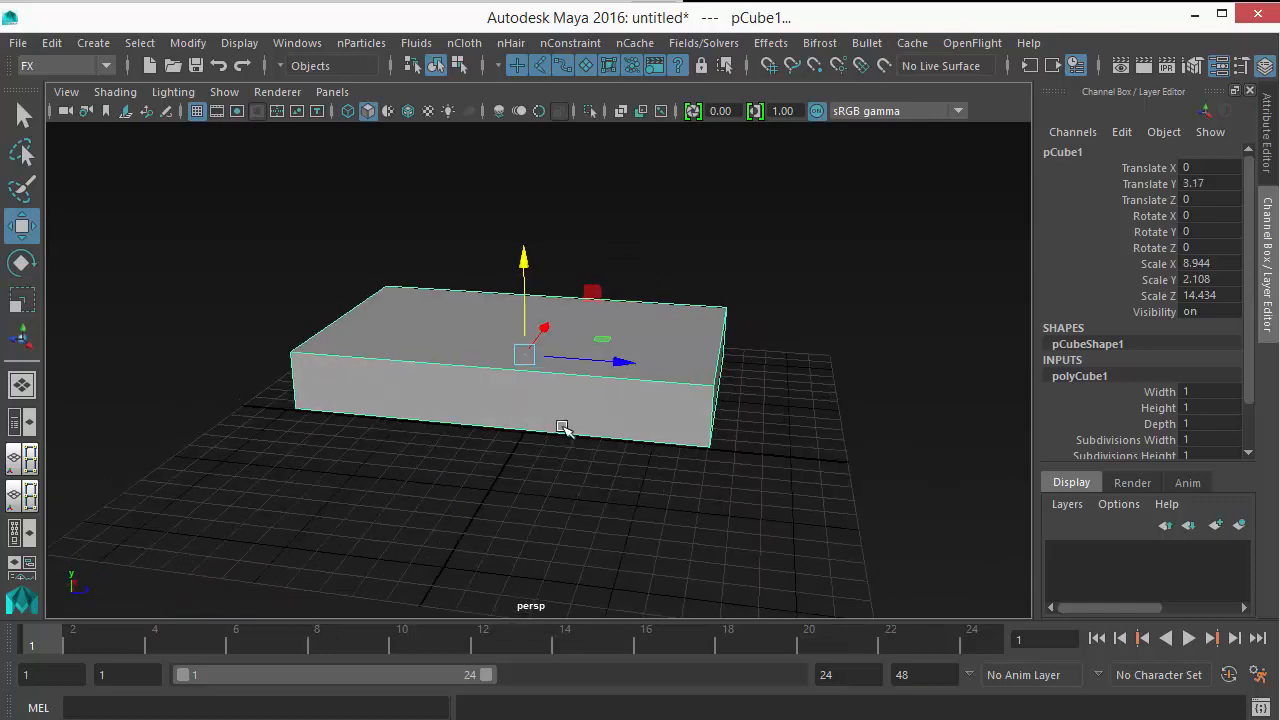
- Bevel the cube's edges with fraction 0.17 and 4 segments, then return to Object Mode
{"action": "left_click_drag", "start_coordinate": [564, 428], "coordinate": [450, 330]}
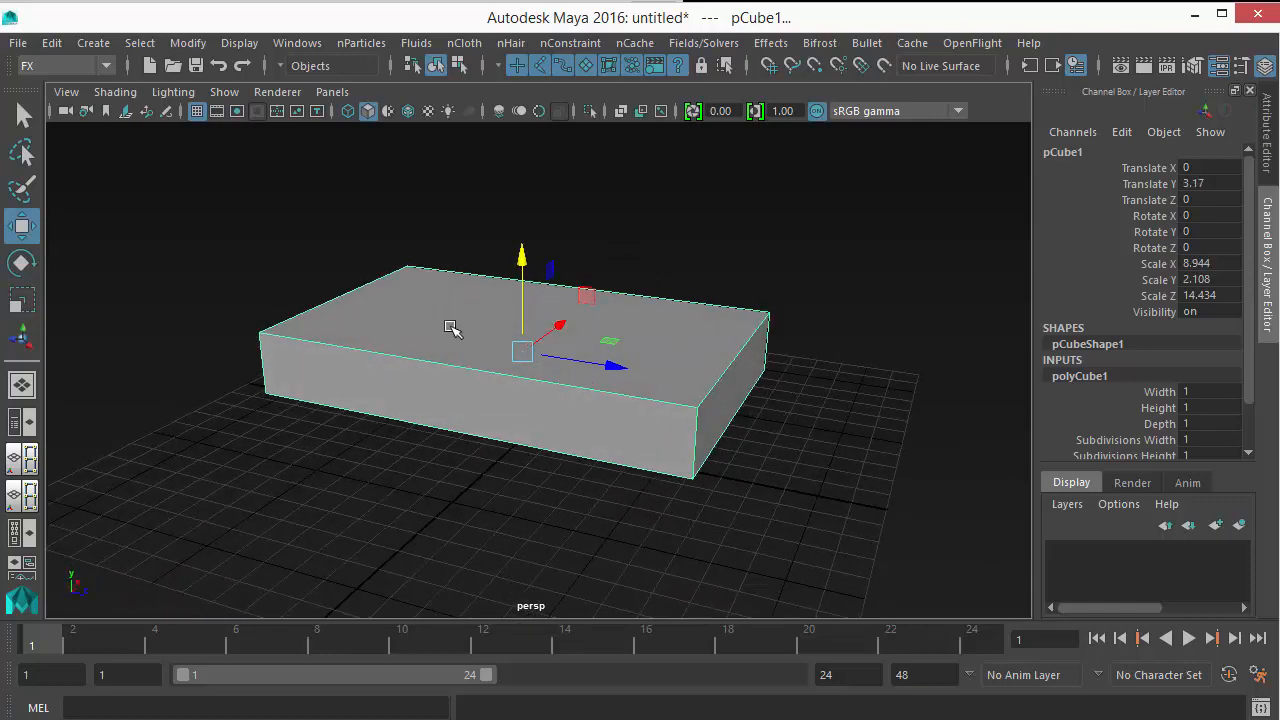
{"action": "left_click", "coordinate": [240, 256]}
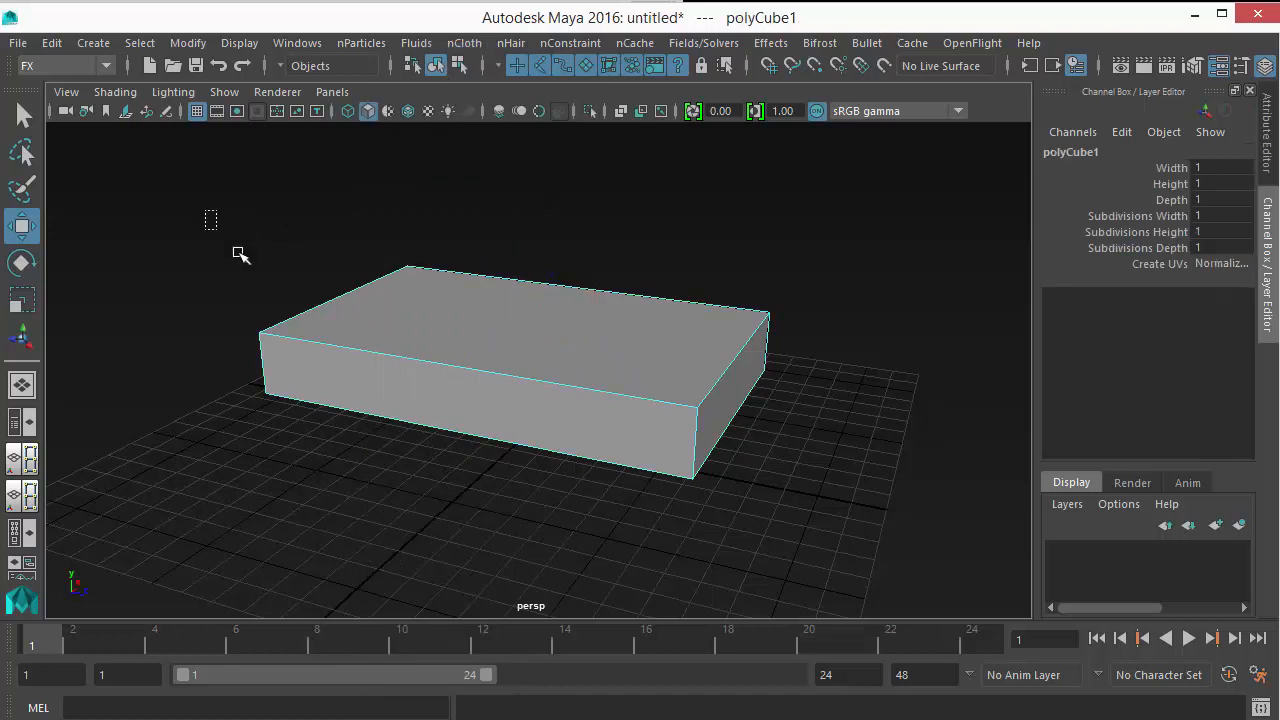
{"action": "left_click", "coordinate": [400, 316]}
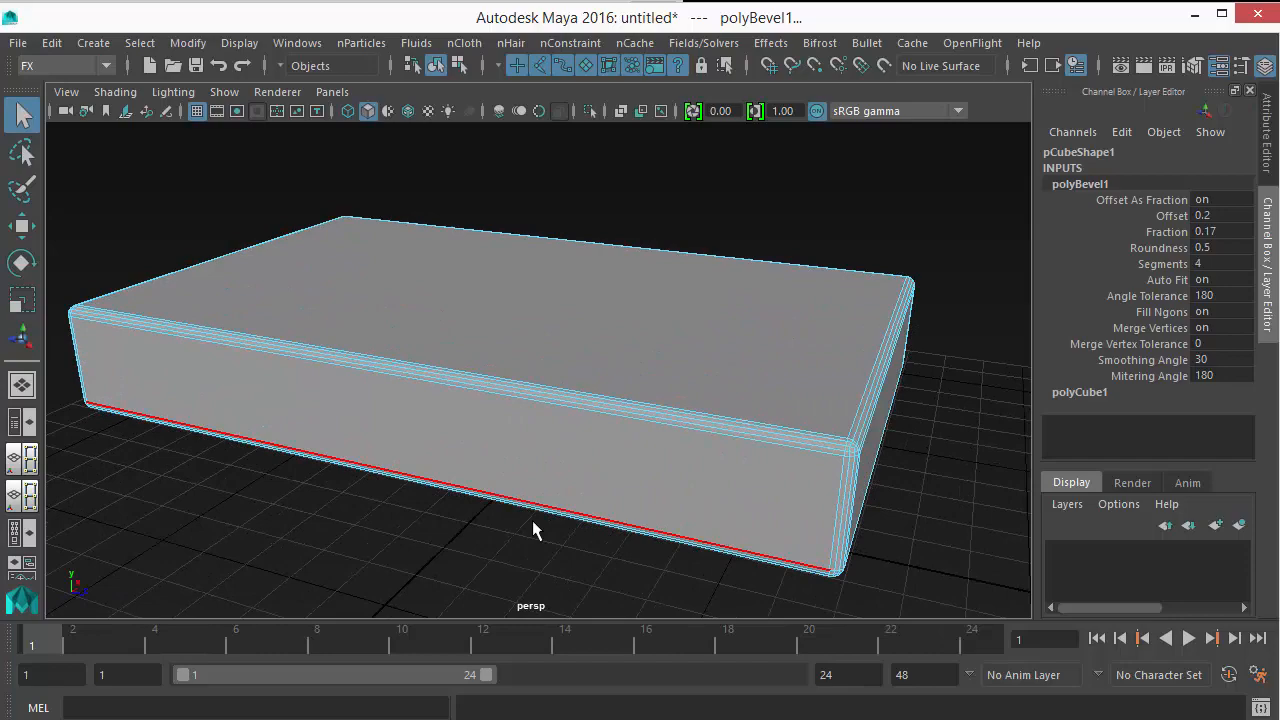
{"action": "right_click", "coordinate": [536, 530]}
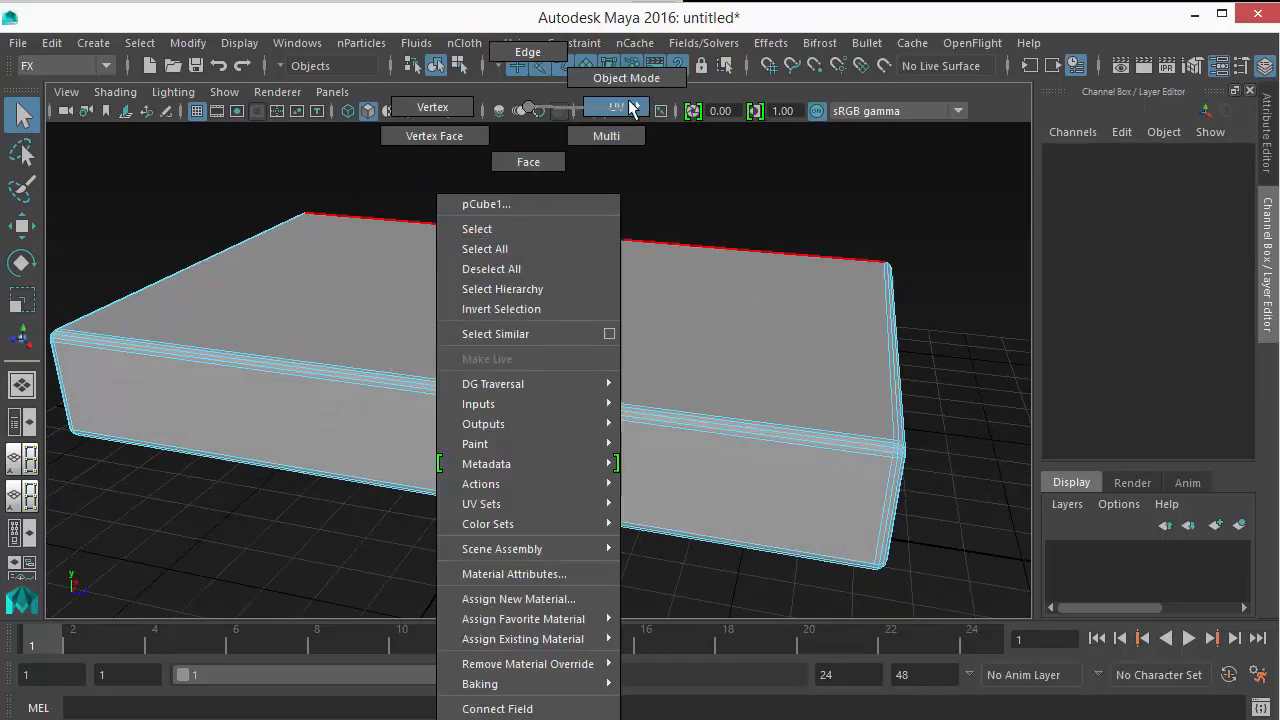
{"action": "left_click", "coordinate": [350, 480]}
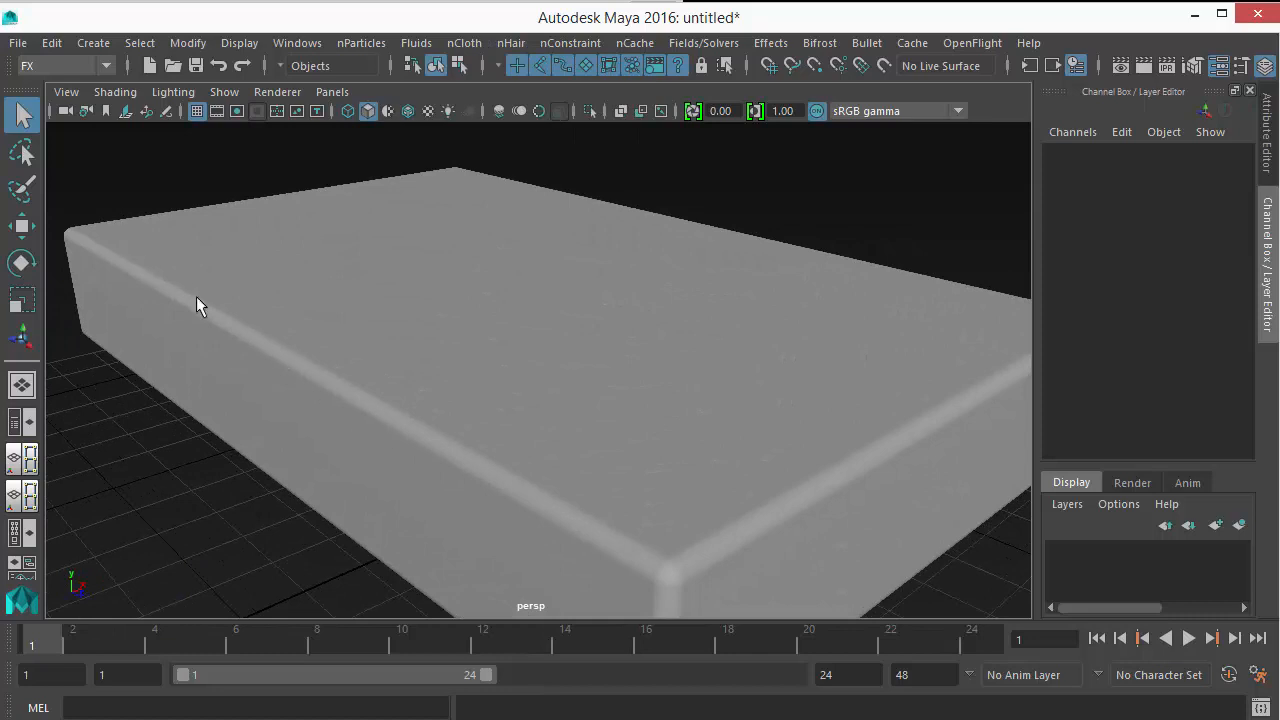
{"action": "left_click_drag", "start_coordinate": [200, 304], "coordinate": [376, 364]}
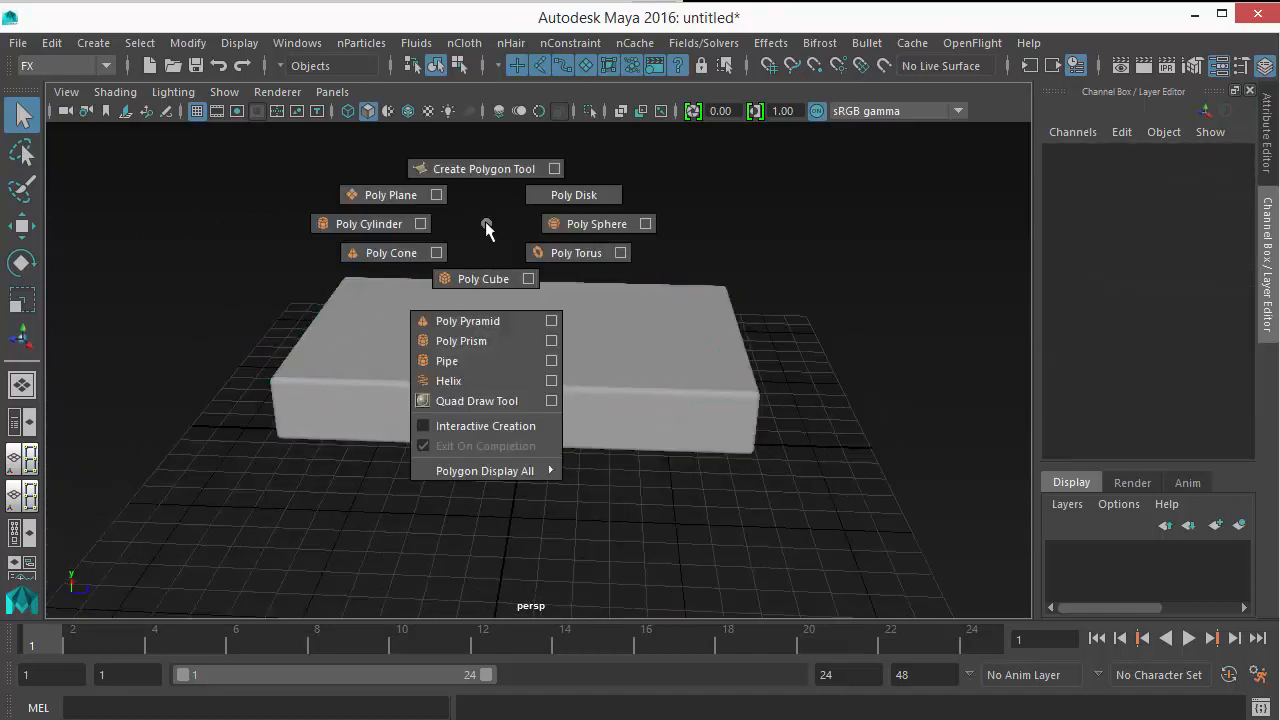
- Create a poly plane as the floor, scaled to about 25.9 and raised just under the box
{"action": "left_click", "coordinate": [390, 194]}
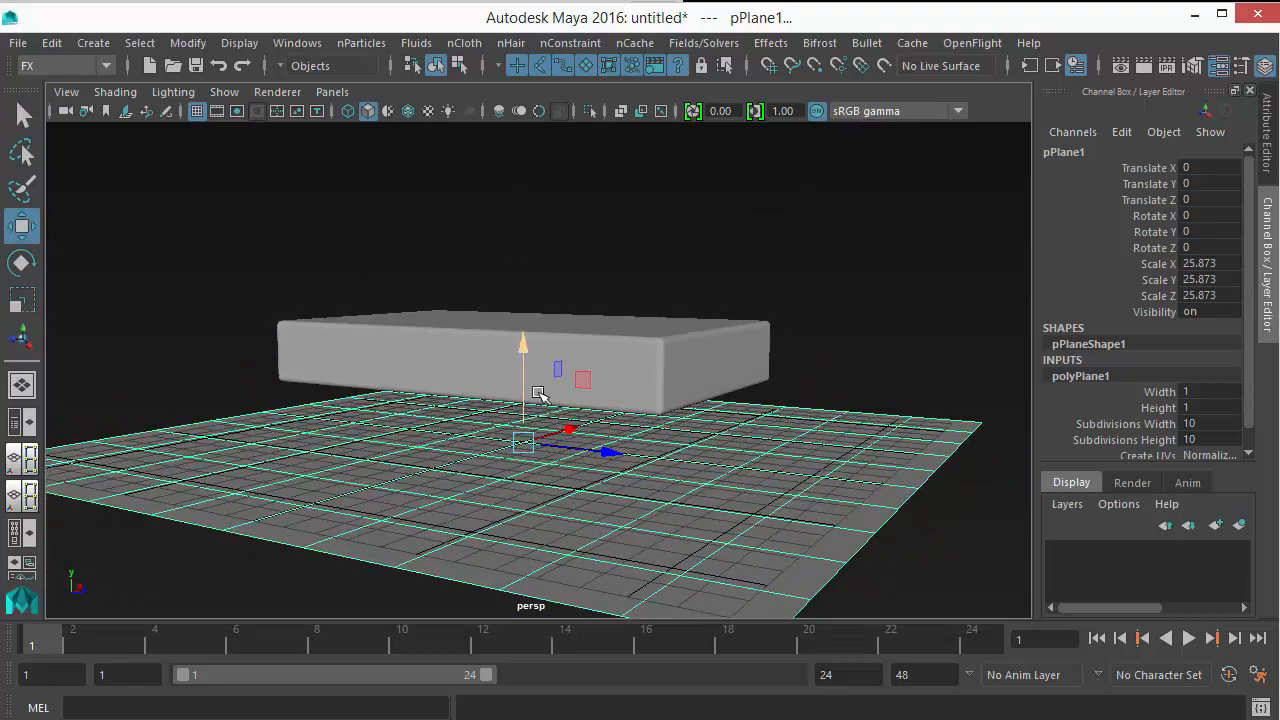
{"action": "left_click_drag", "start_coordinate": [524, 344], "coordinate": [530, 320]}
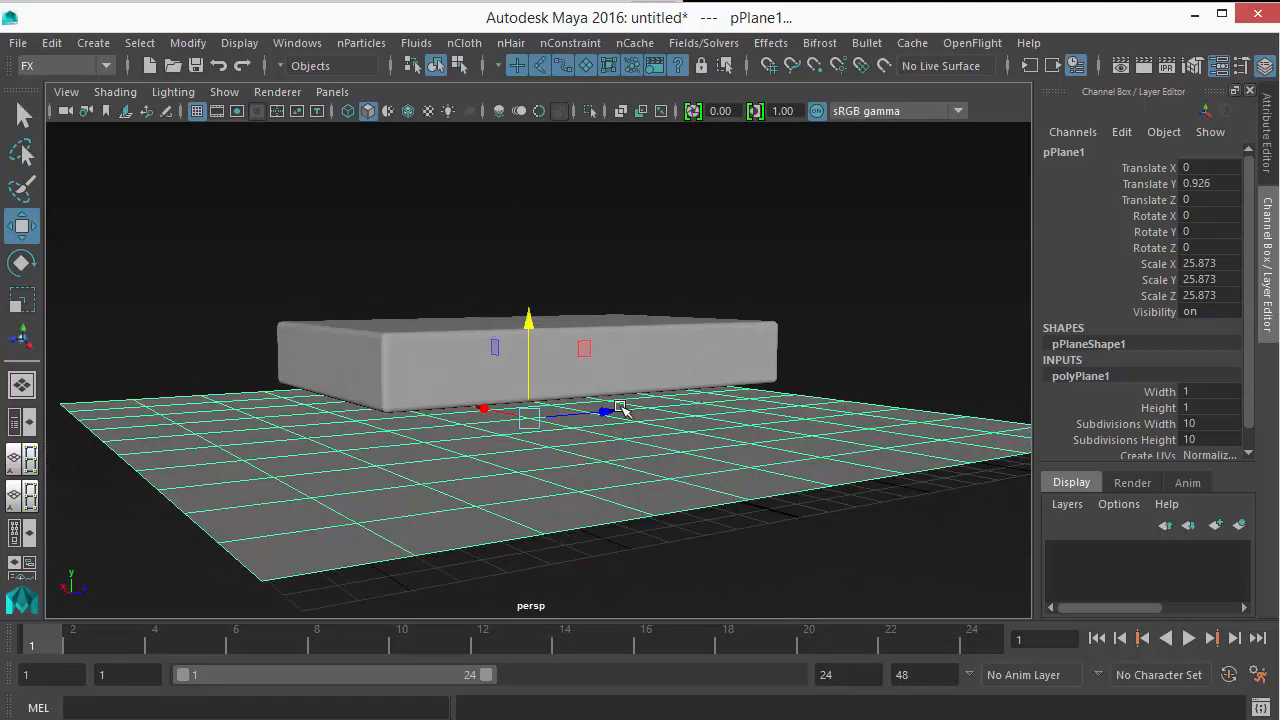
{"action": "left_click_drag", "start_coordinate": [620, 410], "coordinate": [264, 420]}
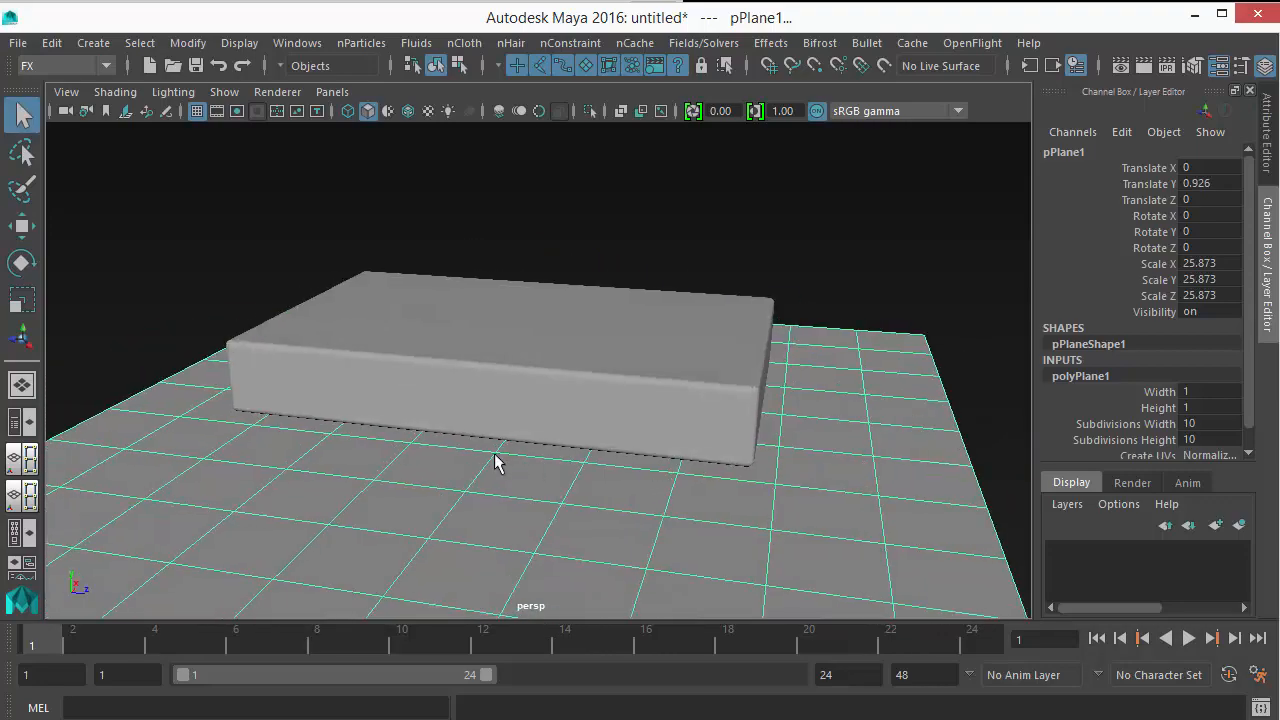
{"action": "left_click_drag", "start_coordinate": [500, 464], "coordinate": [564, 492]}
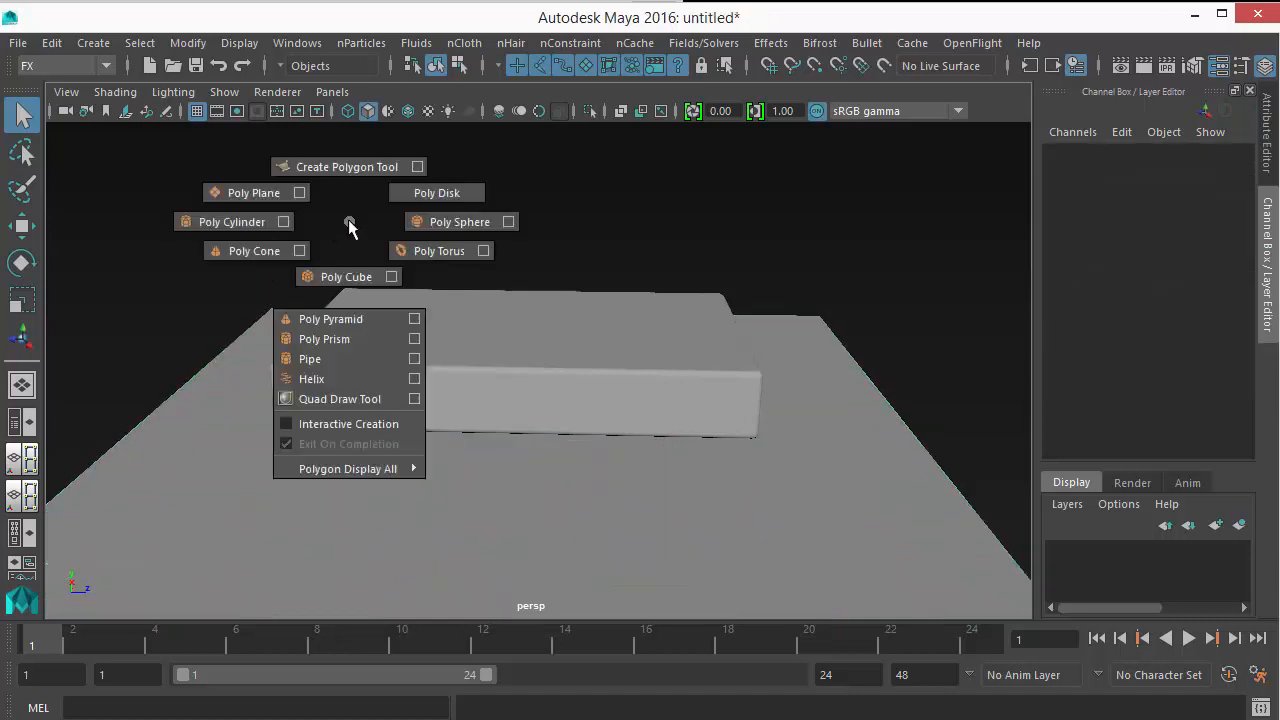
- Create a sheet plane above the bed, scale it to 20.143 and subdivide it 60 by 60
{"action": "left_click", "coordinate": [252, 192]}
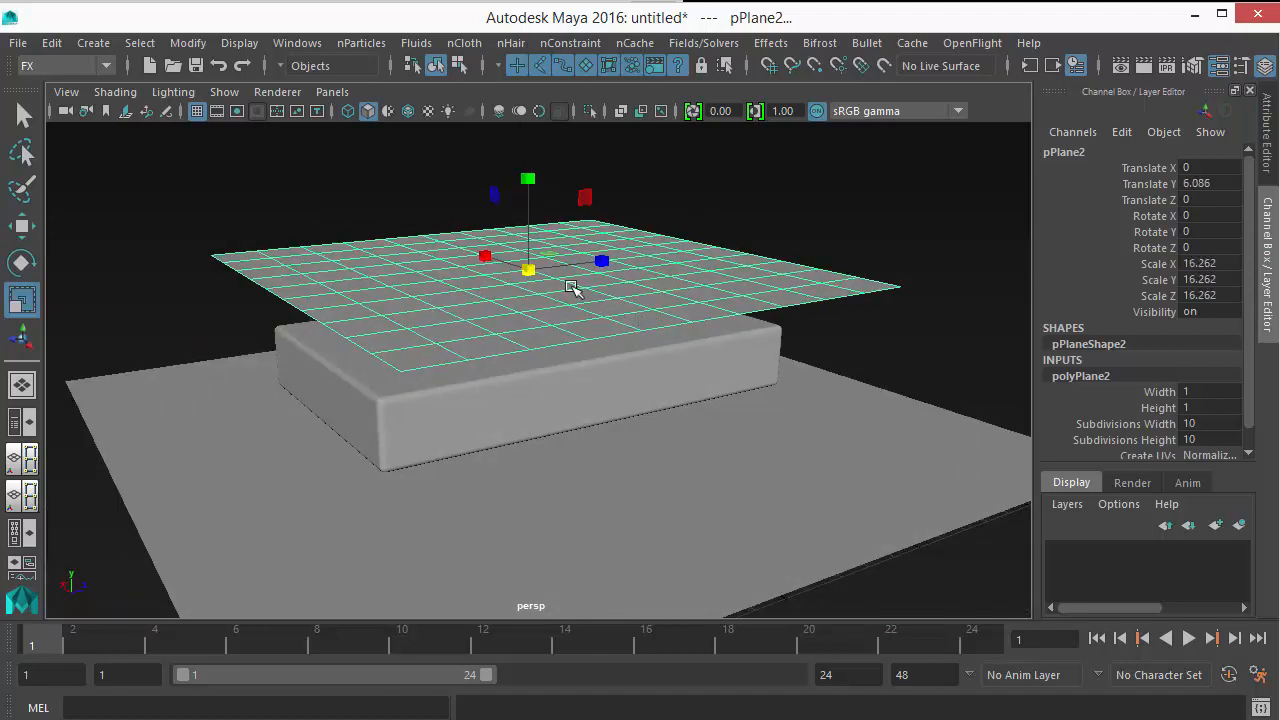
{"action": "left_click_drag", "start_coordinate": [576, 288], "coordinate": [672, 292]}
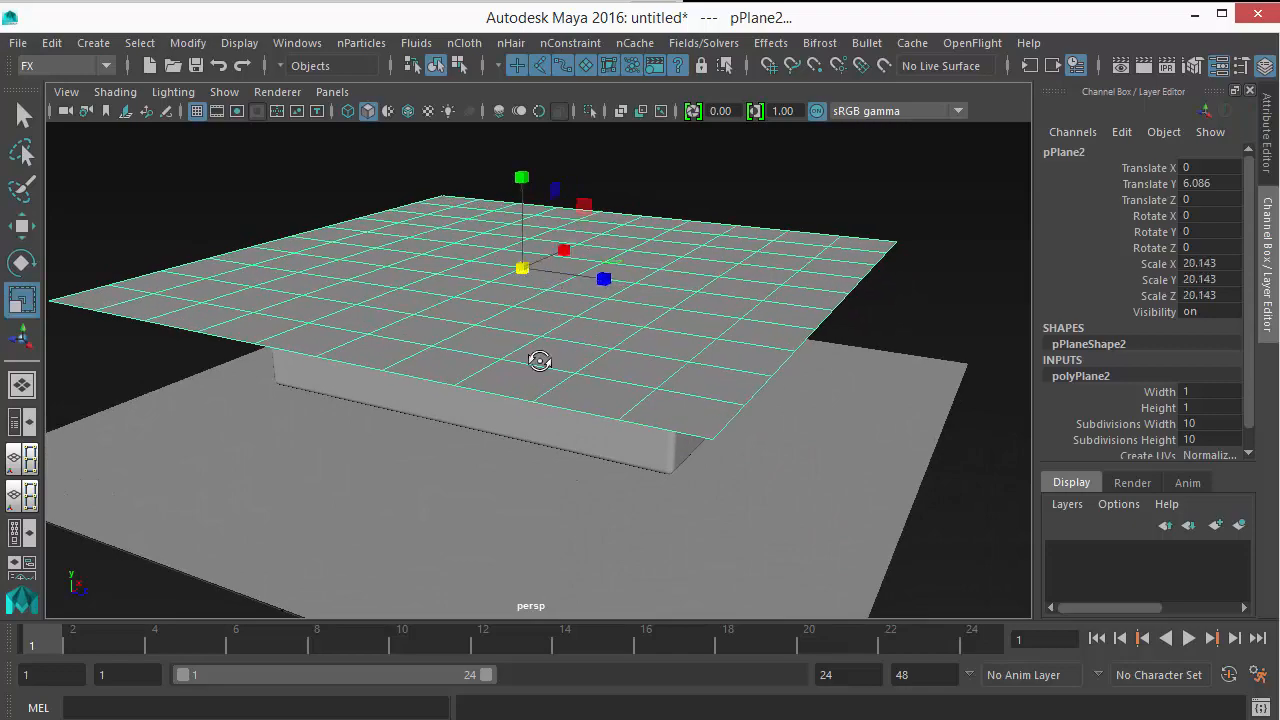
{"action": "left_click_drag", "start_coordinate": [540, 360], "coordinate": [540, 428]}
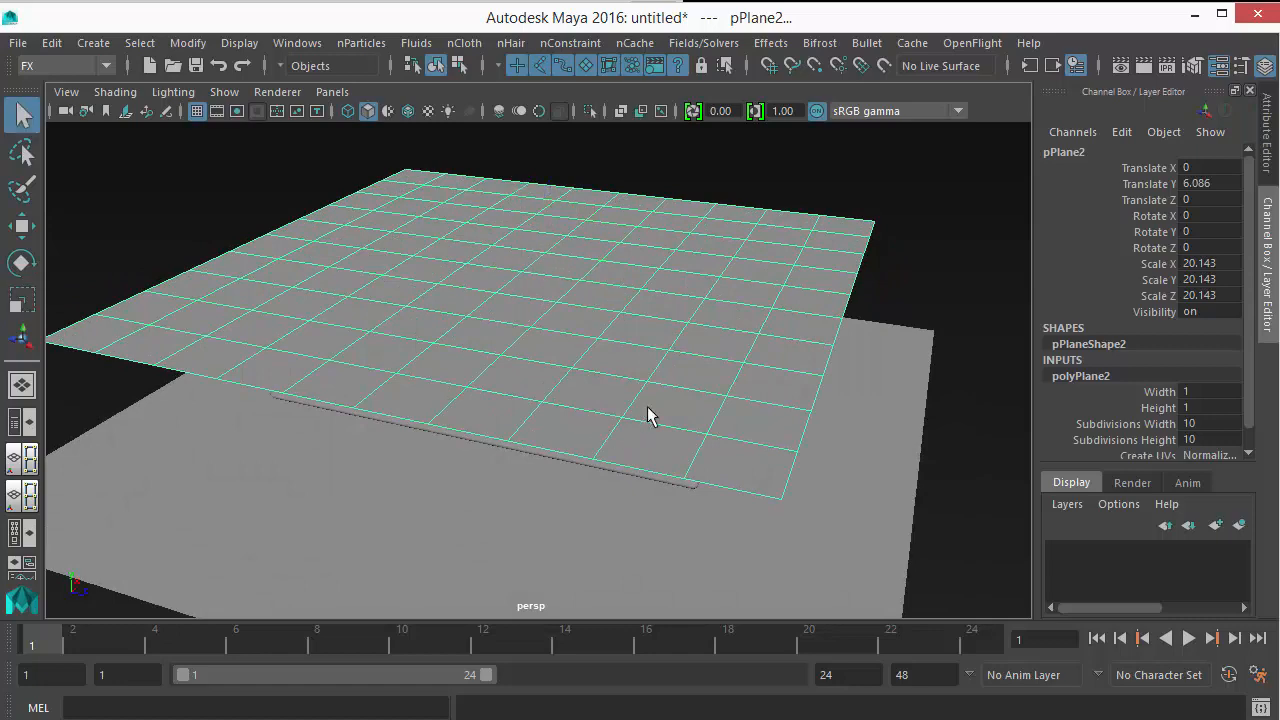
{"action": "left_click_drag", "start_coordinate": [650, 414], "coordinate": [564, 364]}
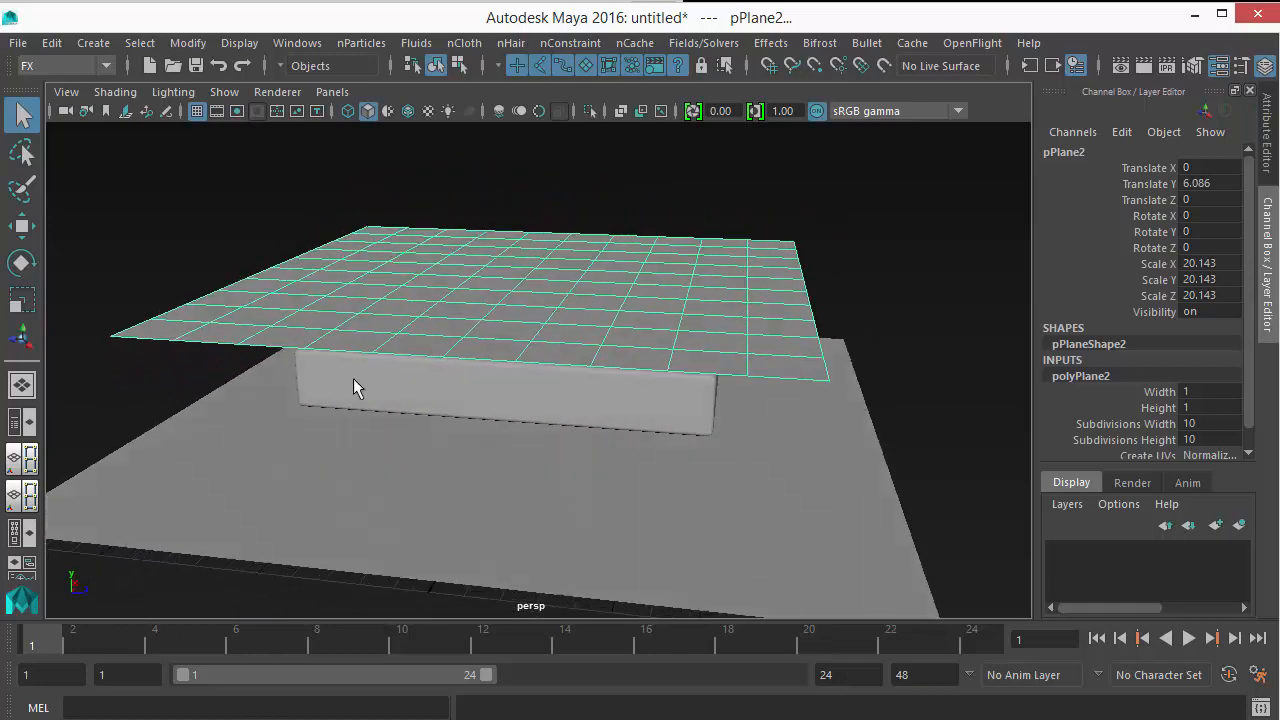
{"action": "mouse_move", "coordinate": [530, 352]}
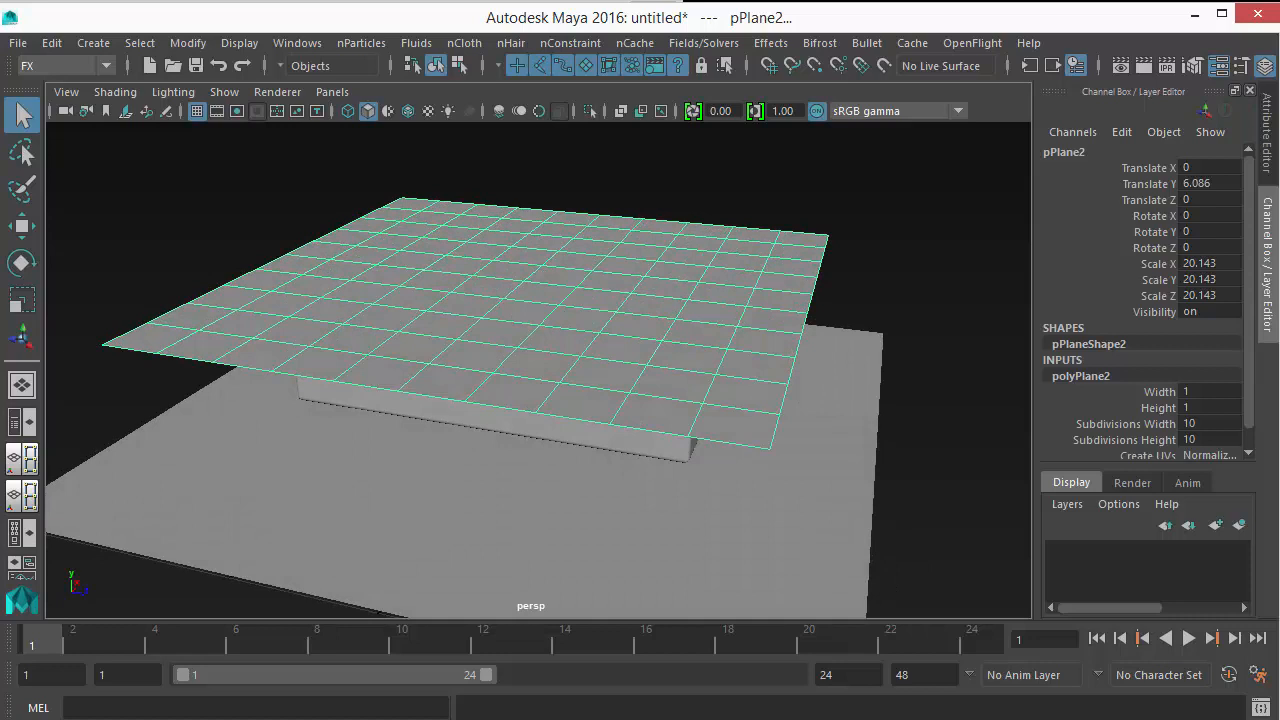
{"action": "mouse_move", "coordinate": [396, 332]}
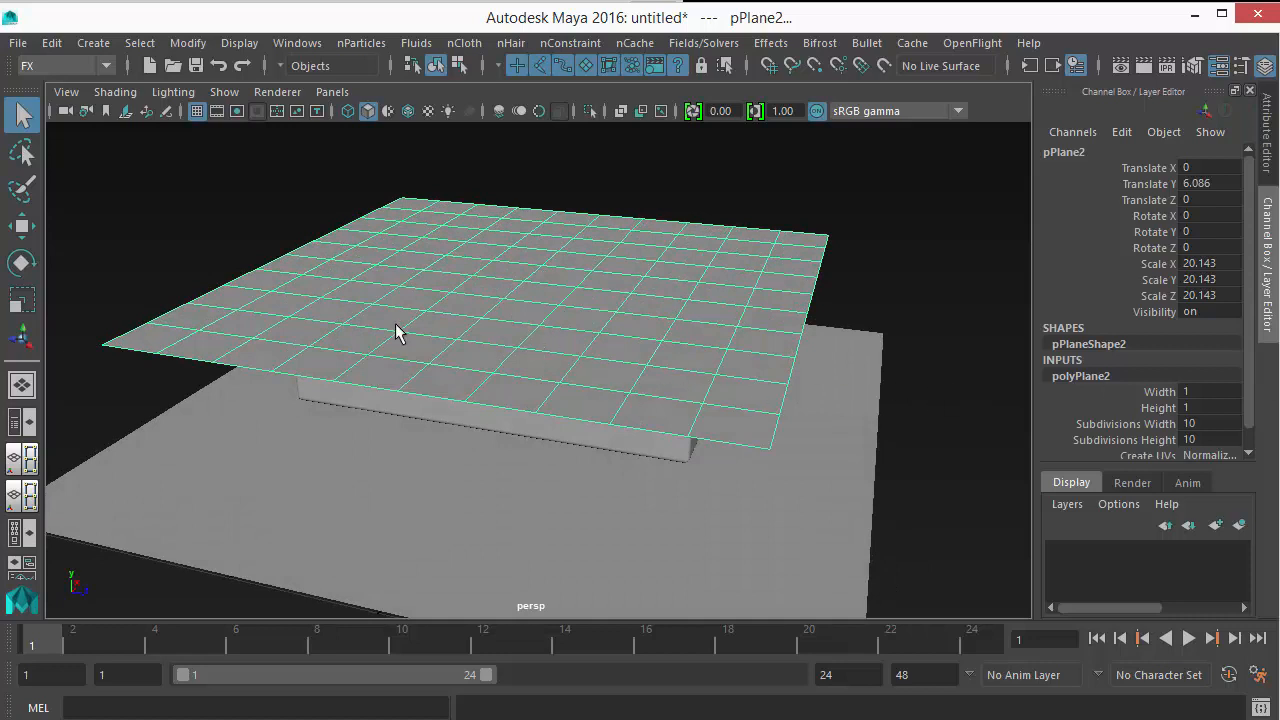
{"action": "left_click_drag", "start_coordinate": [396, 332], "coordinate": [300, 340]}
{"action": "type", "text": "60"}
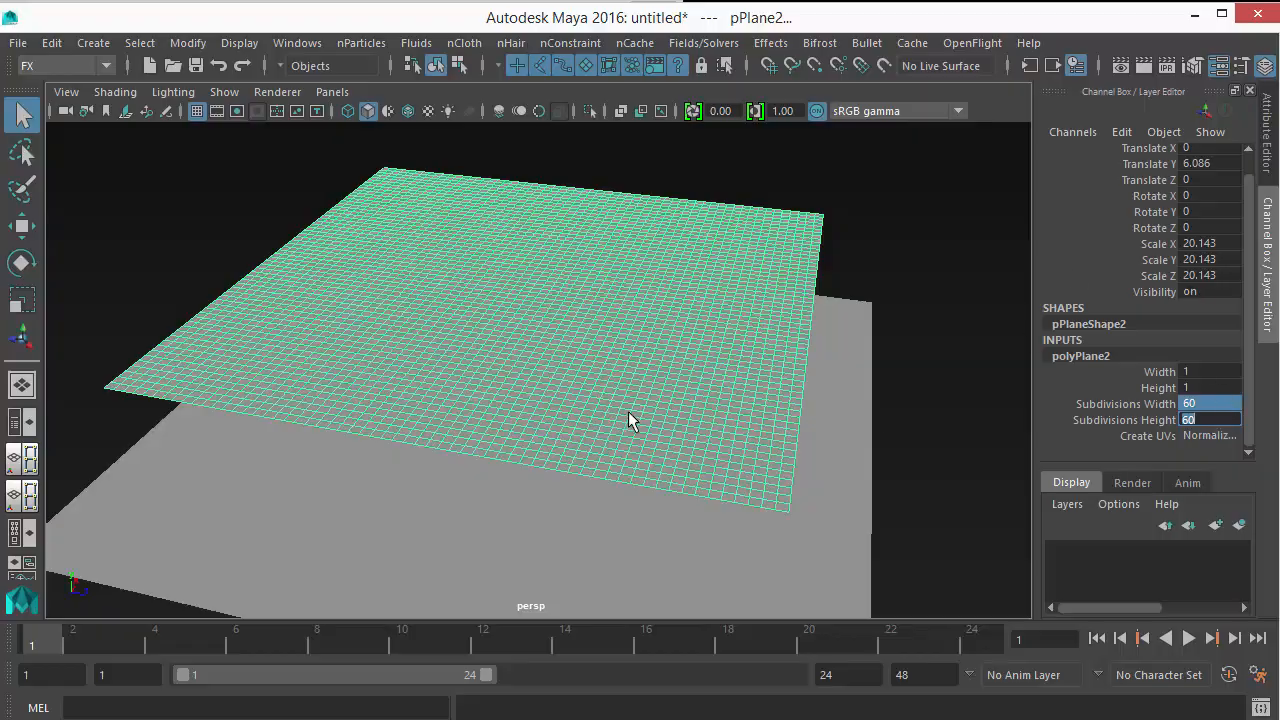
{"action": "left_click_drag", "start_coordinate": [630, 420], "coordinate": [450, 344]}
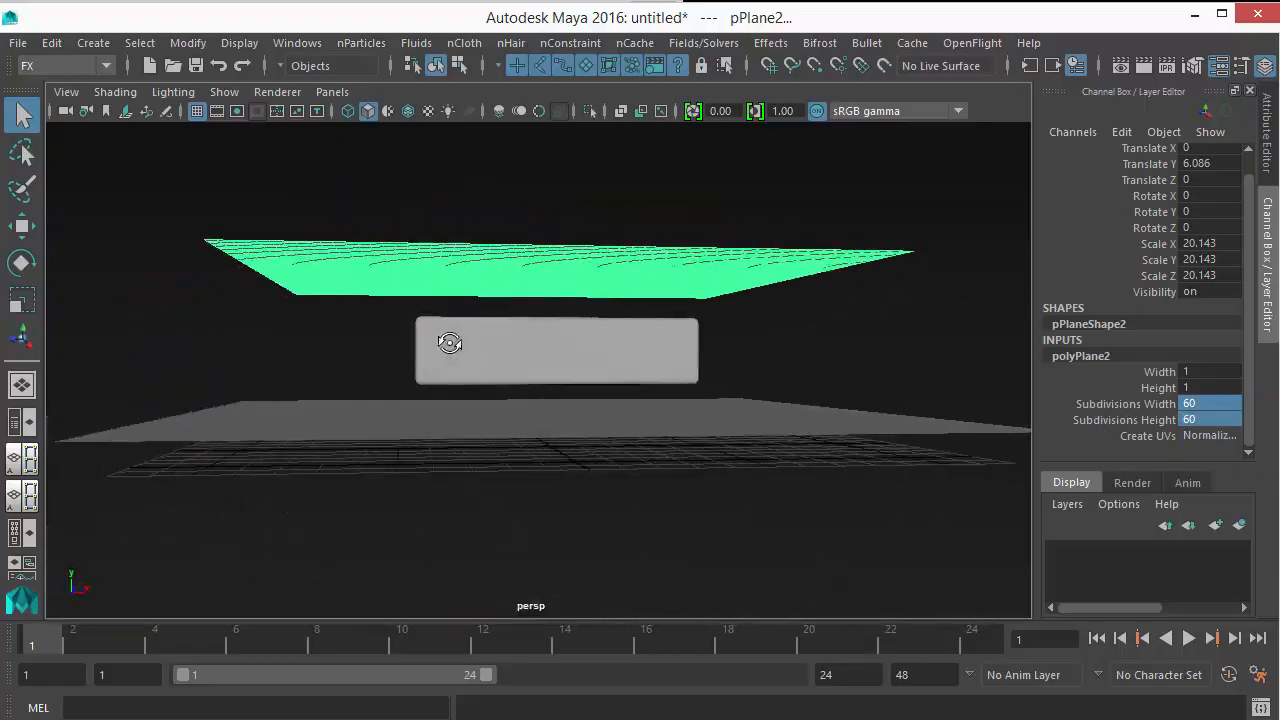
{"action": "left_click_drag", "start_coordinate": [450, 344], "coordinate": [814, 432]}
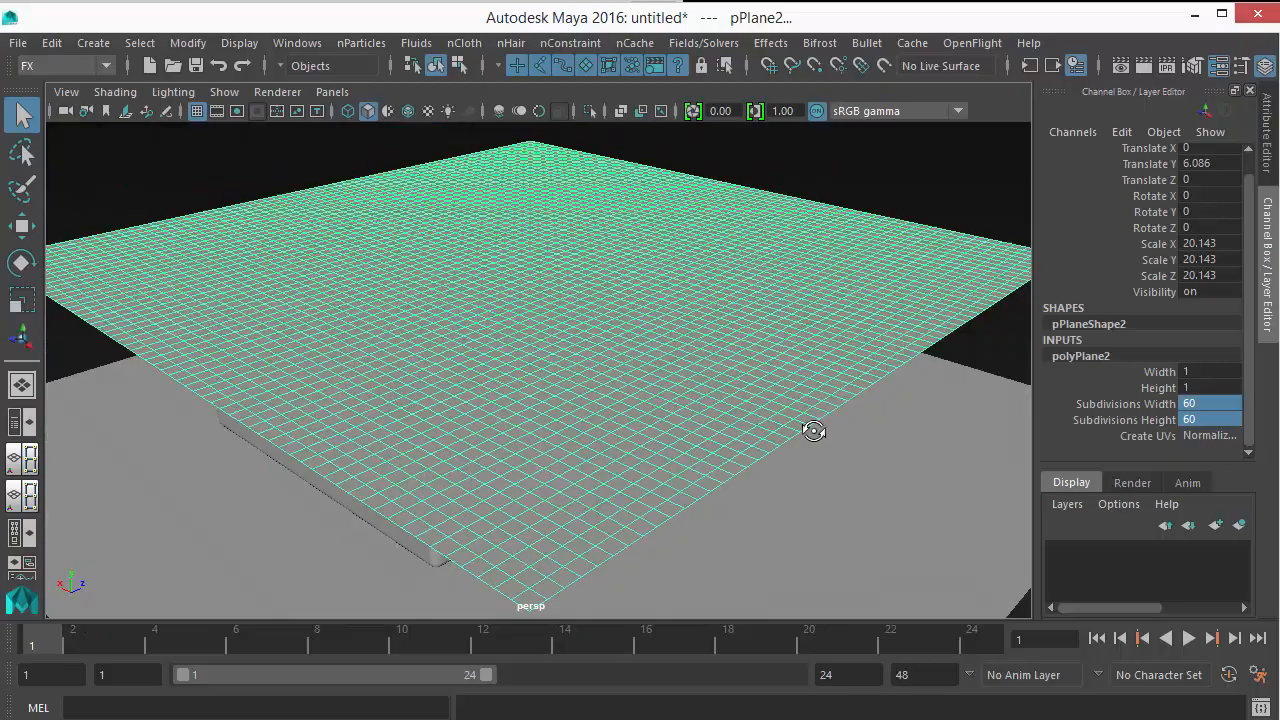
{"action": "left_click_drag", "start_coordinate": [812, 432], "coordinate": [624, 396]}
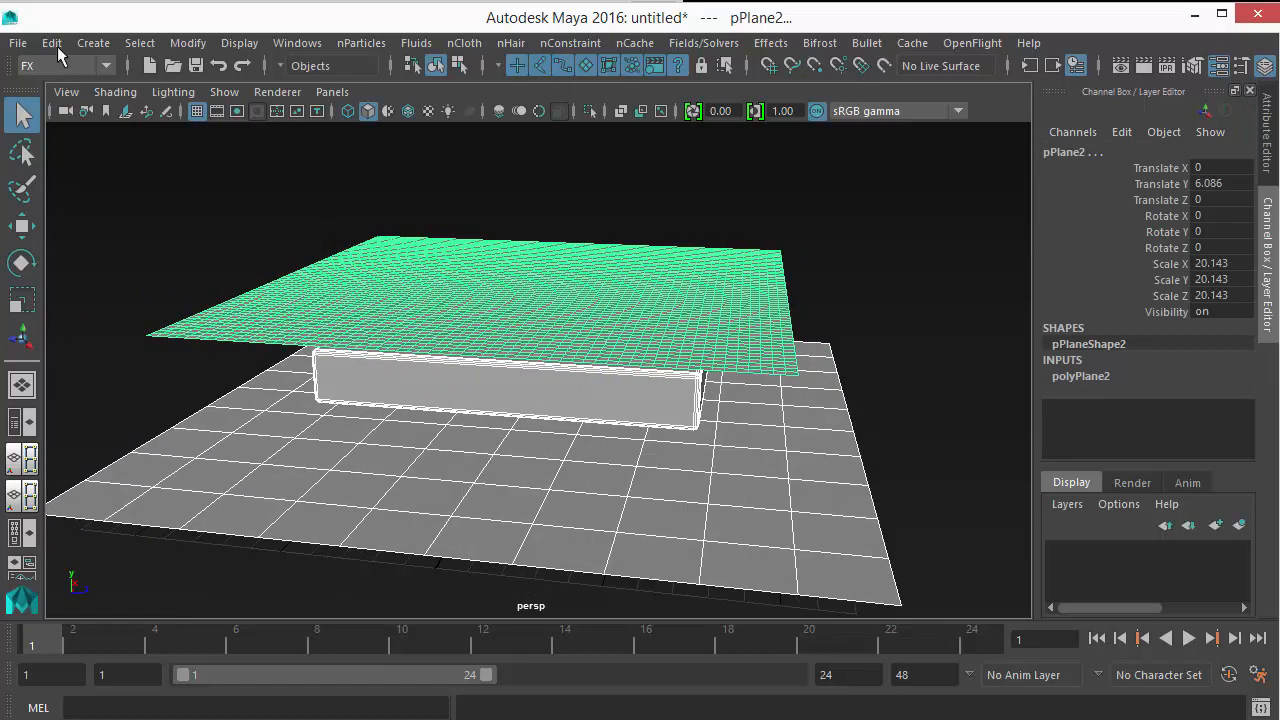
- Delete pPlane2's construction history via Edit > Delete by Type > History
{"action": "left_click", "coordinate": [52, 42]}
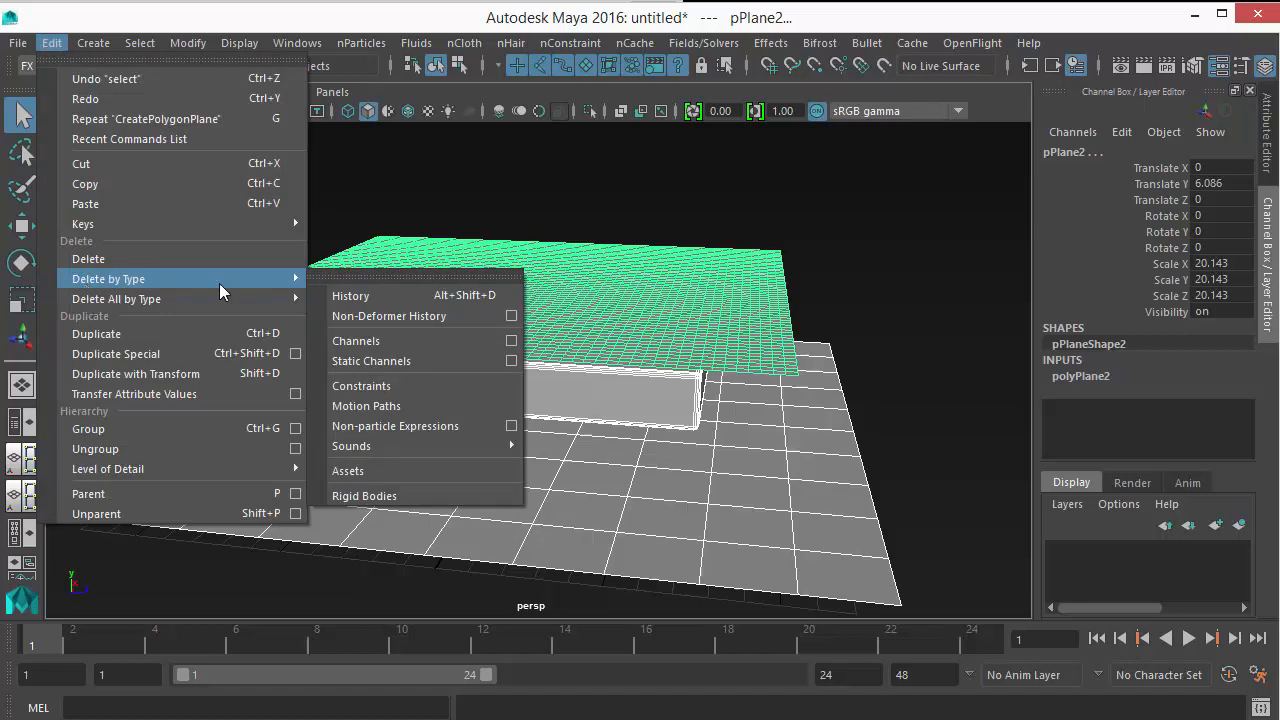
{"action": "mouse_move", "coordinate": [350, 296]}
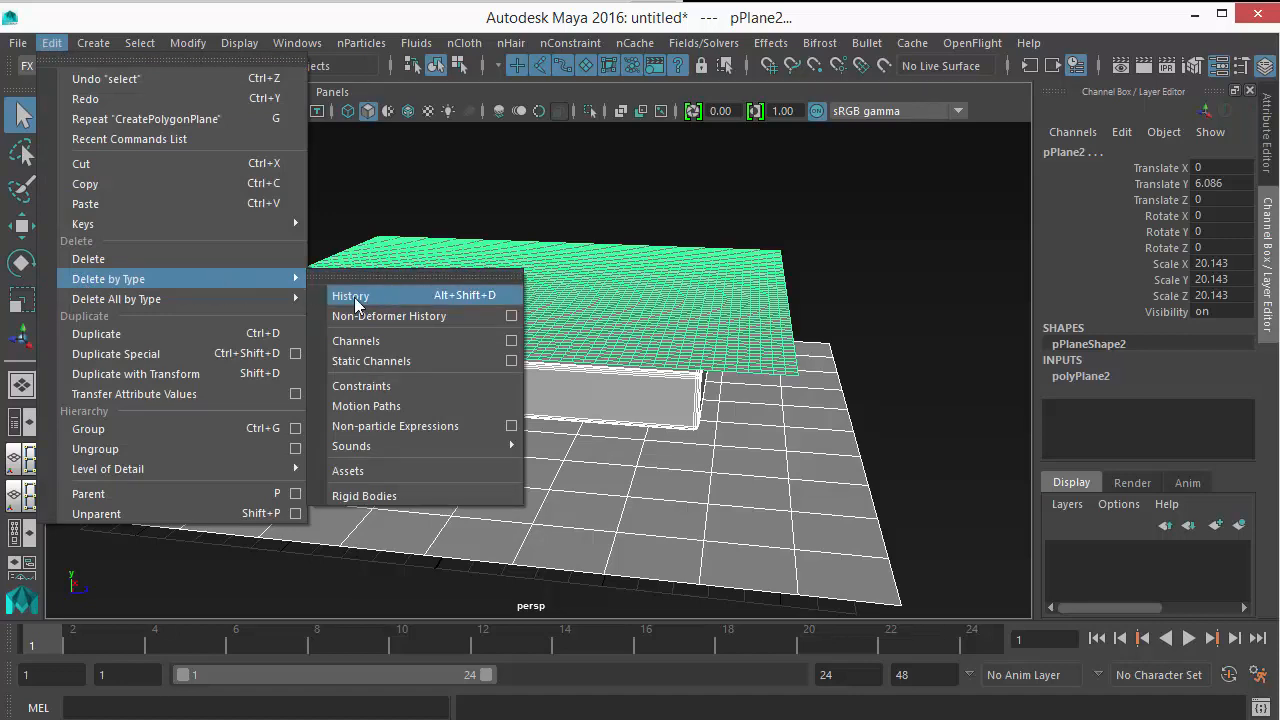
{"action": "left_click", "coordinate": [352, 296]}
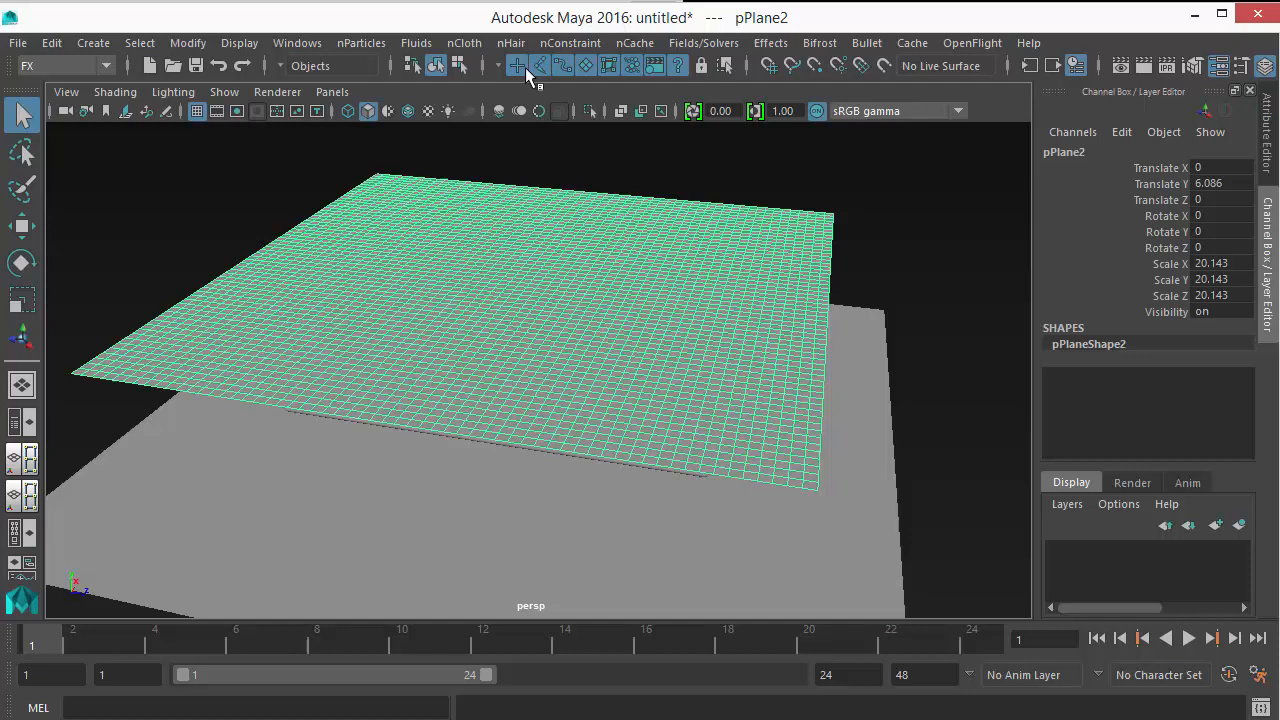
- Convert pPlane2 to nCloth, switch to shaded display, and select the box and floor
{"action": "left_click", "coordinate": [464, 42]}
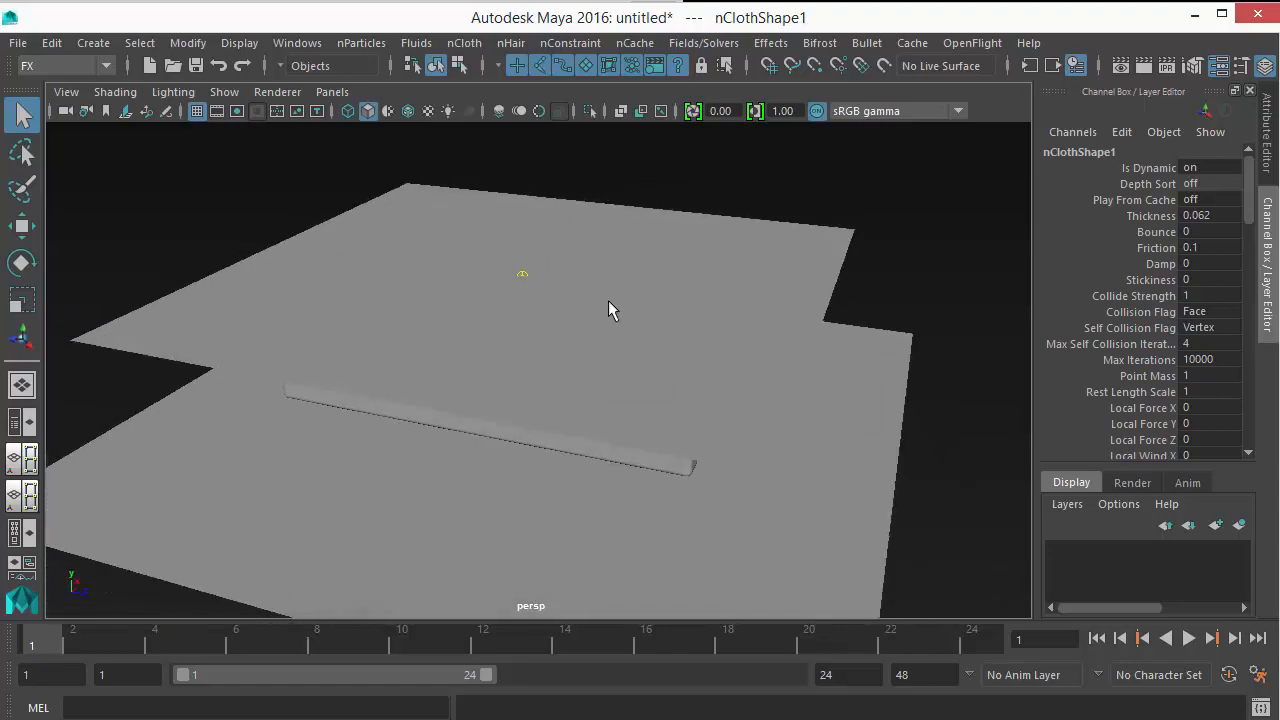
{"action": "key", "text": "4"}
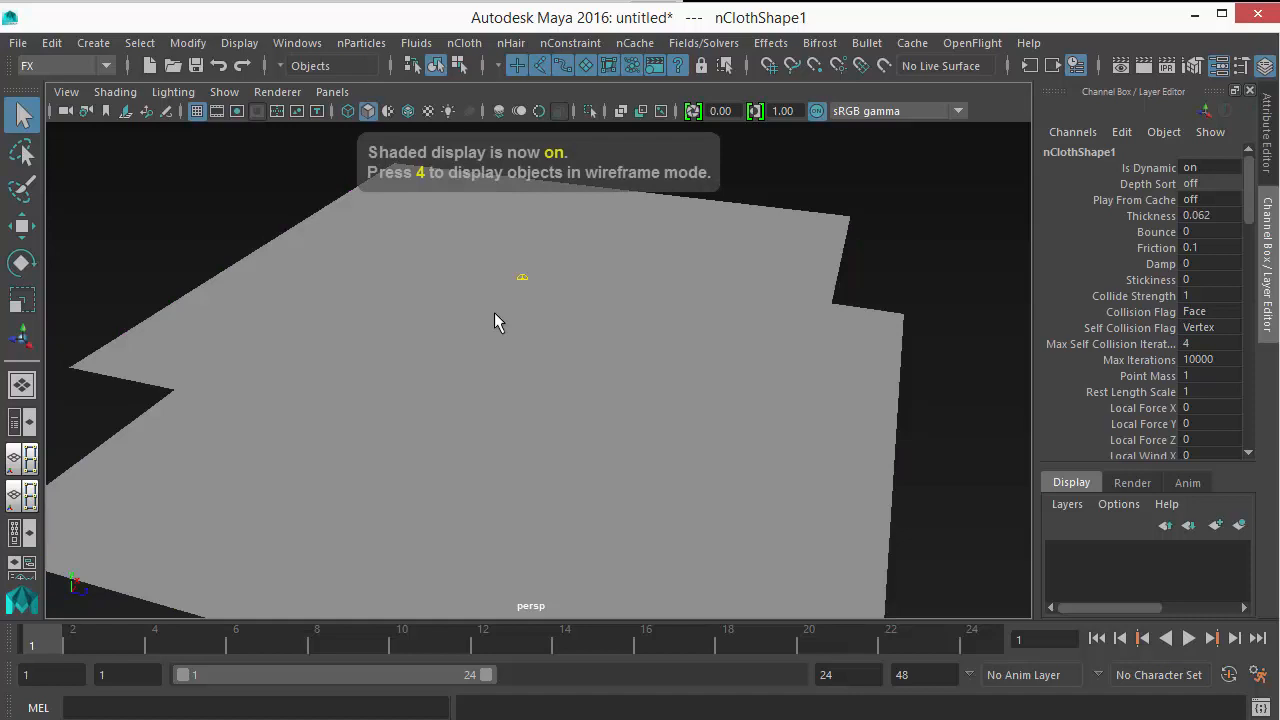
{"action": "left_click_drag", "start_coordinate": [500, 320], "coordinate": [596, 308]}
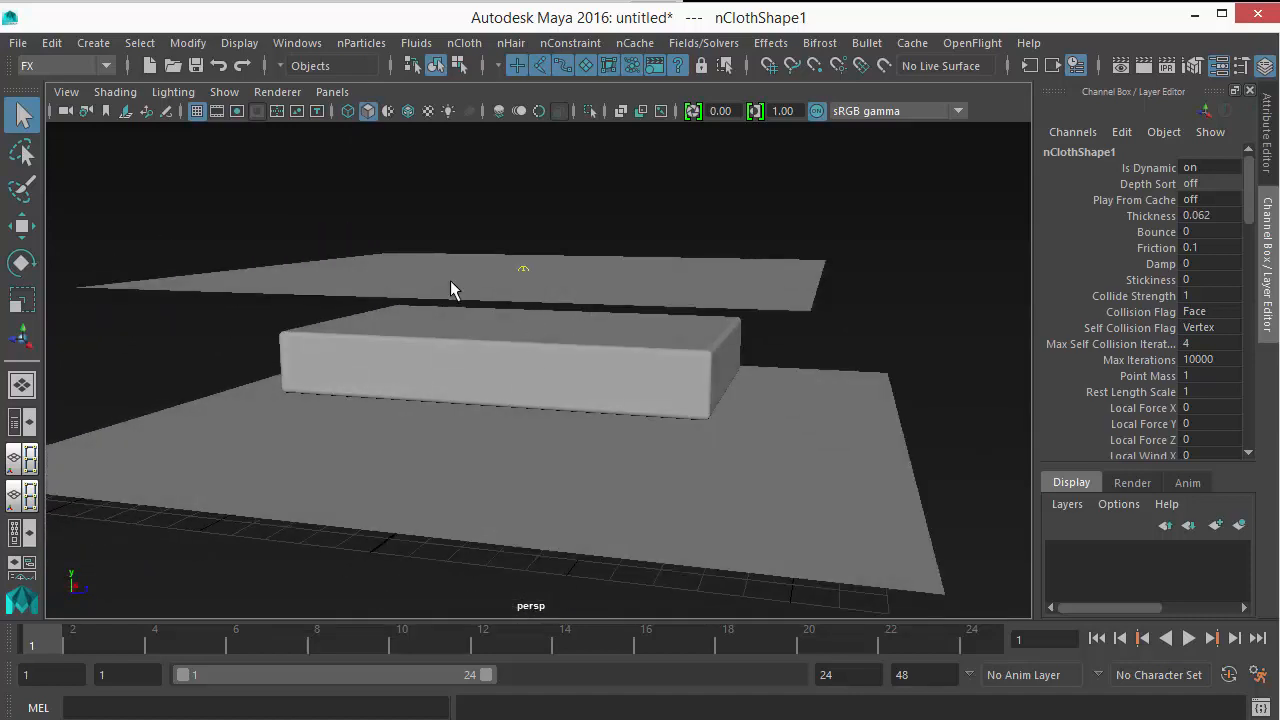
{"action": "left_click", "coordinate": [450, 280]}
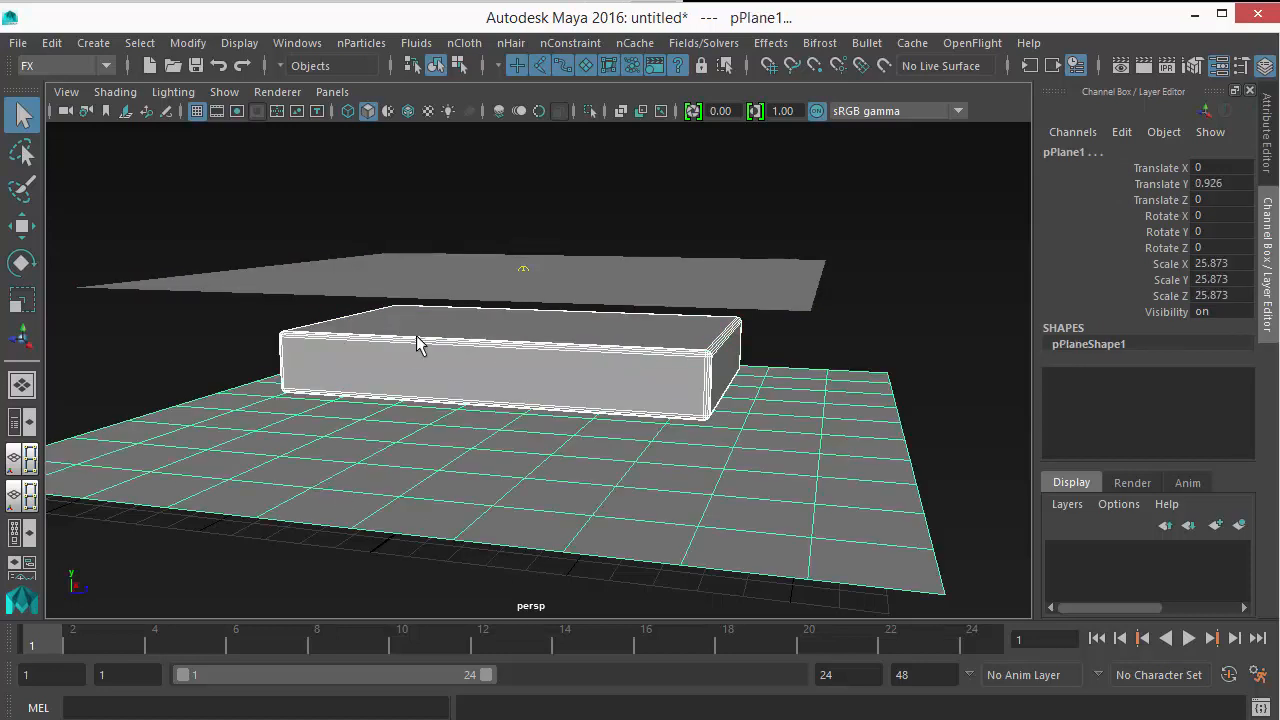
{"action": "mouse_move", "coordinate": [464, 42]}
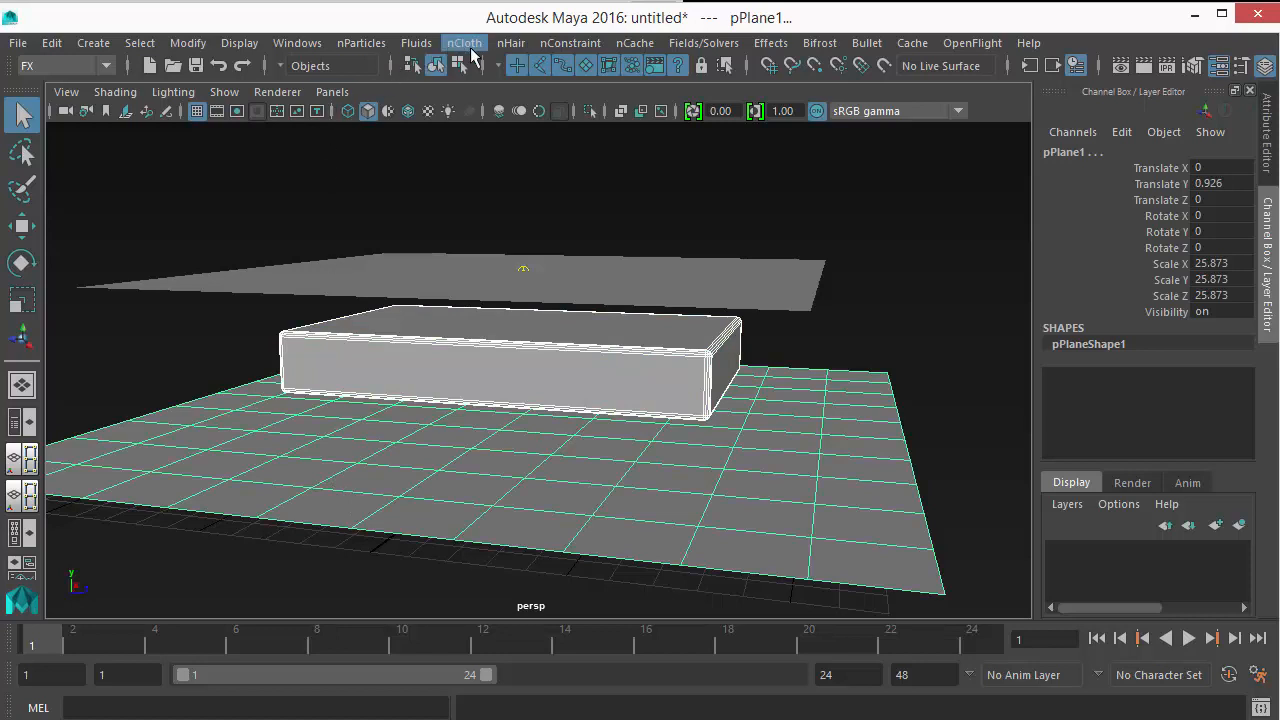
- Make the box and floor passive colliders for the cloth
{"action": "left_click", "coordinate": [464, 42]}
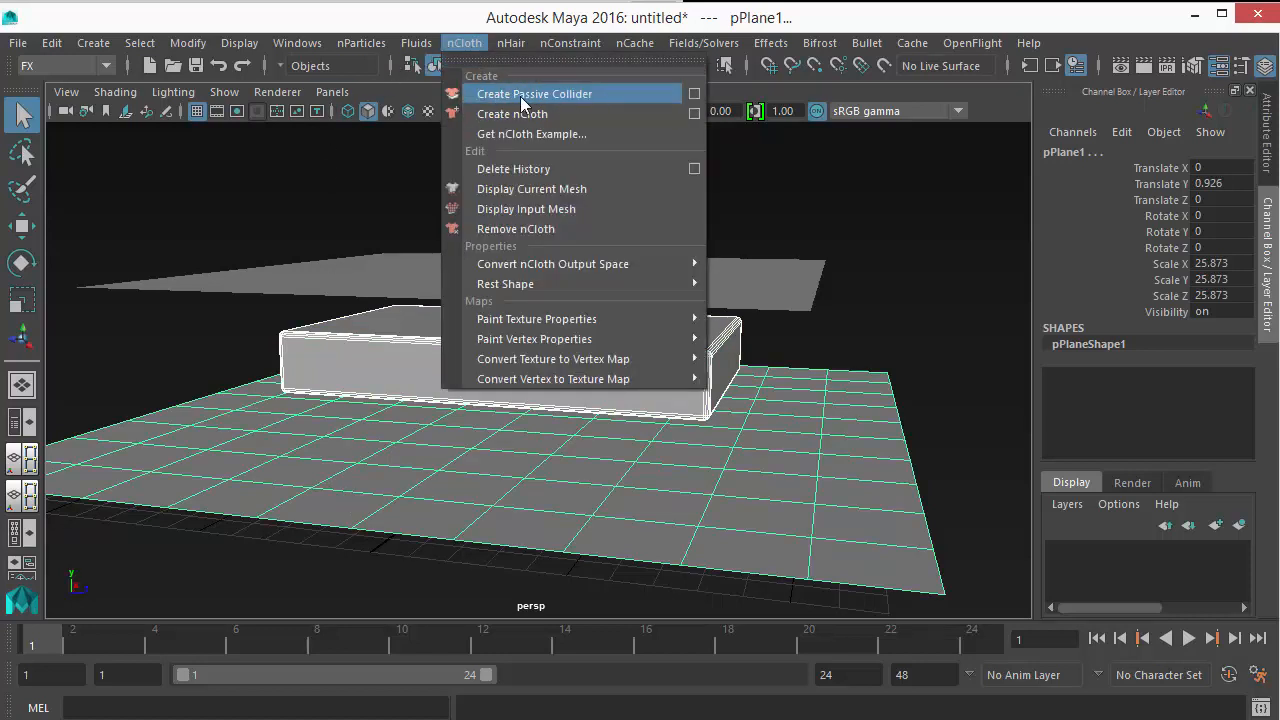
{"action": "left_click", "coordinate": [534, 94]}
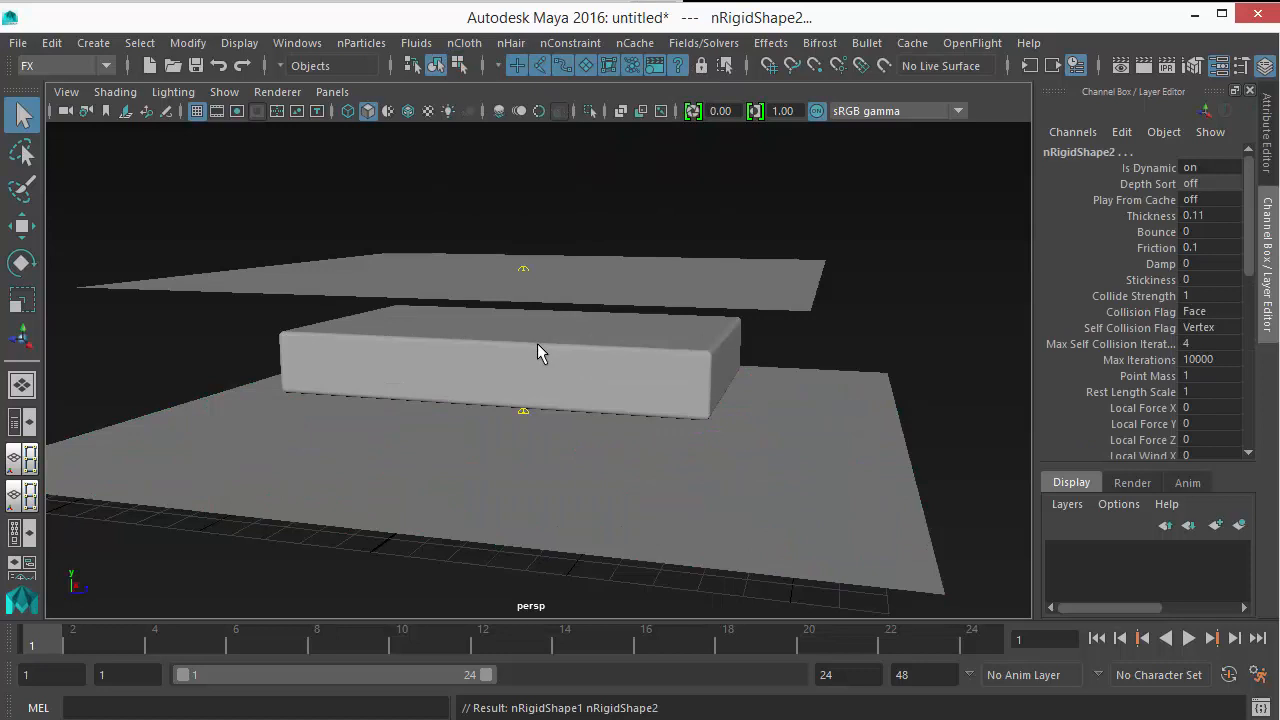
{"action": "left_click_drag", "start_coordinate": [540, 350], "coordinate": [490, 320]}
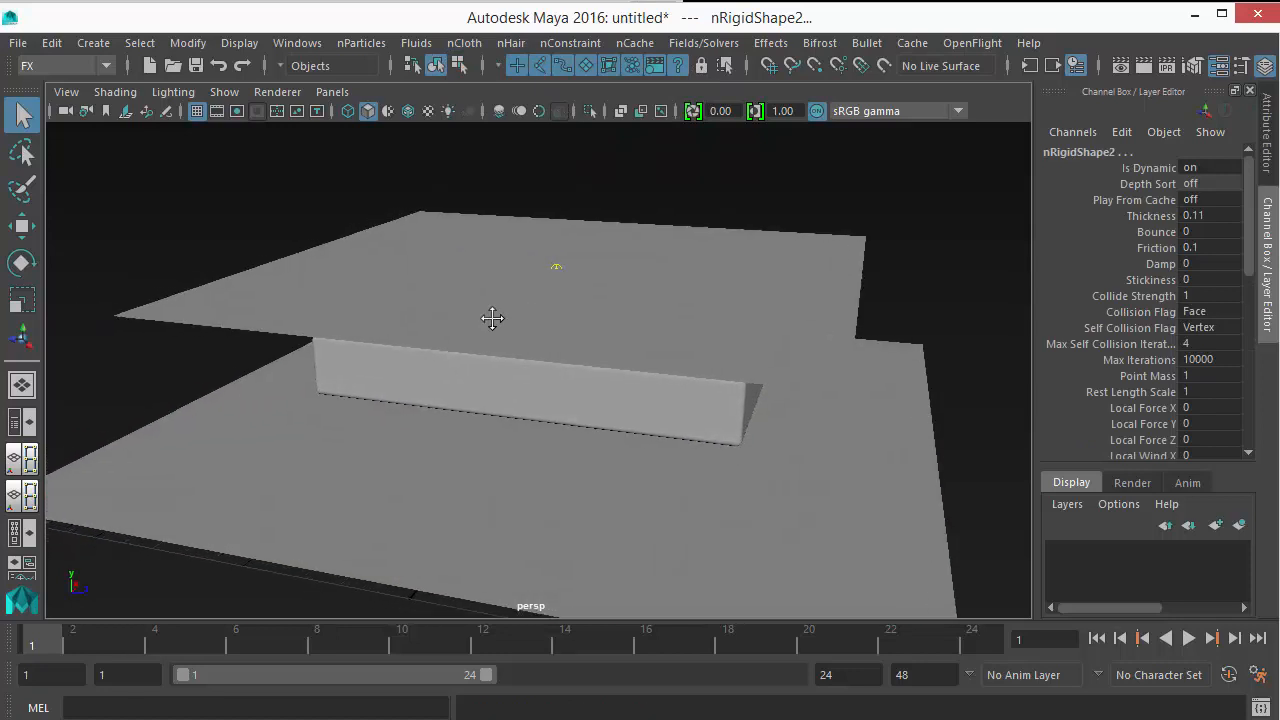
{"action": "left_click_drag", "start_coordinate": [492, 318], "coordinate": [484, 308]}
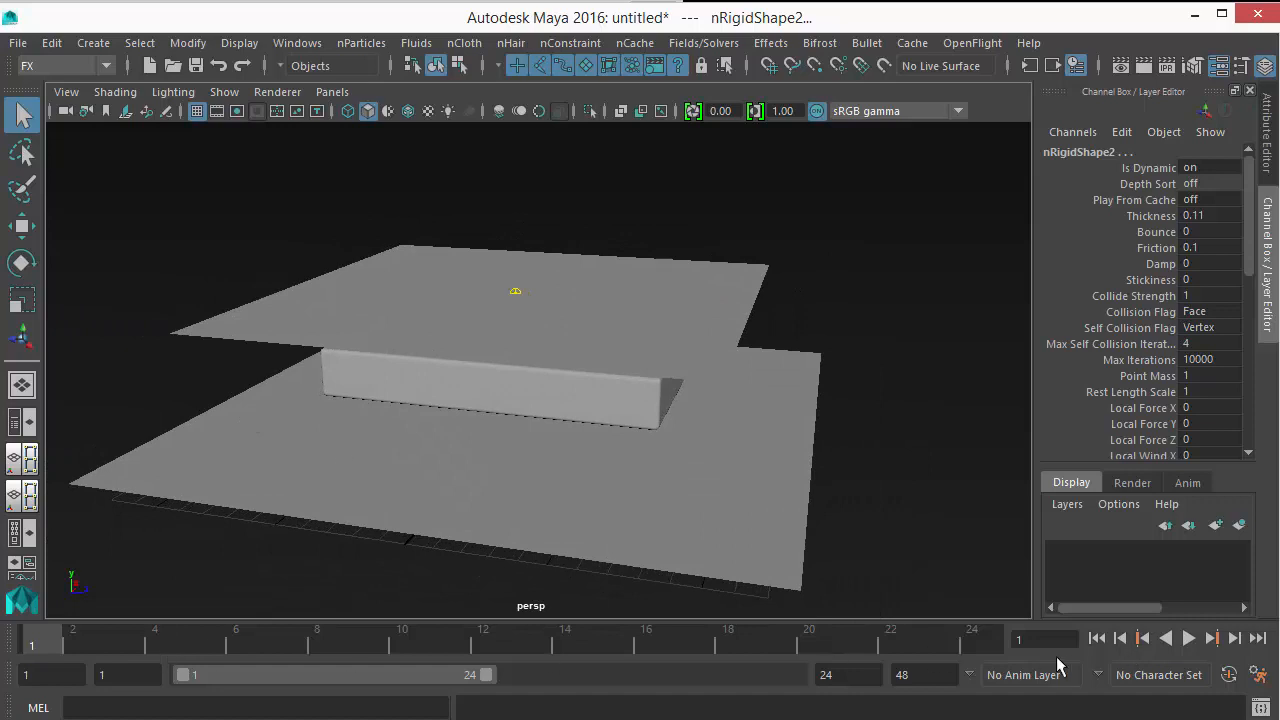
{"action": "mouse_move", "coordinate": [990, 656]}
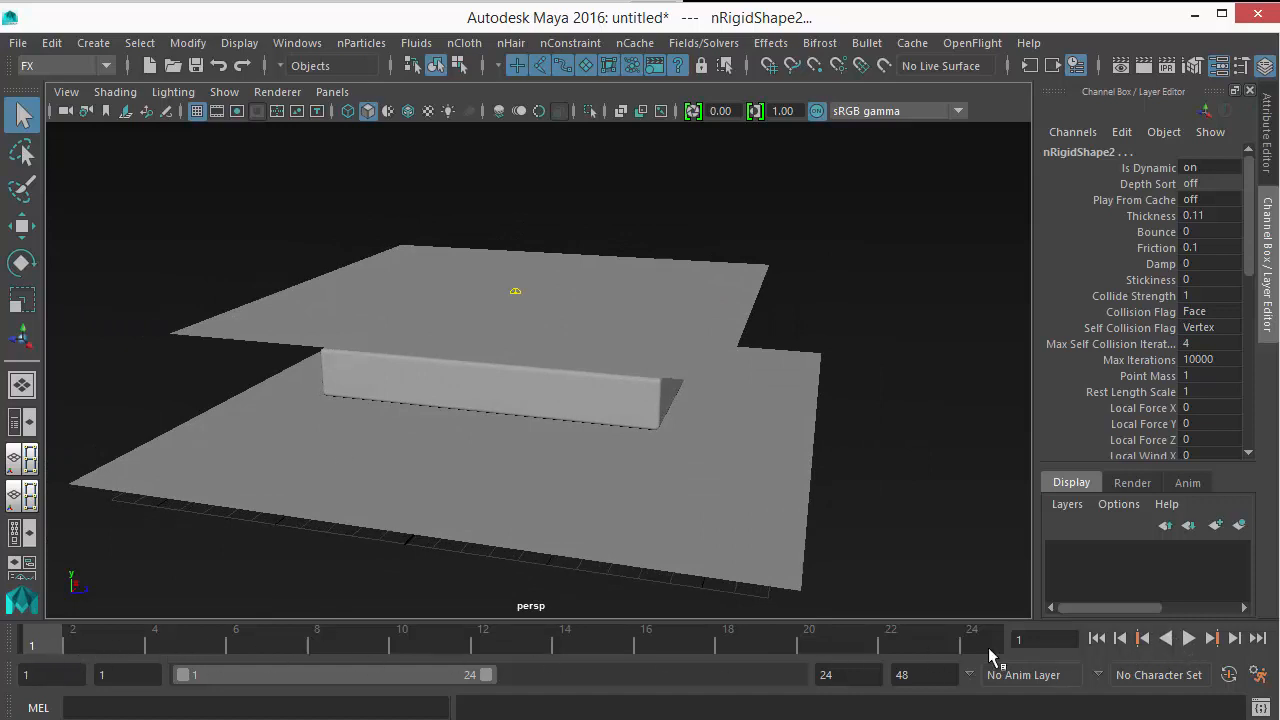
{"action": "mouse_move", "coordinate": [684, 688]}
{"action": "type", "text": "1000"}
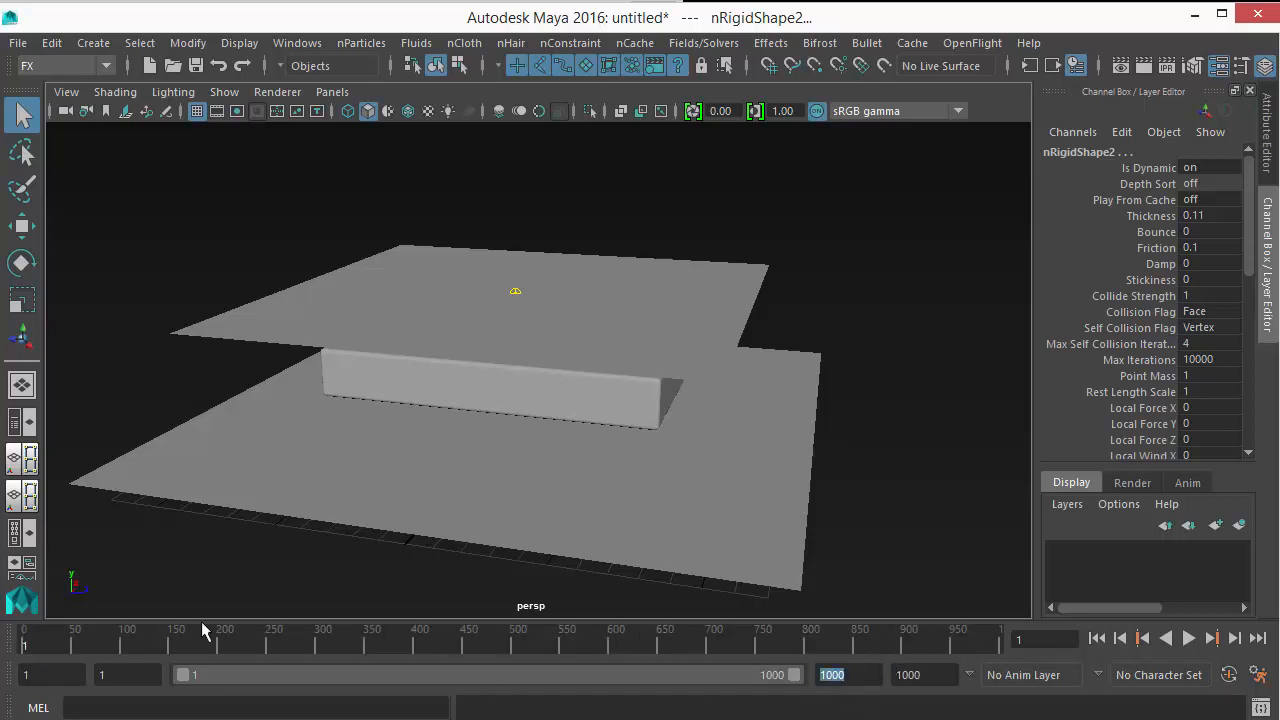
{"action": "mouse_move", "coordinate": [976, 650]}
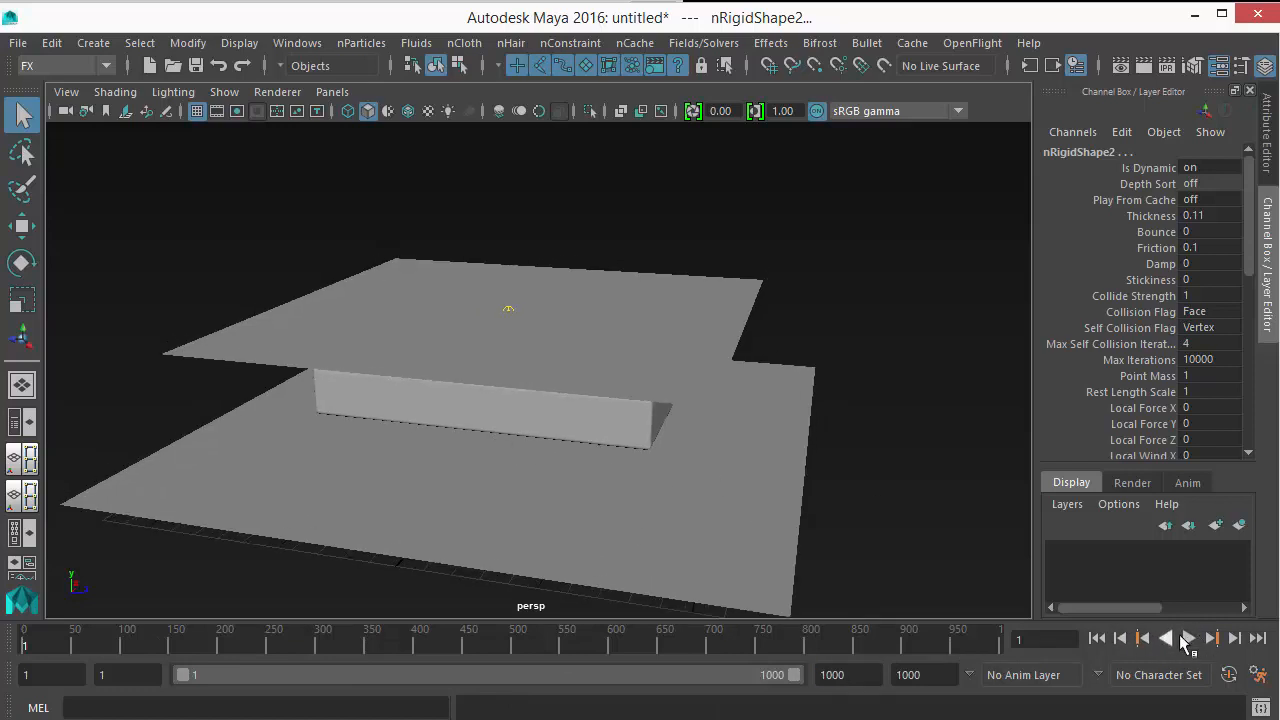
- Play the cloth simulation until the sheet drapes over the box and settles
{"action": "left_click", "coordinate": [1190, 638]}
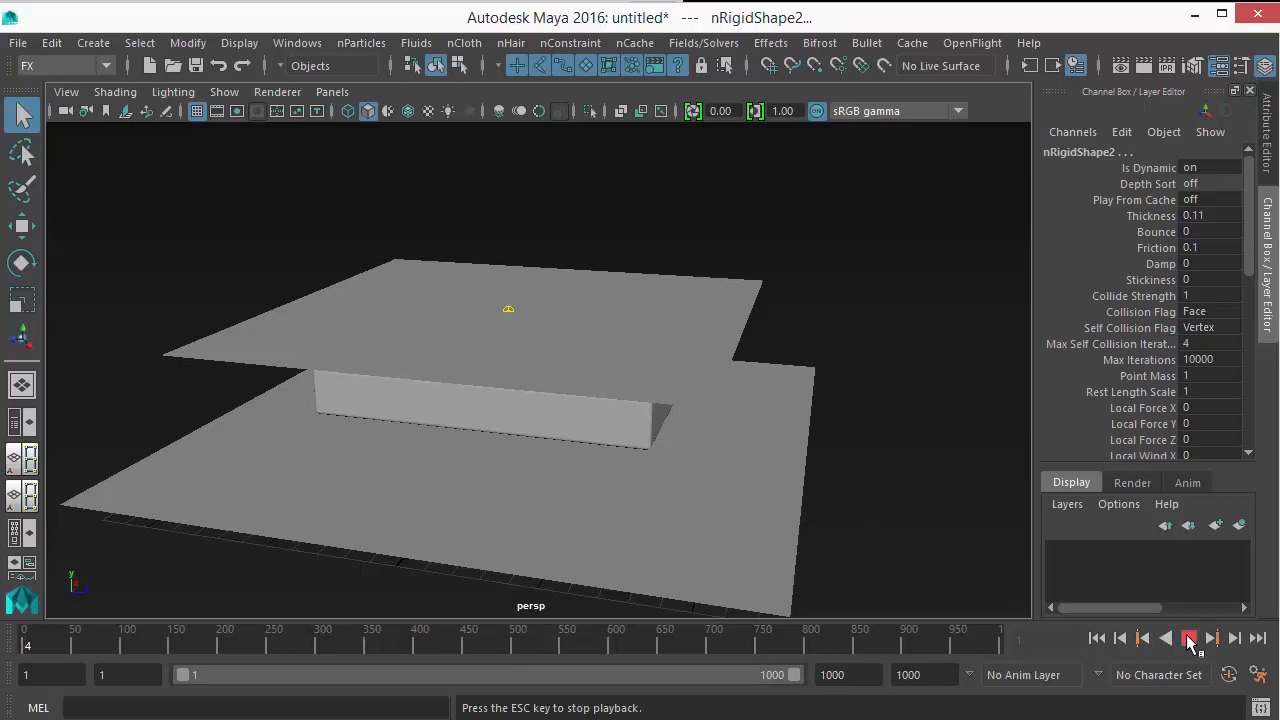
{"action": "left_click", "coordinate": [1190, 638]}
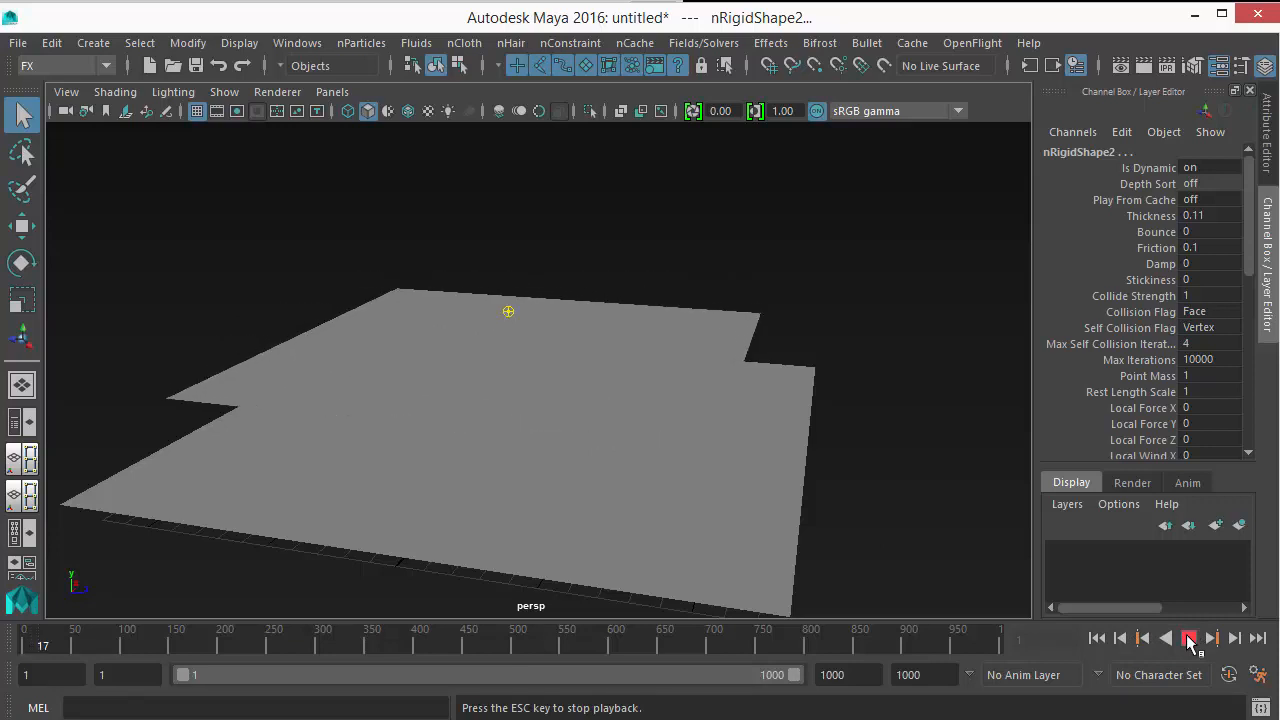
{"action": "left_click", "coordinate": [1188, 638]}
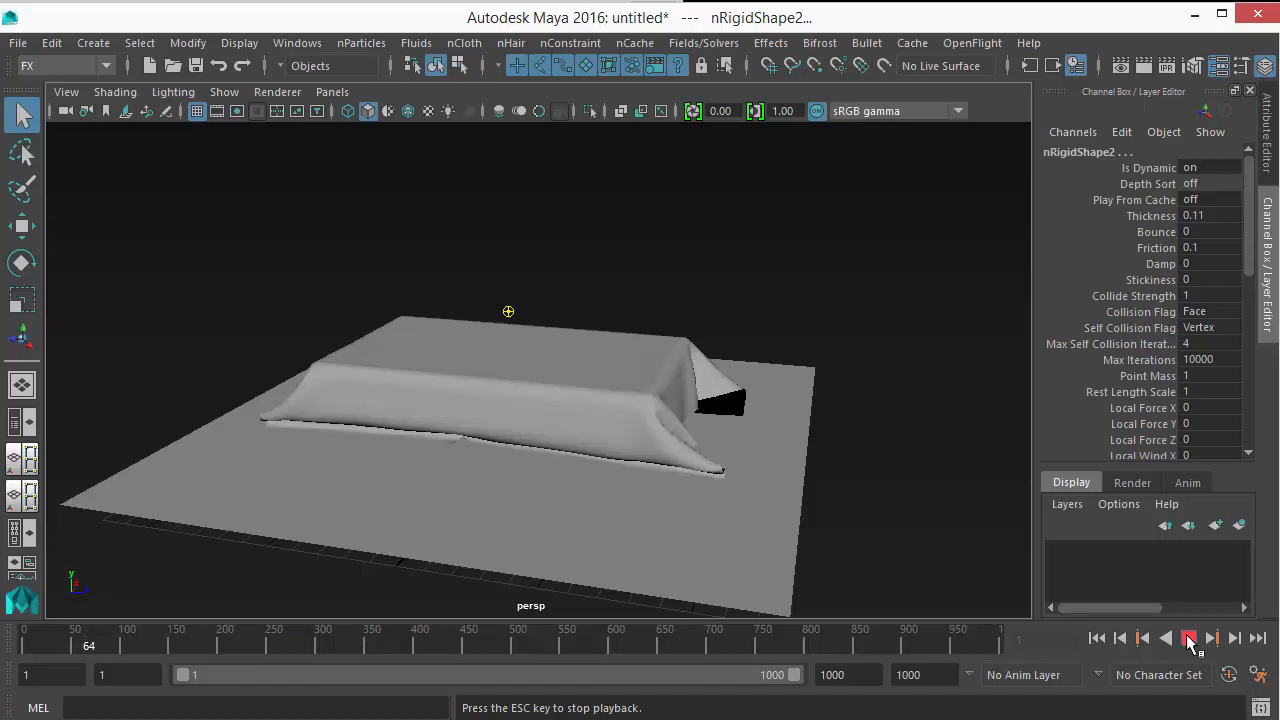
{"action": "left_click", "coordinate": [1188, 638]}
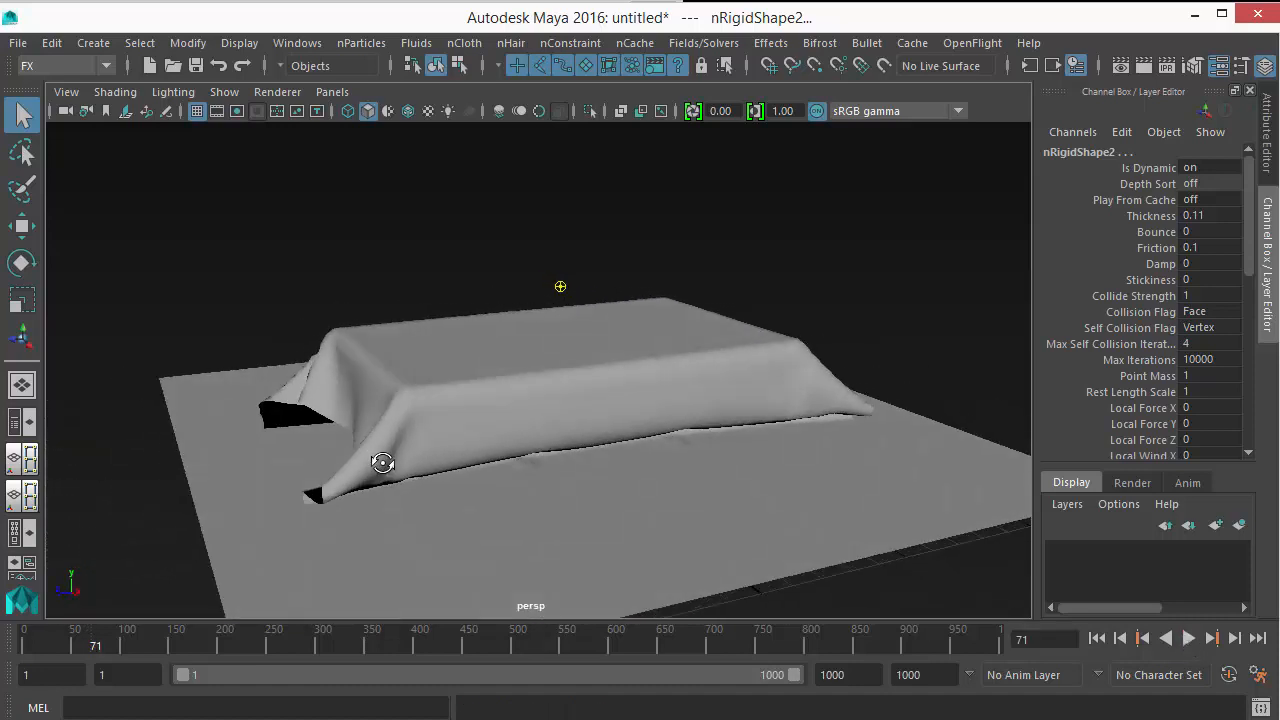
{"action": "left_click", "coordinate": [1188, 638]}
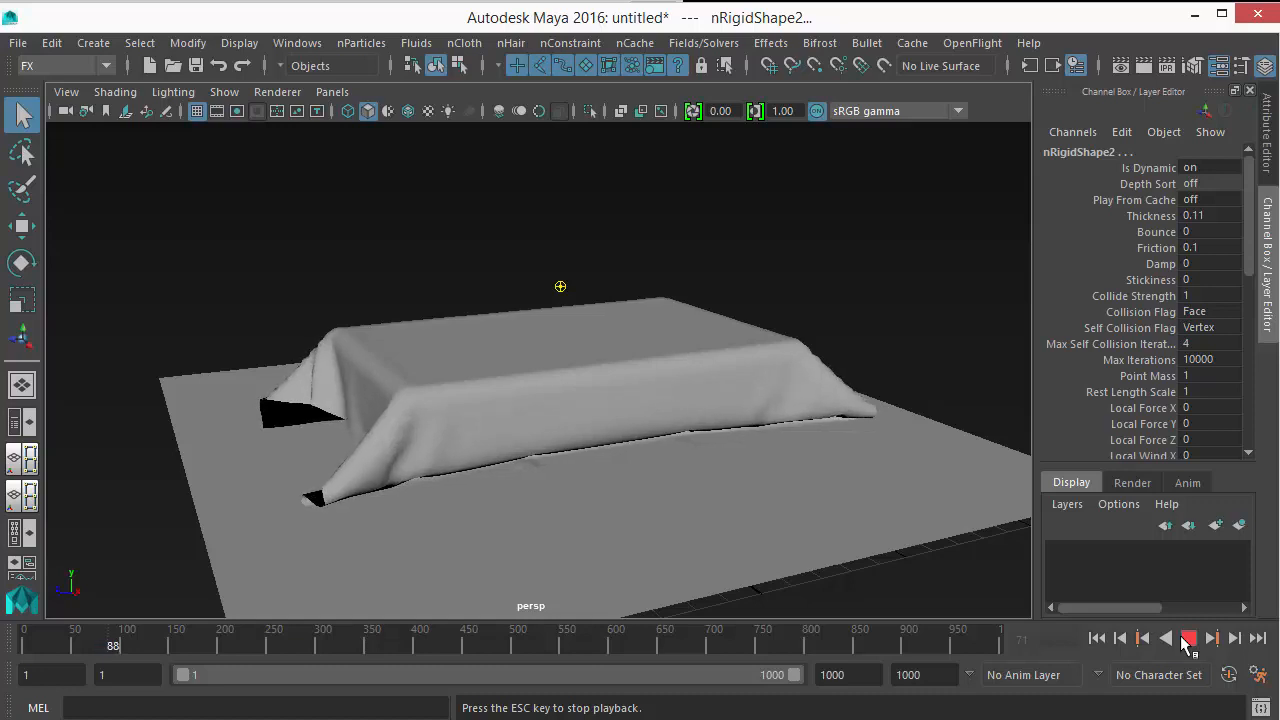
{"action": "left_click", "coordinate": [1188, 638]}
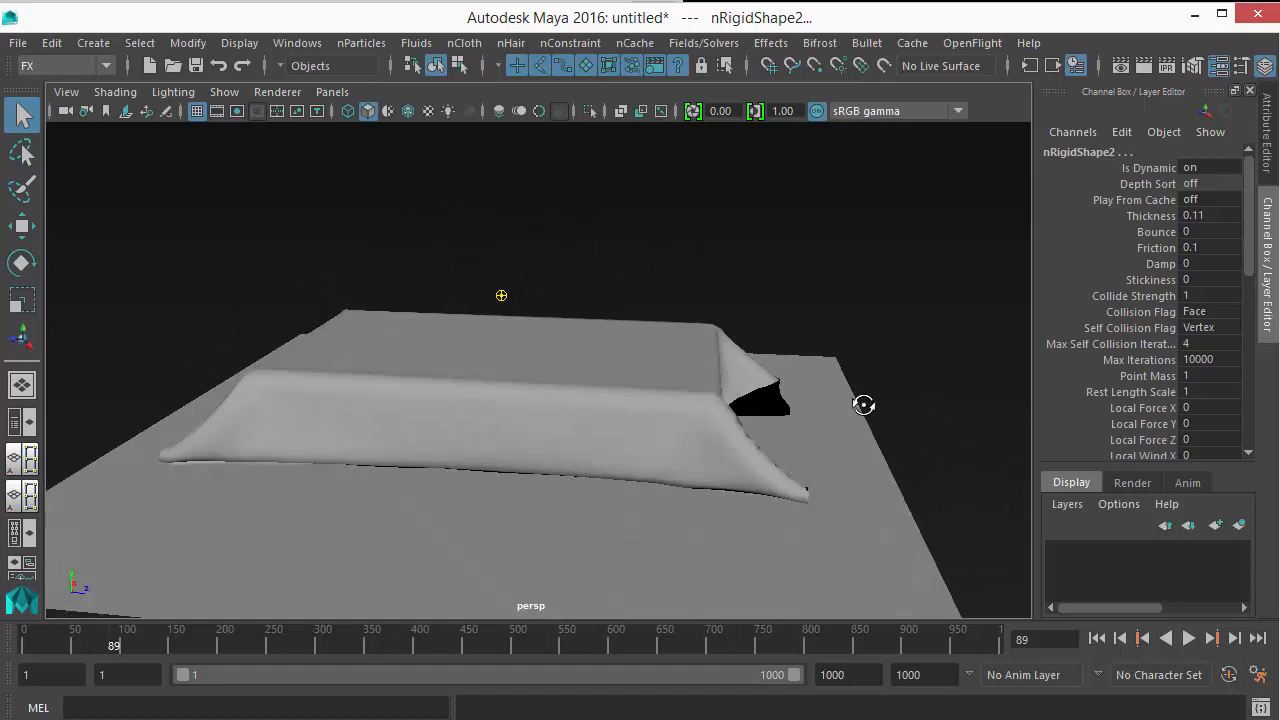
- Orbit to inspect the draped sheet's folds, then rewind to the first frame
{"action": "left_click_drag", "start_coordinate": [864, 404], "coordinate": [640, 470]}
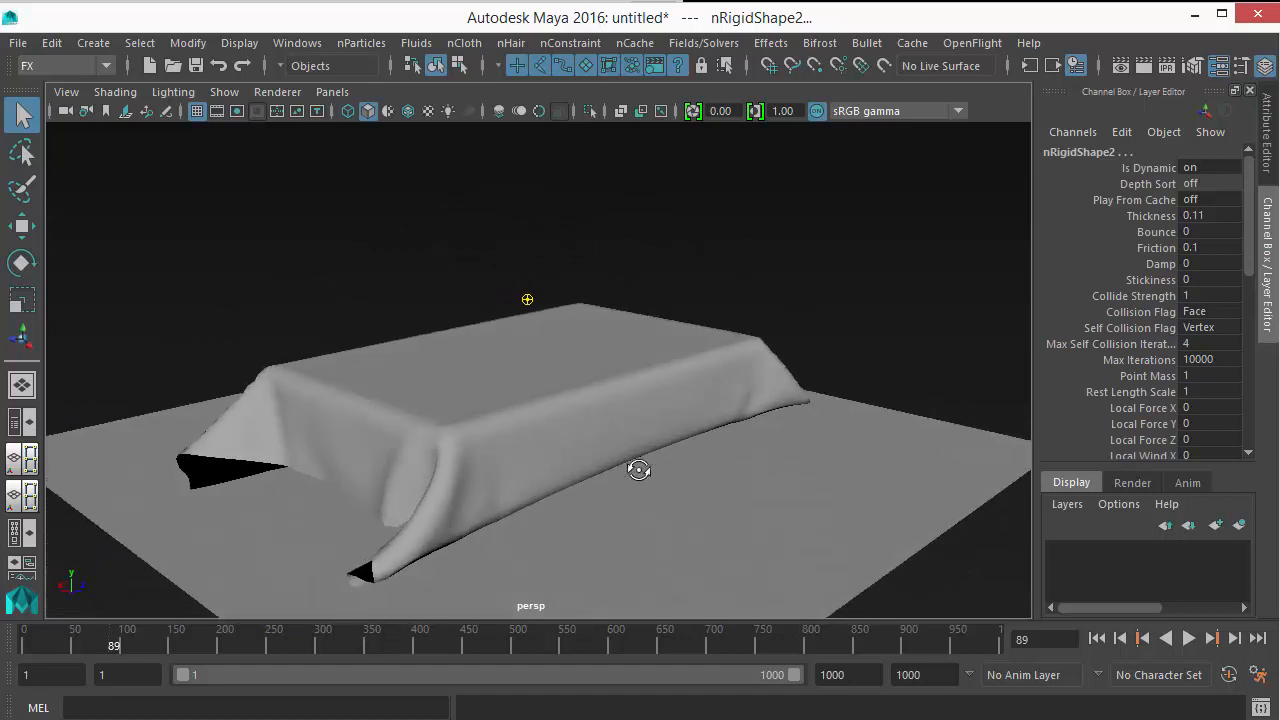
{"action": "left_click_drag", "start_coordinate": [638, 470], "coordinate": [730, 500]}
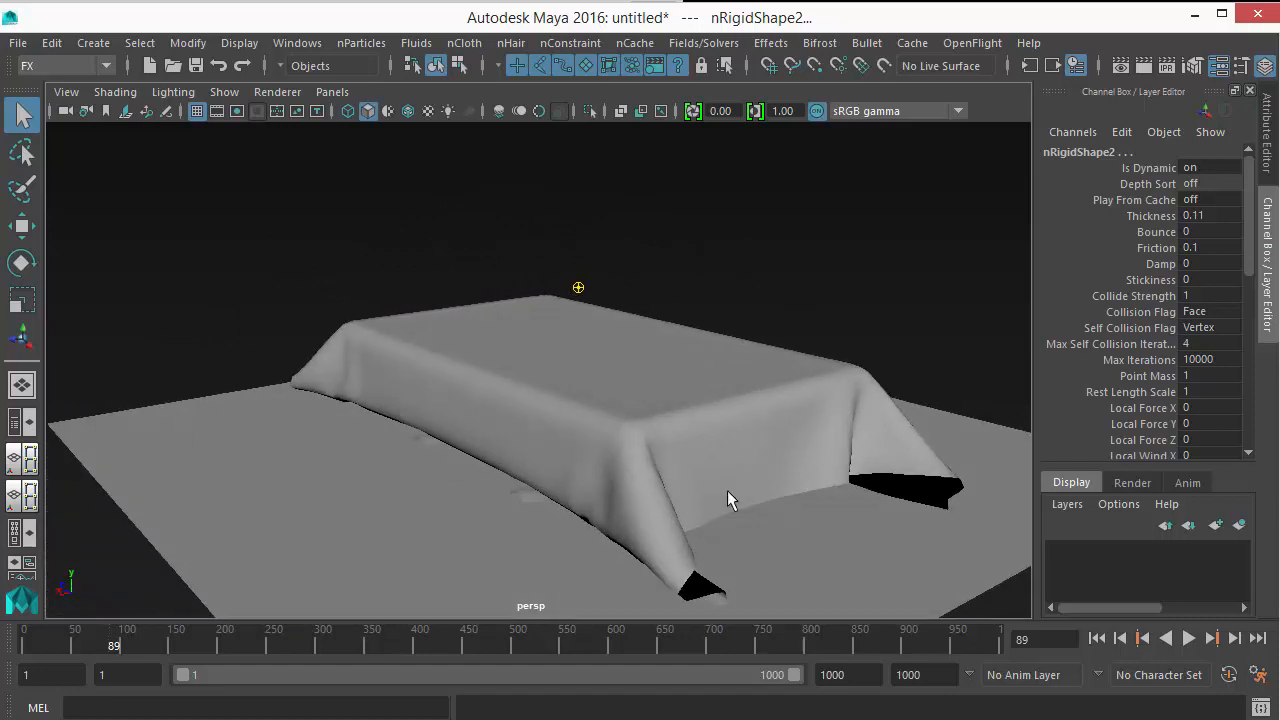
{"action": "left_click_drag", "start_coordinate": [730, 500], "coordinate": [536, 472]}
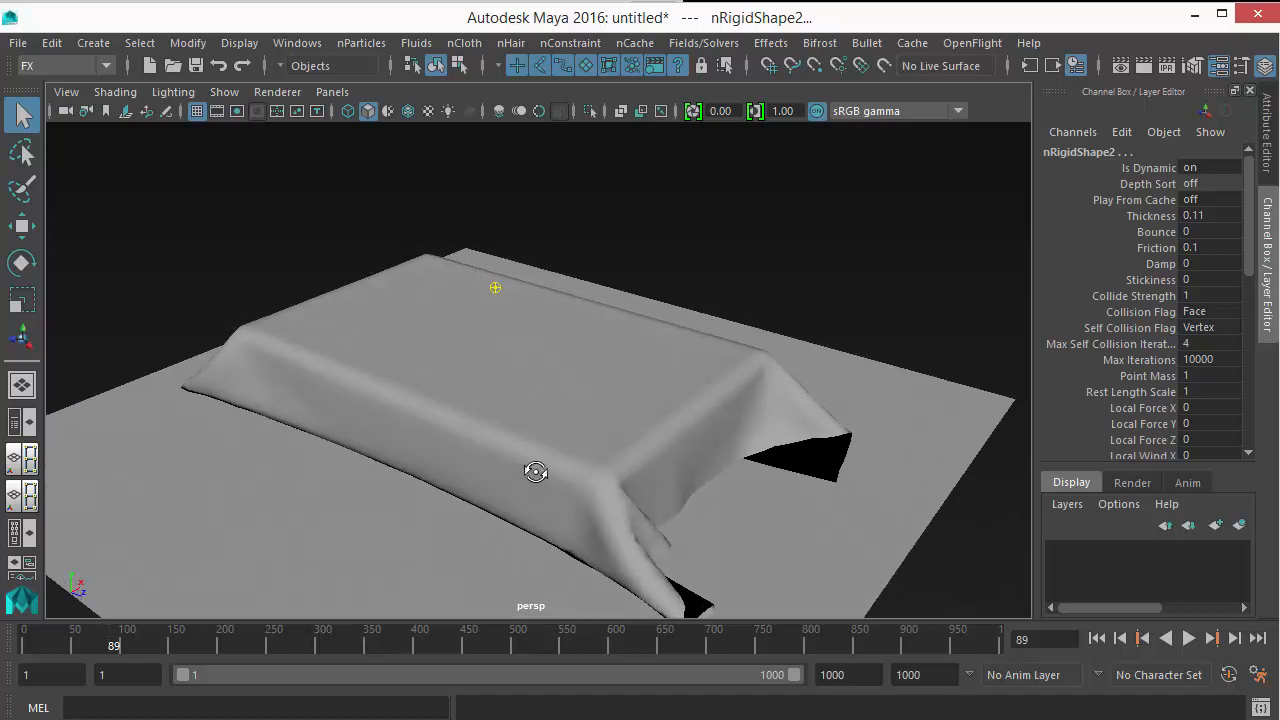
{"action": "left_click_drag", "start_coordinate": [536, 472], "coordinate": [576, 410]}
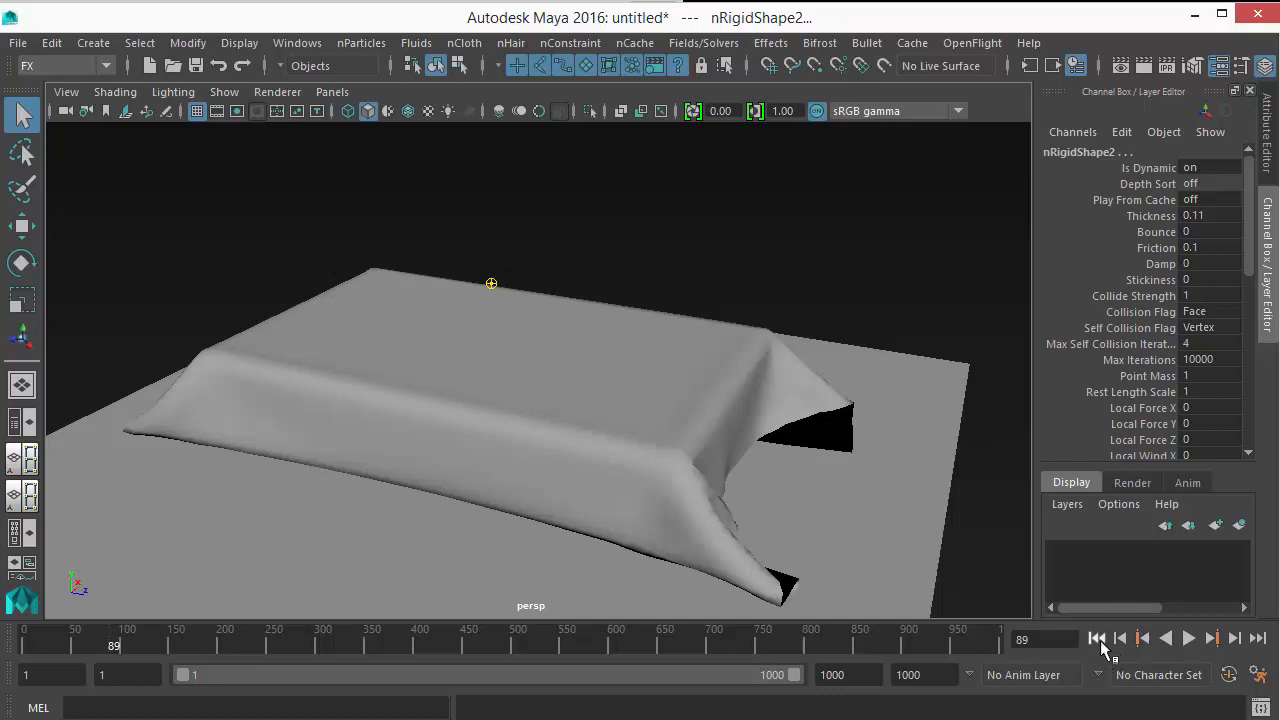
{"action": "left_click", "coordinate": [1096, 640]}
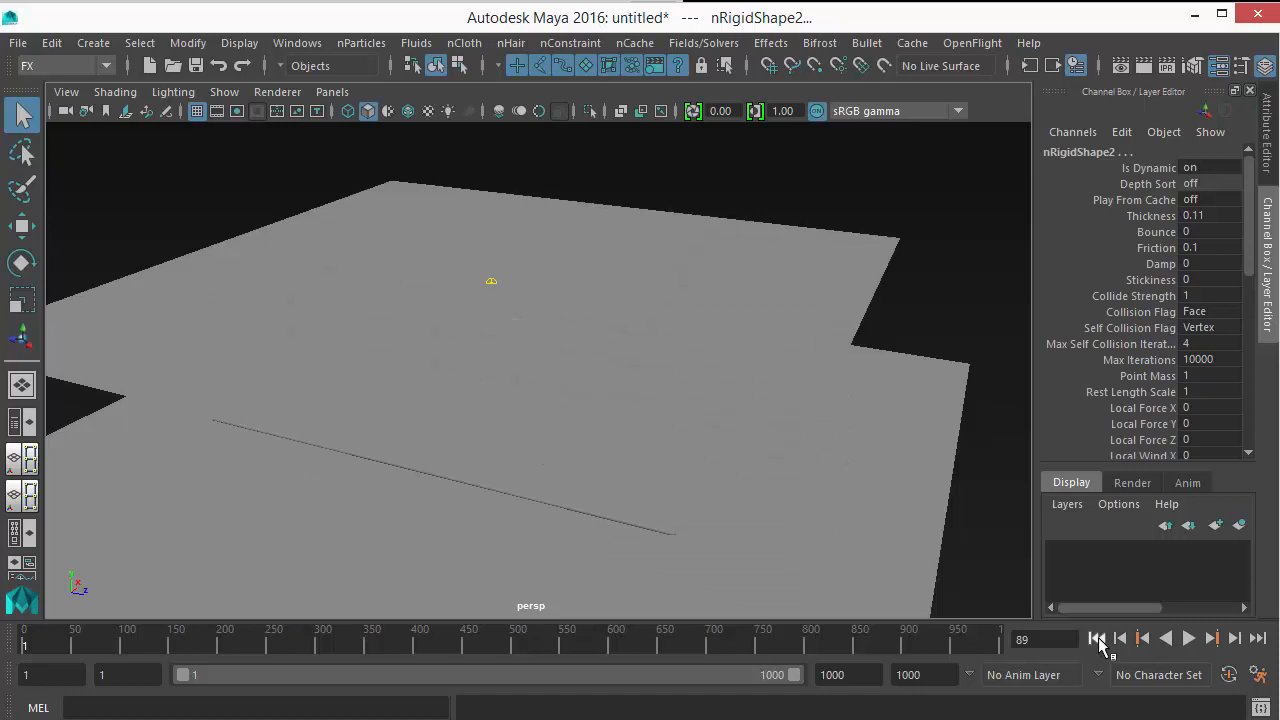
- Raise pPlane2 to Translate Y about 12.7 and shrink it to scale 17.981
{"action": "left_click", "coordinate": [1096, 640]}
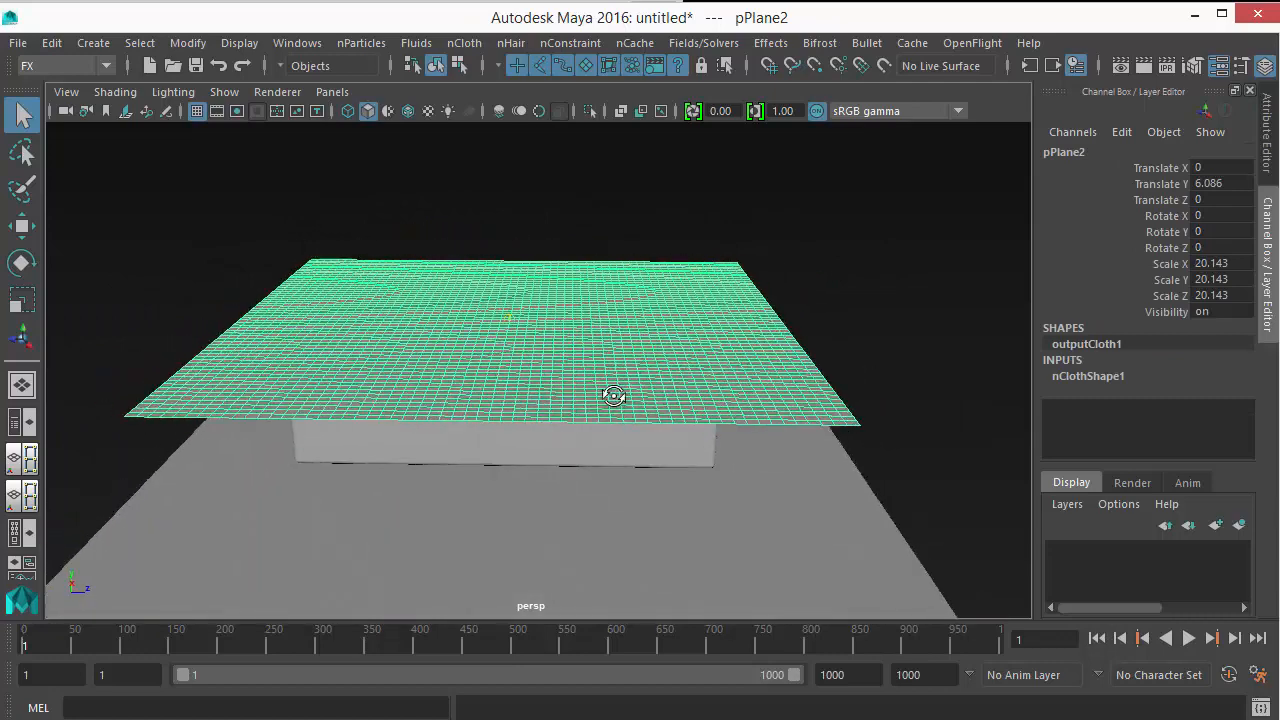
{"action": "left_click", "coordinate": [22, 224]}
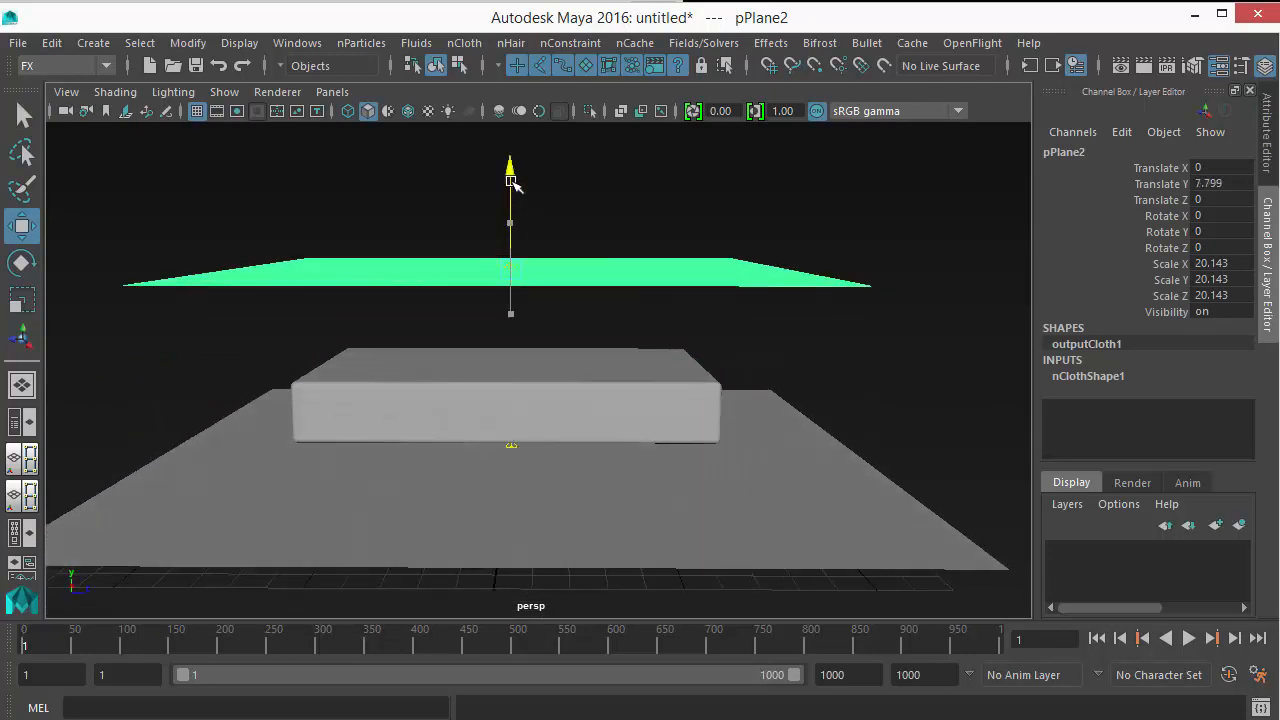
{"action": "left_click", "coordinate": [22, 264]}
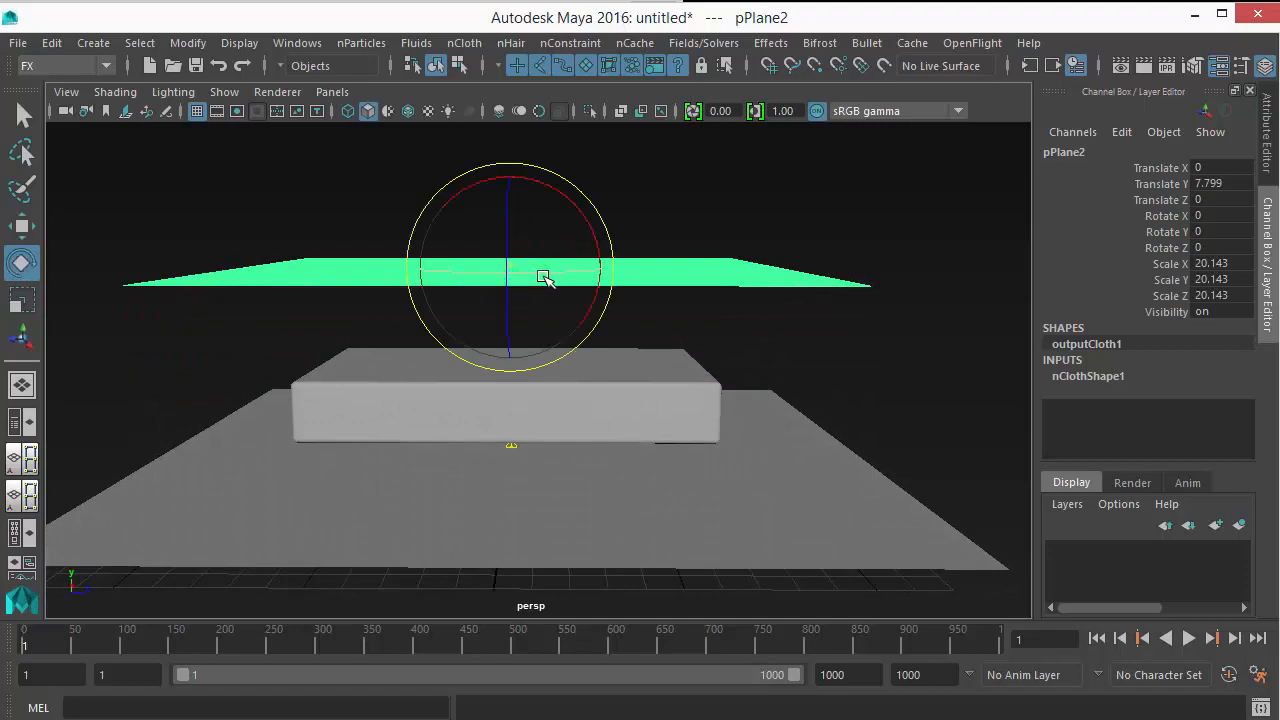
{"action": "left_click_drag", "start_coordinate": [544, 280], "coordinate": [590, 376]}
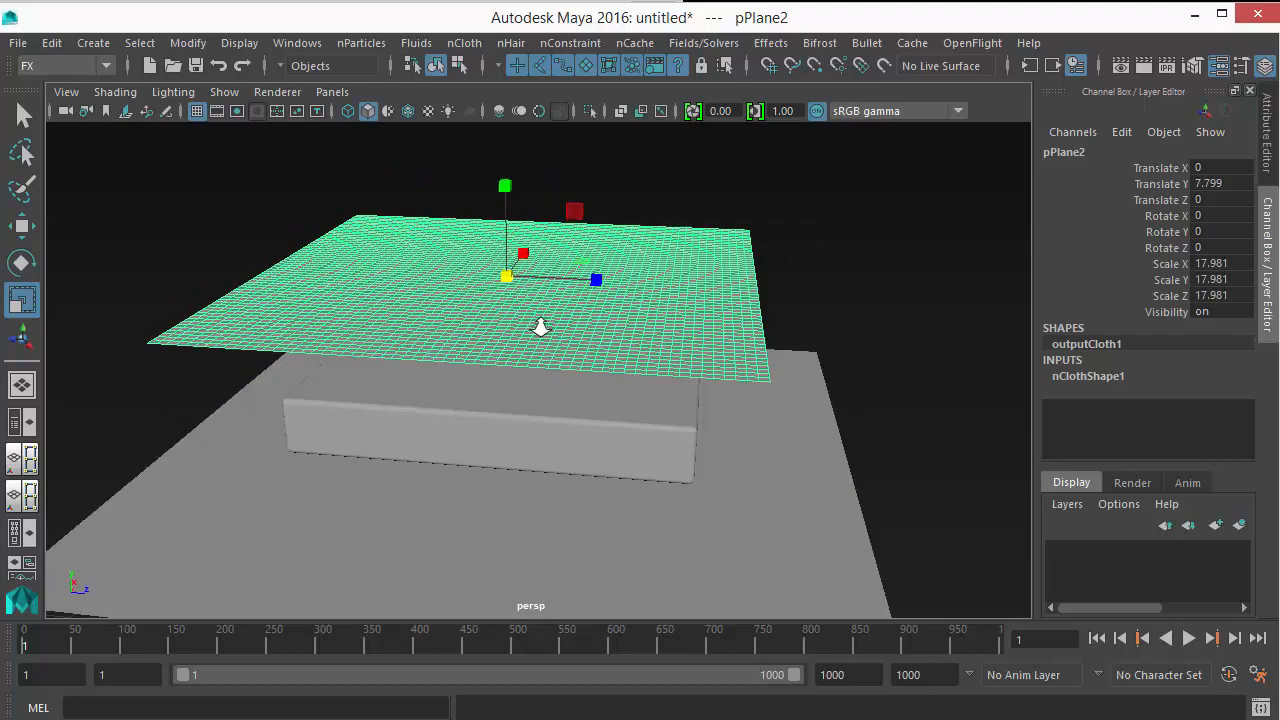
- Tilt the sheet to Rotate X about 54.5 degrees above the bed and deselect it
{"action": "left_click", "coordinate": [22, 264]}
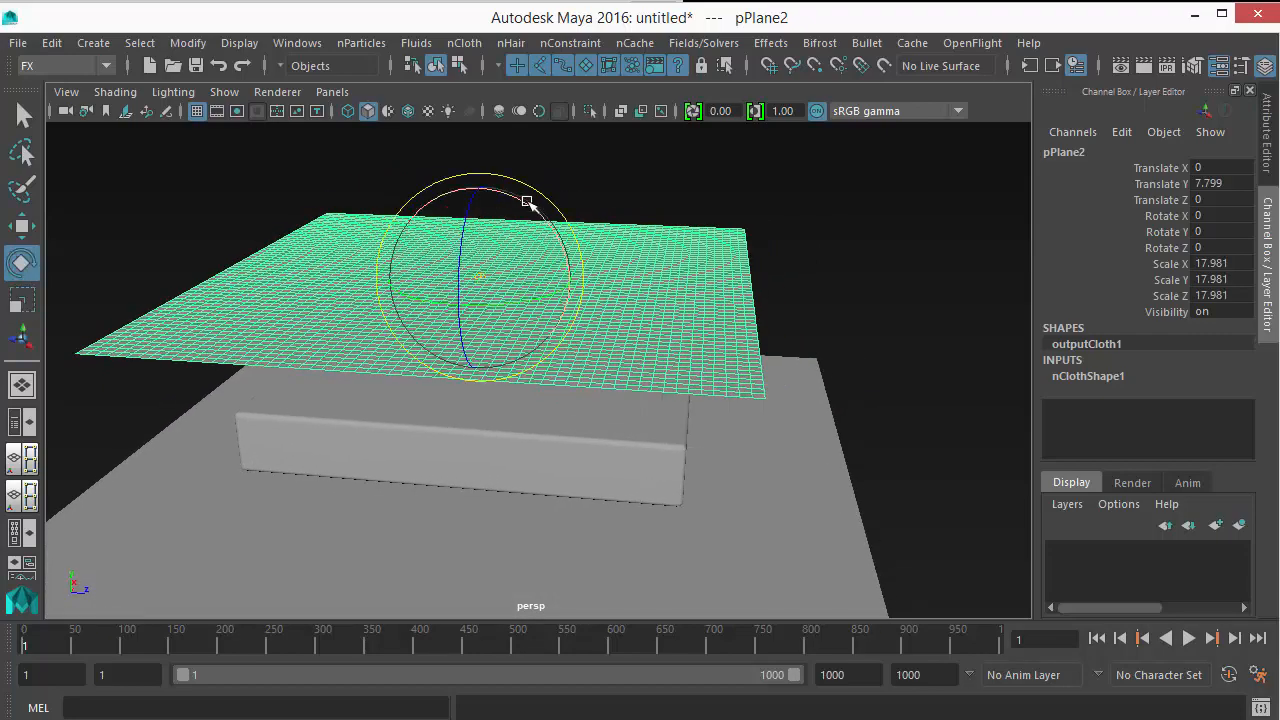
{"action": "left_click_drag", "start_coordinate": [528, 204], "coordinate": [538, 228]}
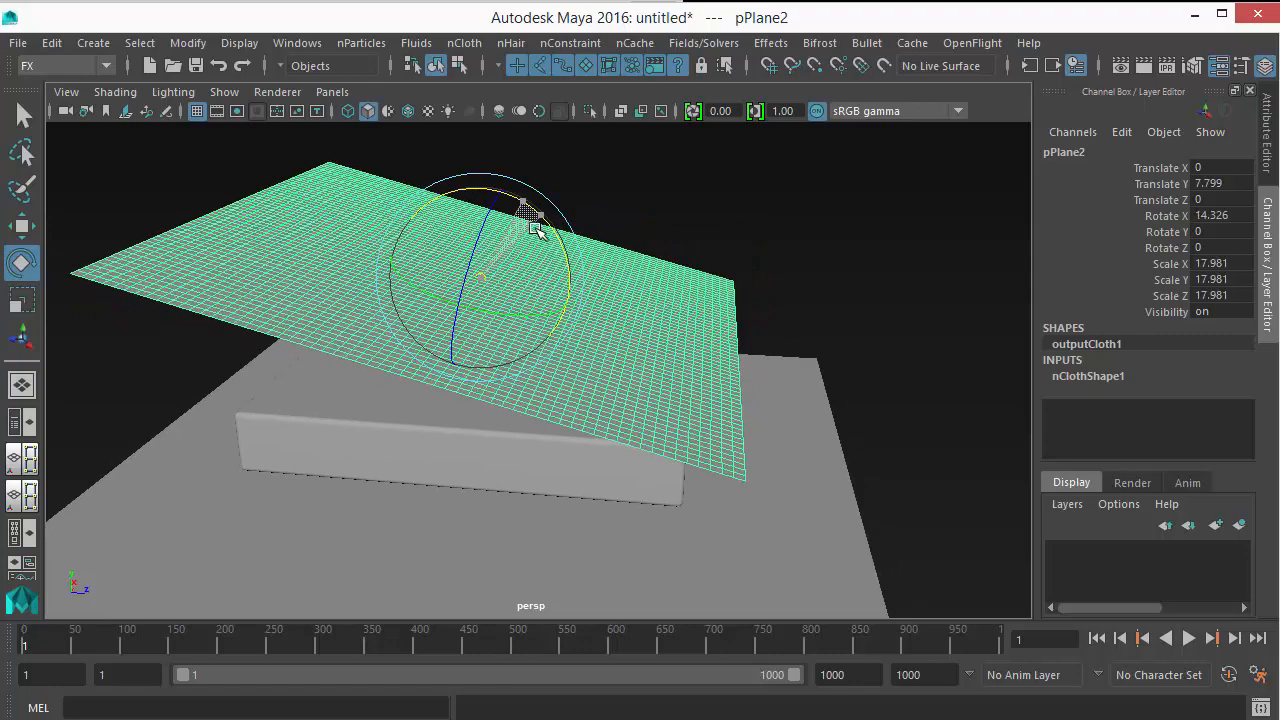
{"action": "left_click_drag", "start_coordinate": [530, 216], "coordinate": [540, 270]}
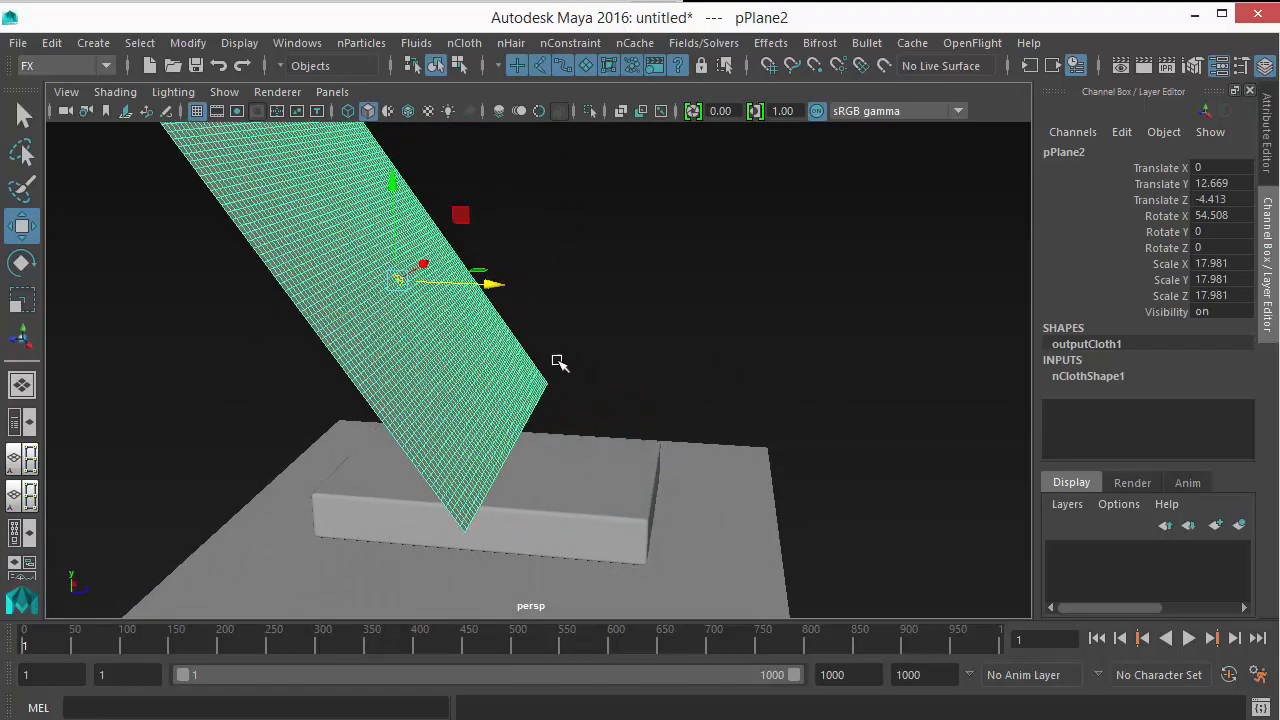
{"action": "left_click_drag", "start_coordinate": [560, 360], "coordinate": [564, 350]}
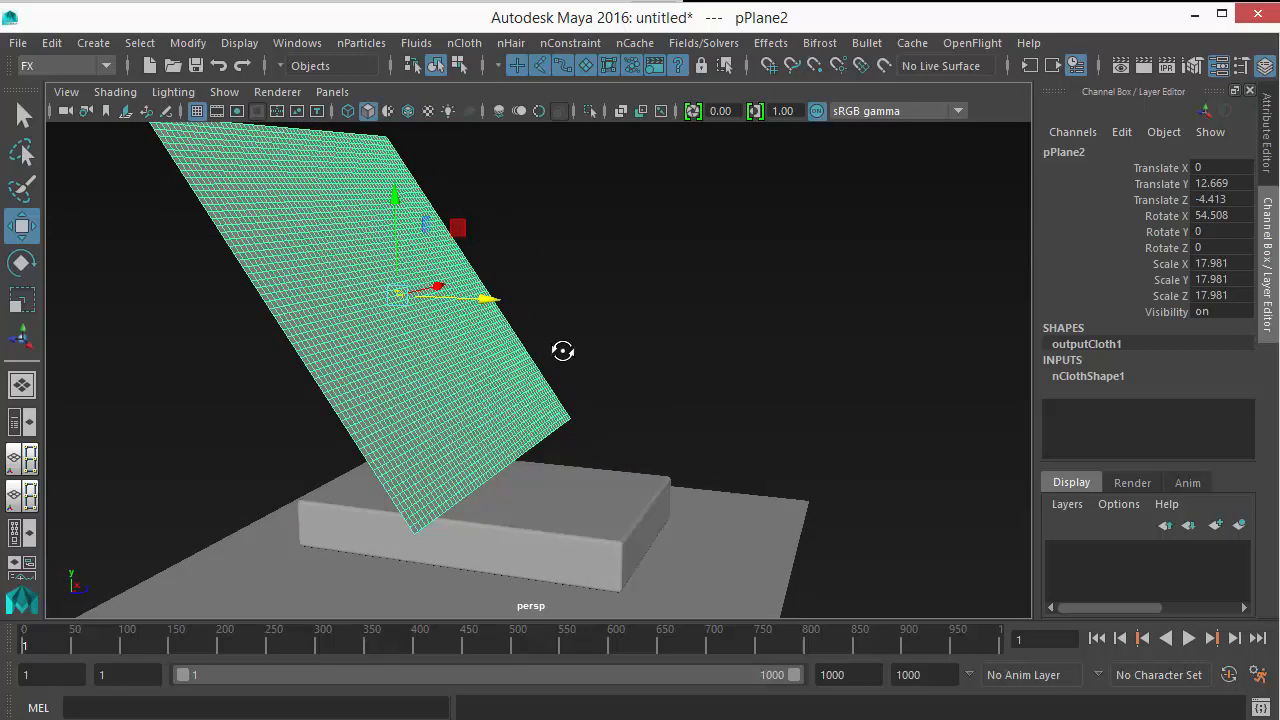
{"action": "left_click", "coordinate": [664, 394]}
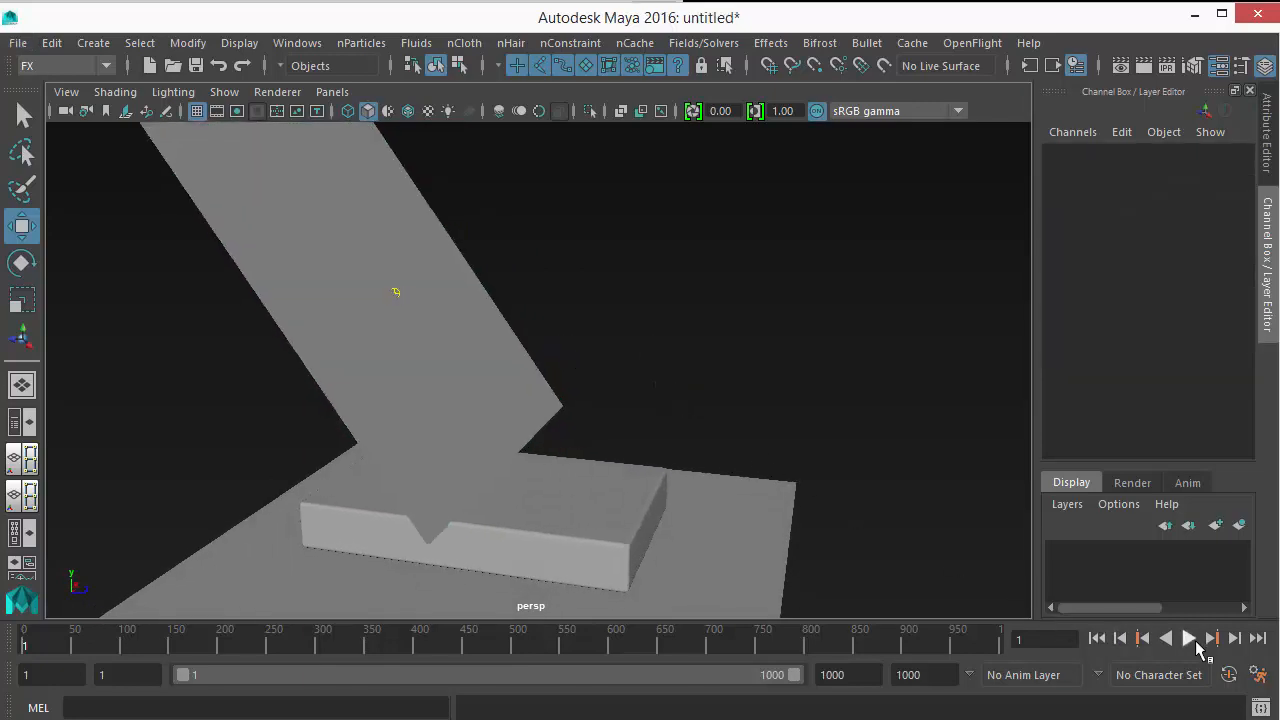
- Play the simulation so the tilted sheet falls over the bed, then rewind to frame 1
{"action": "left_click", "coordinate": [1188, 638]}
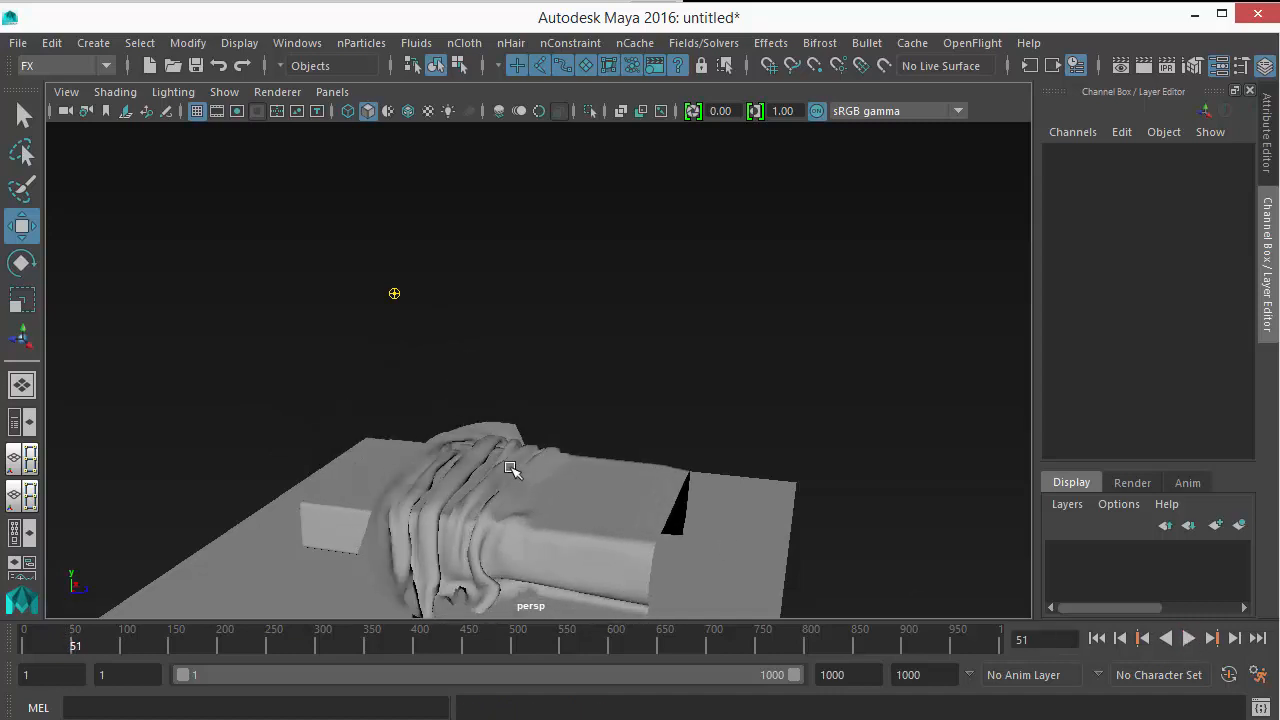
{"action": "left_click_drag", "start_coordinate": [510, 470], "coordinate": [516, 516]}
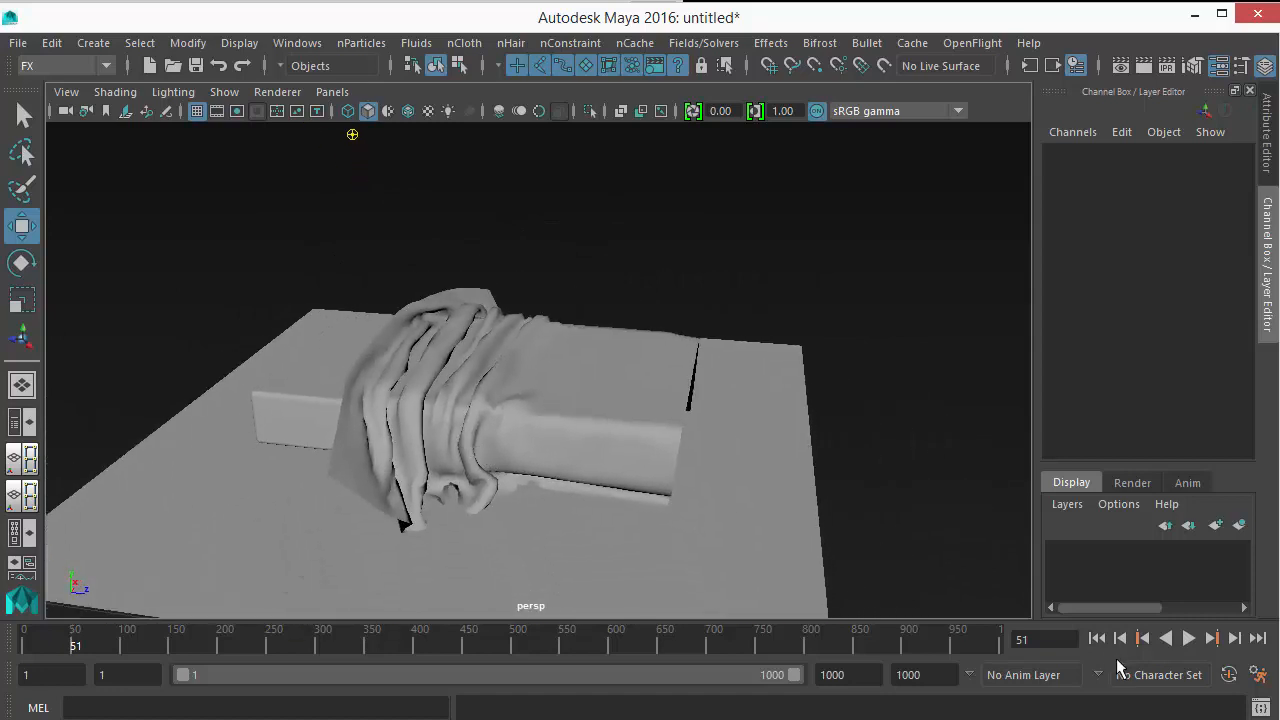
{"action": "left_click", "coordinate": [1188, 638]}
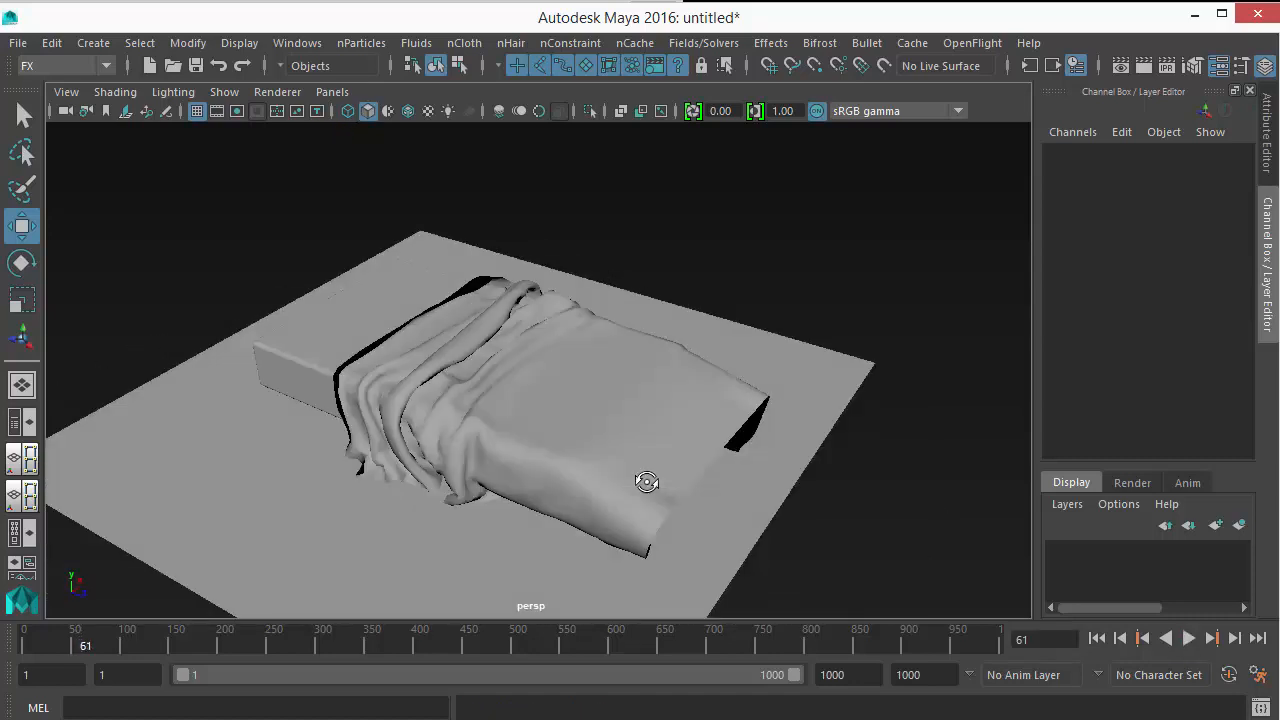
{"action": "left_click_drag", "start_coordinate": [648, 482], "coordinate": [500, 400]}
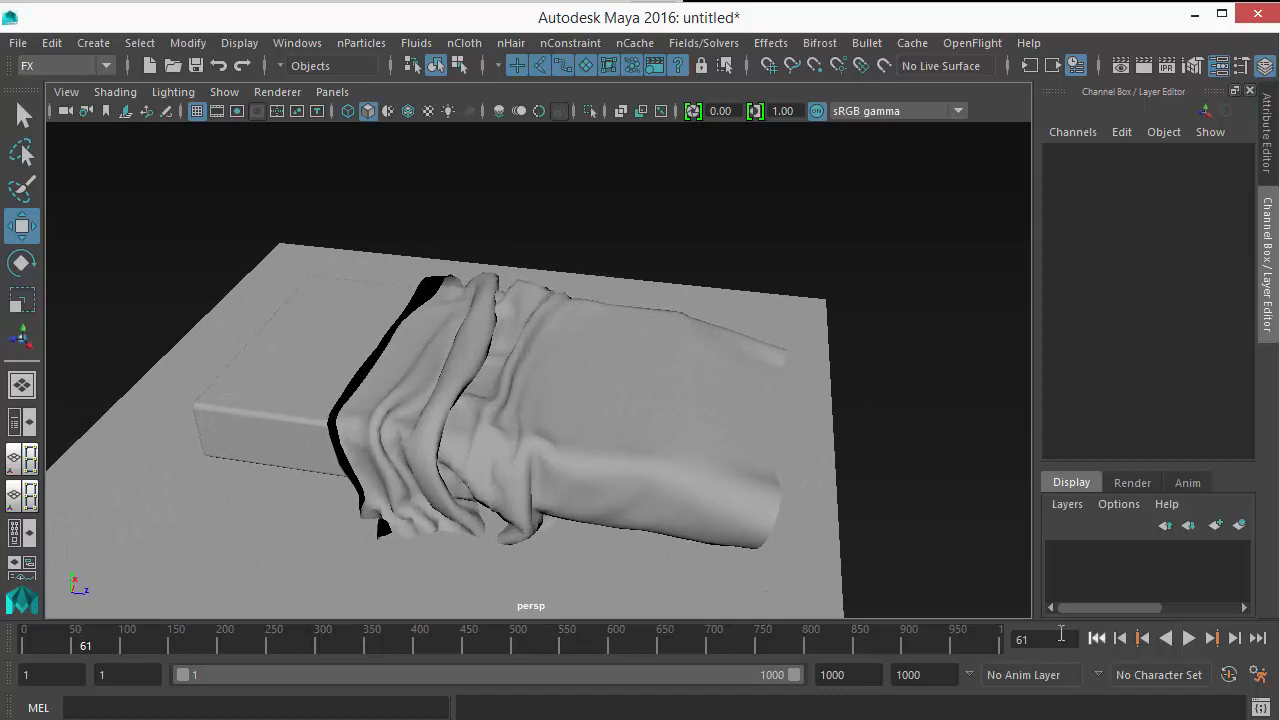
{"action": "left_click", "coordinate": [1096, 636]}
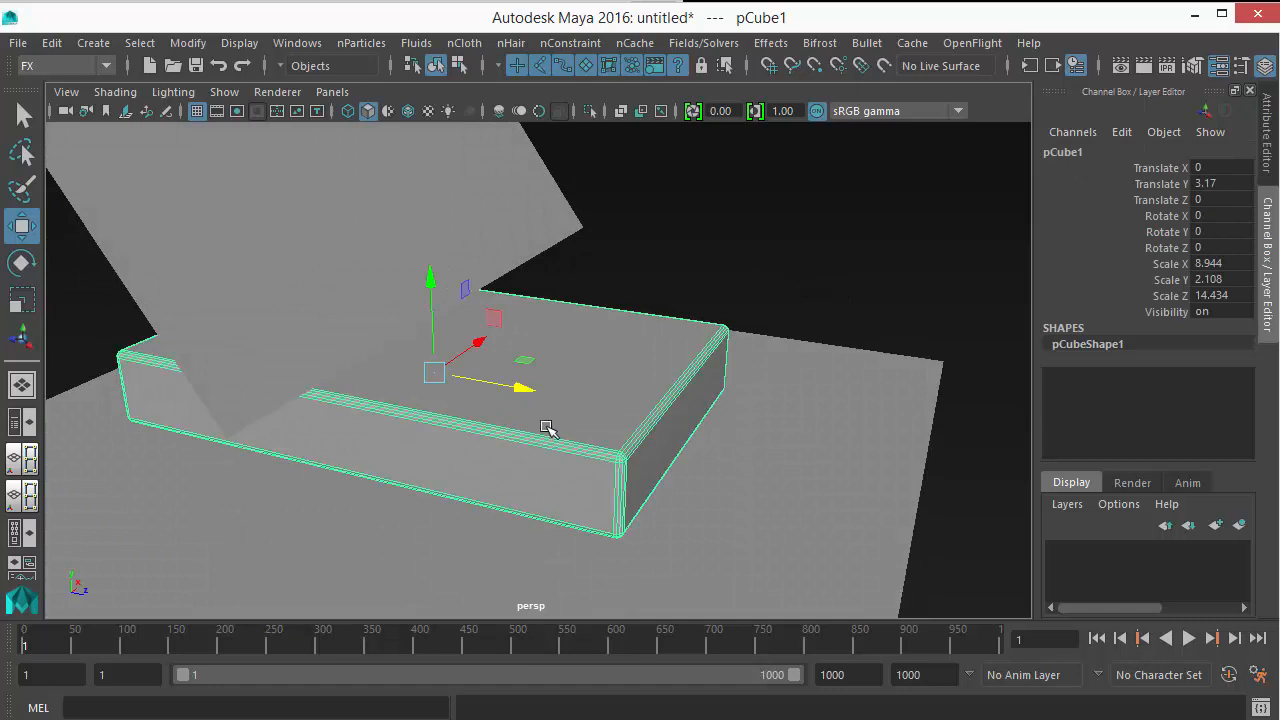
{"action": "mouse_move", "coordinate": [552, 424]}
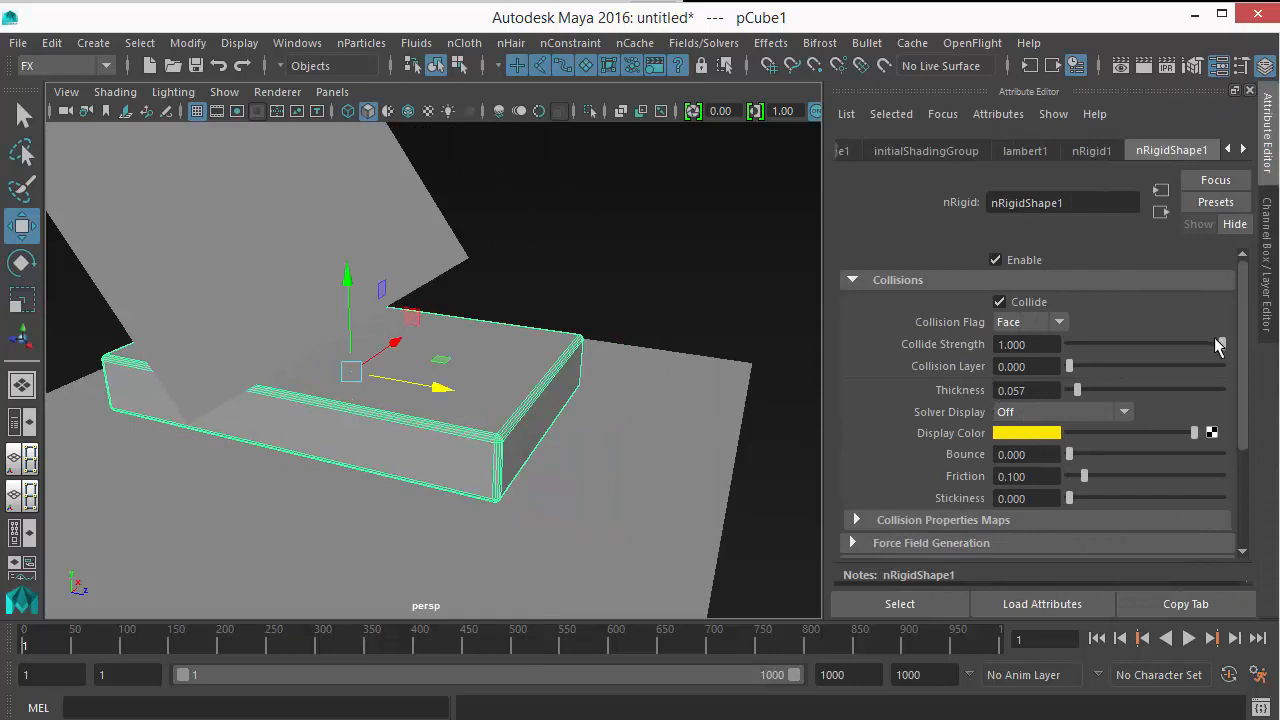
- Raise nRigidShape1's Collisions Stickiness on pCube1 to about 0.543
{"action": "scroll", "scroll_direction": "down", "scroll_amount": 3}
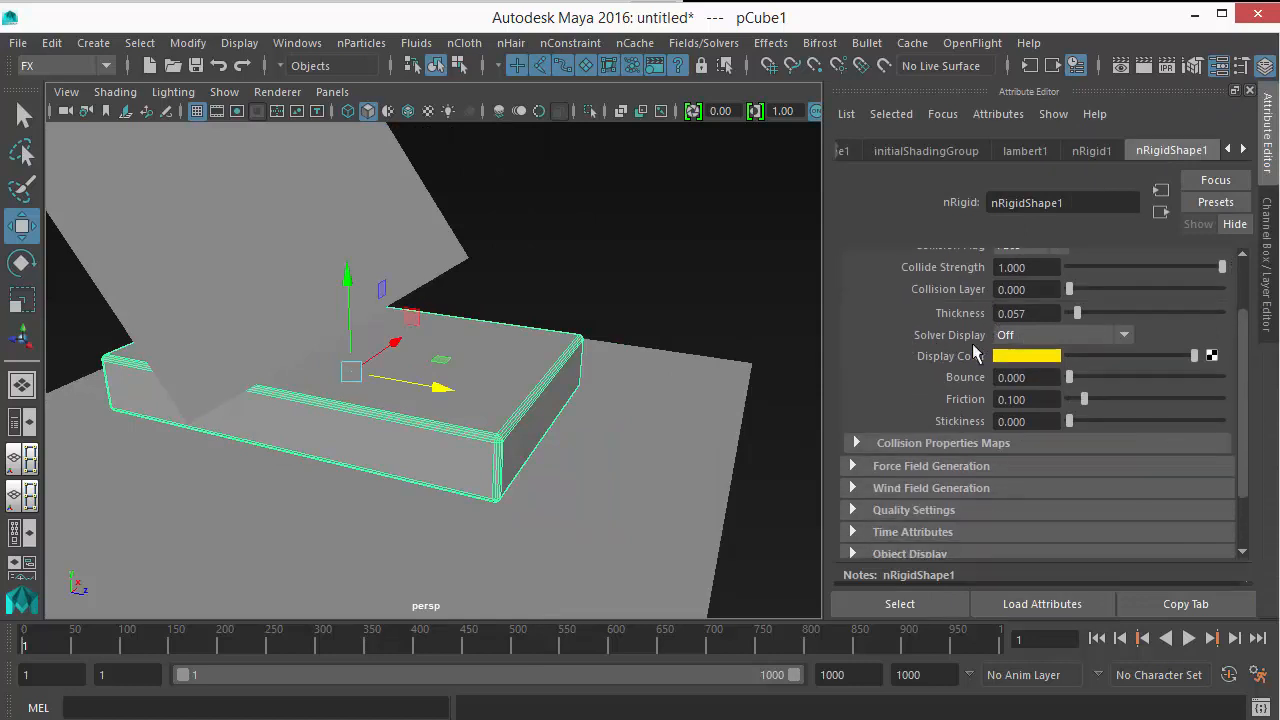
{"action": "mouse_move", "coordinate": [1044, 178]}
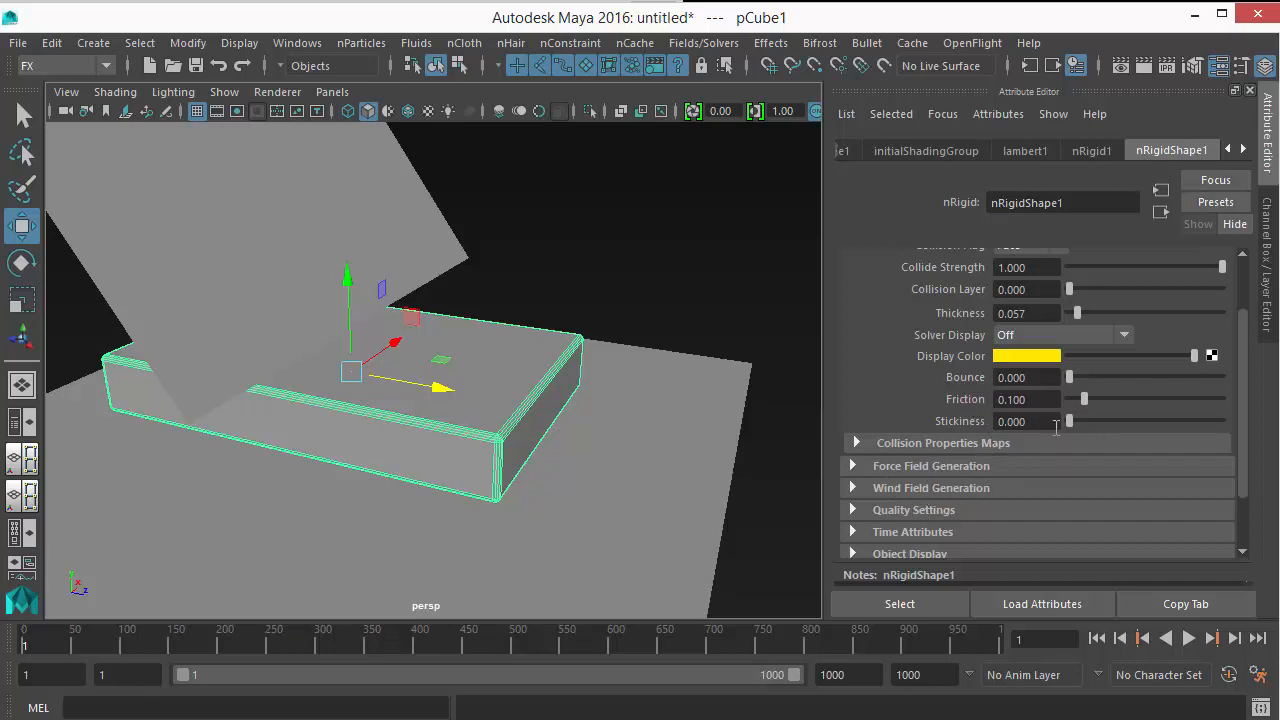
{"action": "triple_click", "coordinate": [1010, 420]}
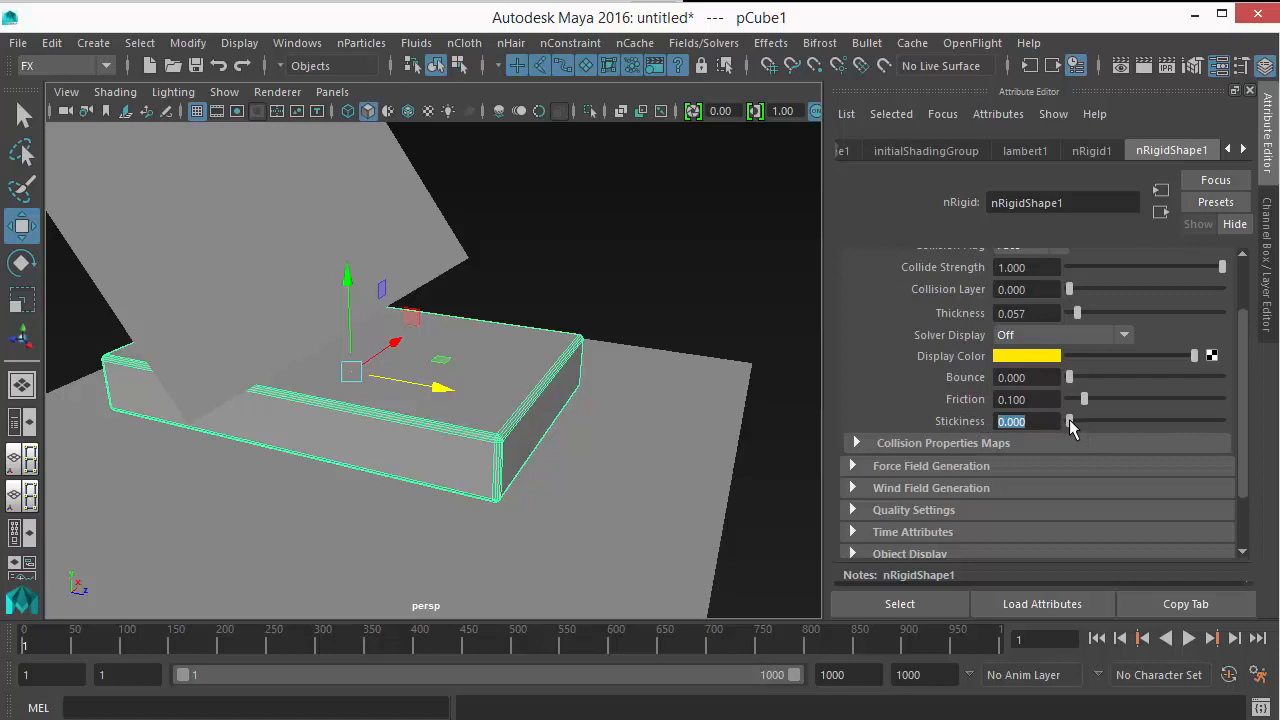
{"action": "left_click_drag", "start_coordinate": [1070, 420], "coordinate": [1096, 420]}
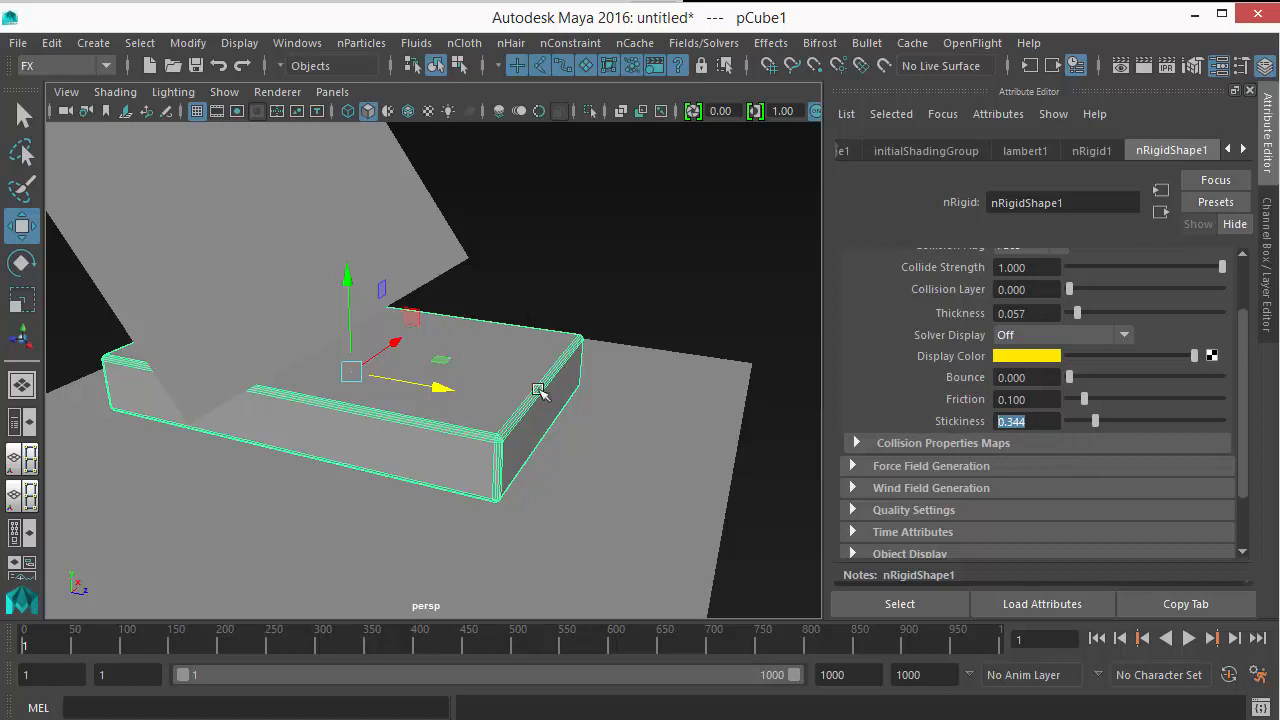
{"action": "mouse_move", "coordinate": [464, 352]}
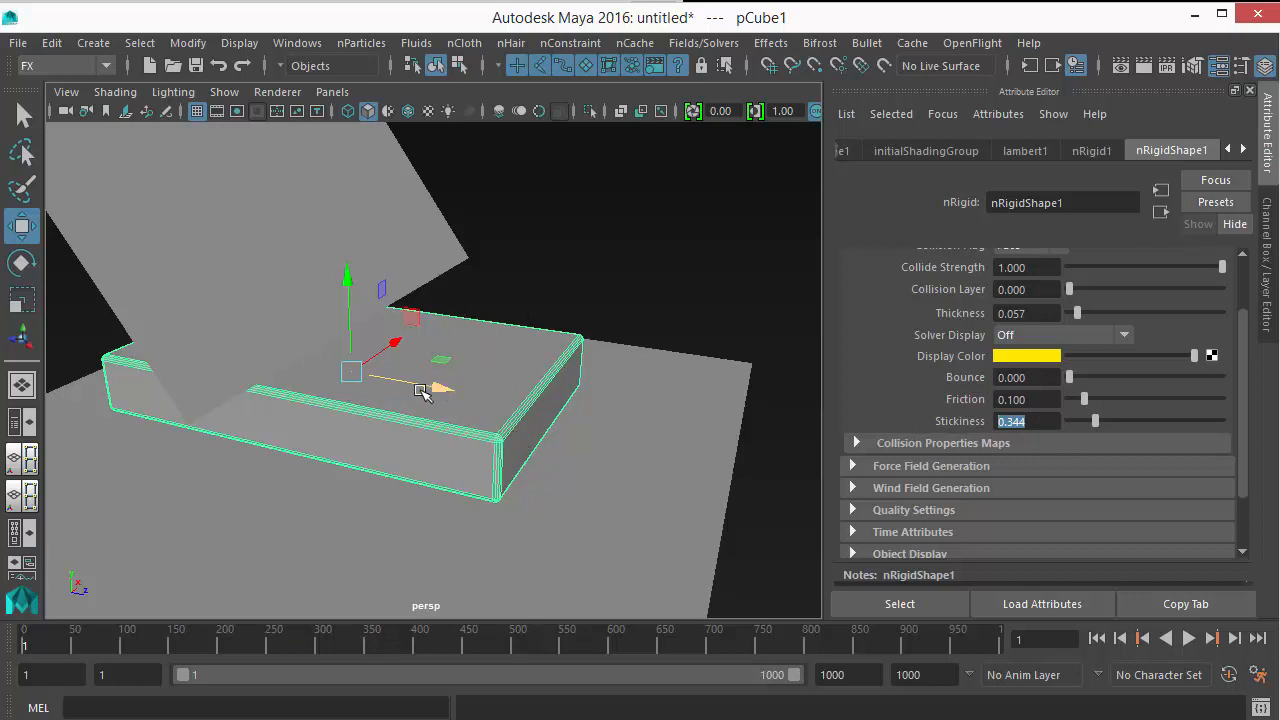
{"action": "left_click_drag", "start_coordinate": [1092, 420], "coordinate": [1098, 420]}
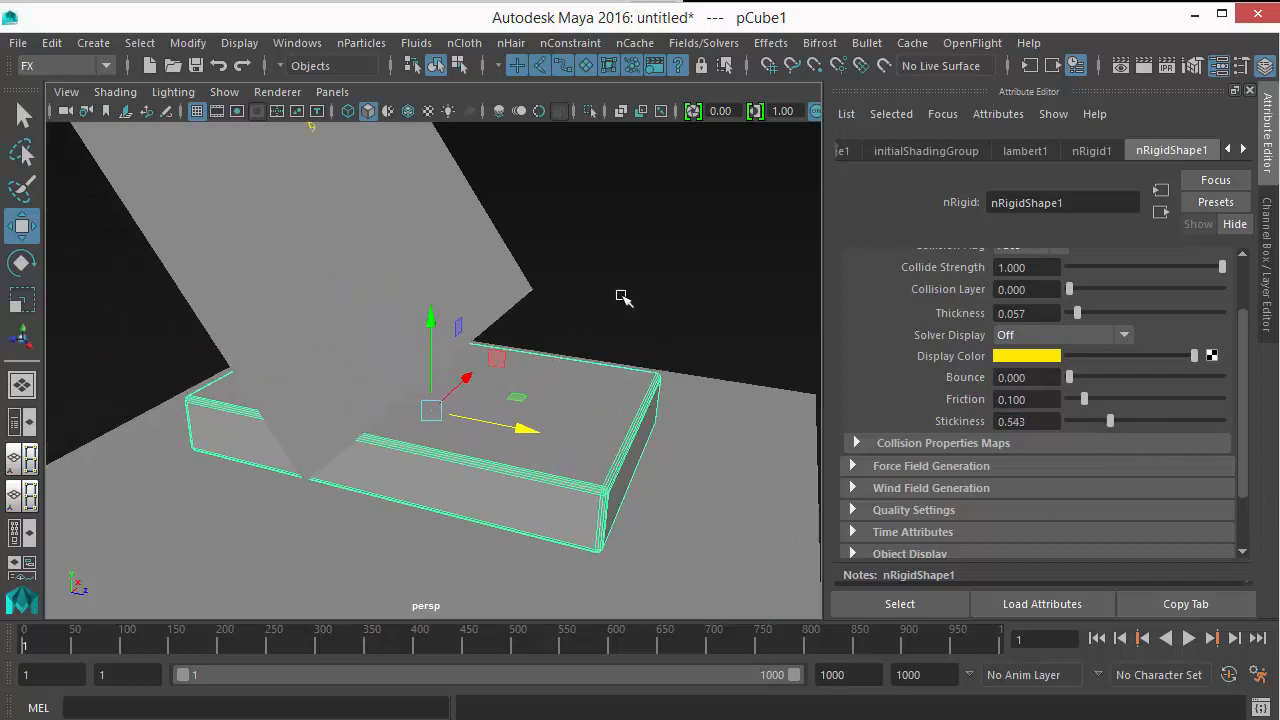
- Play the nCloth simulation so the sheet falls onto the stickier bed, orbiting to inspect the drape from above
{"action": "left_click", "coordinate": [1188, 638]}
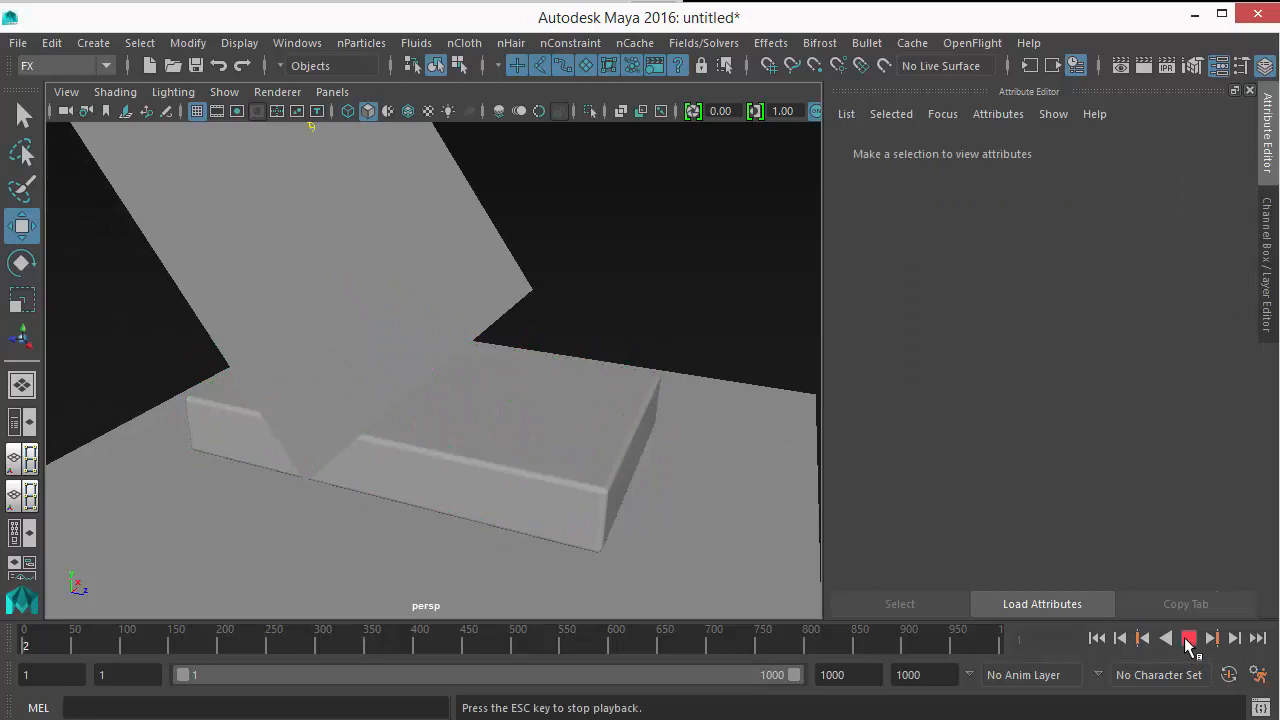
{"action": "left_click", "coordinate": [1188, 638]}
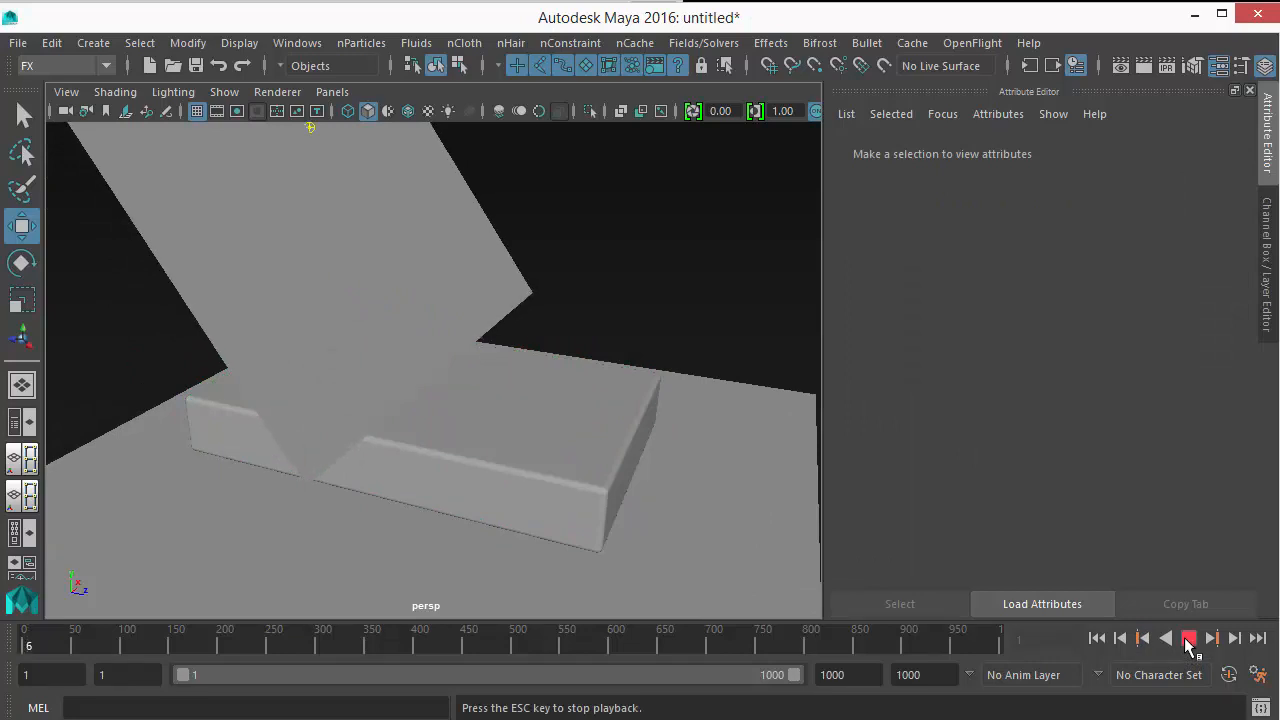
{"action": "left_click", "coordinate": [1188, 638]}
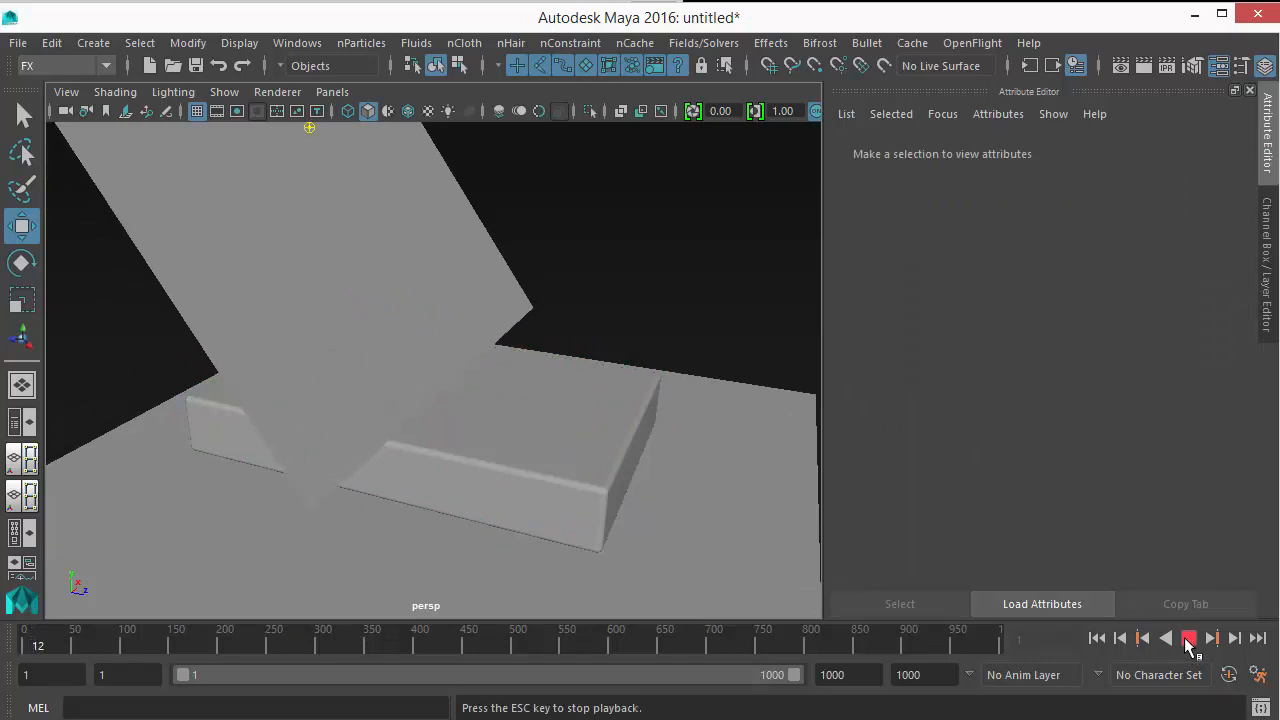
{"action": "left_click", "coordinate": [1188, 638]}
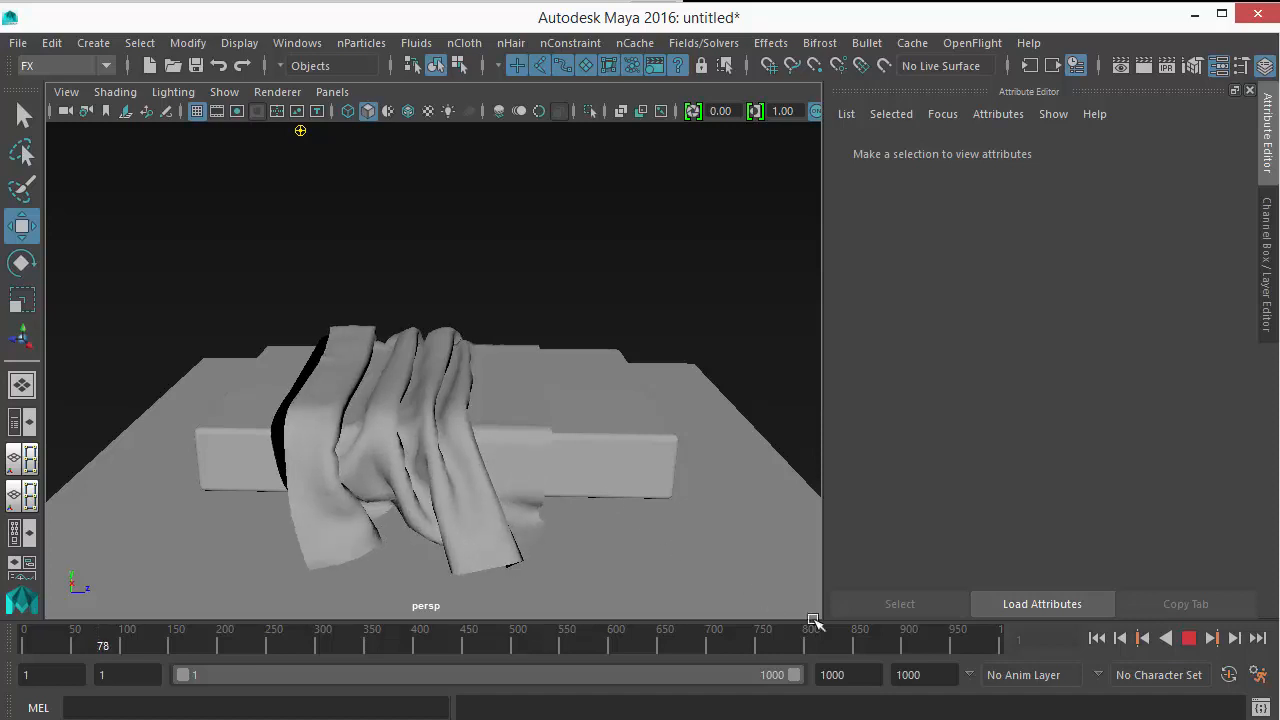
{"action": "left_click_drag", "start_coordinate": [812, 620], "coordinate": [696, 560]}
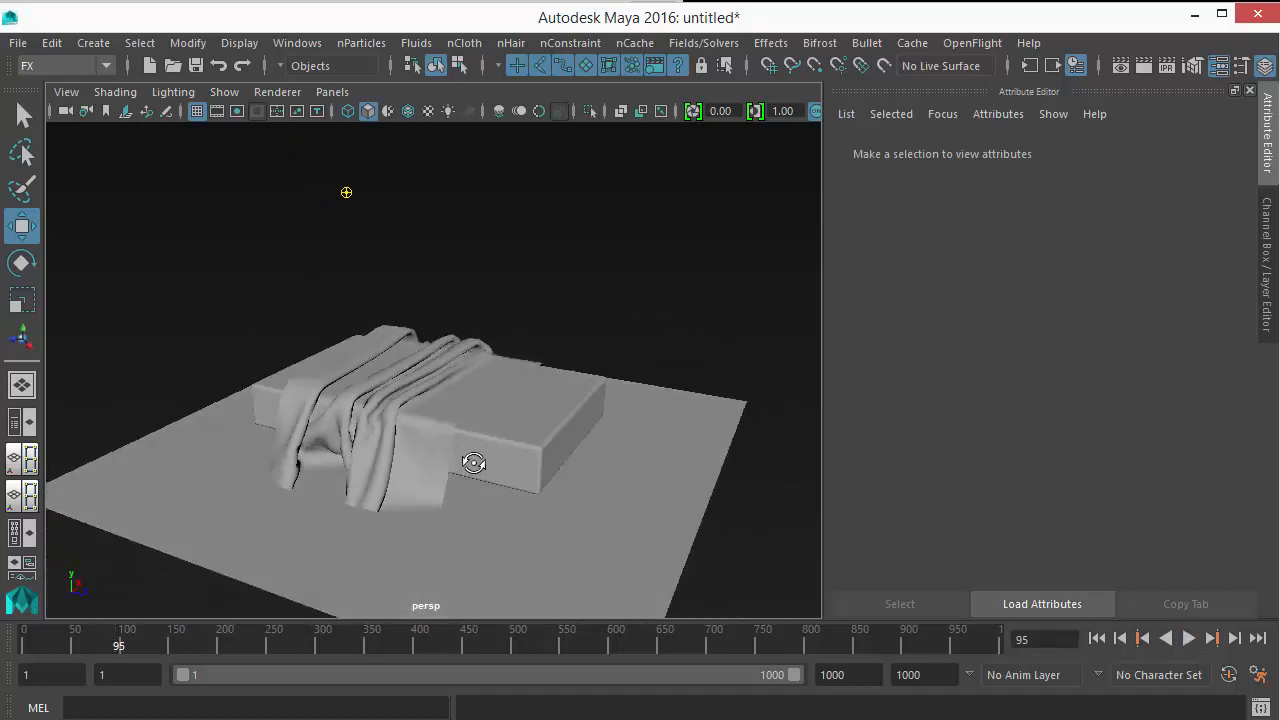
{"action": "left_click_drag", "start_coordinate": [472, 462], "coordinate": [430, 488]}
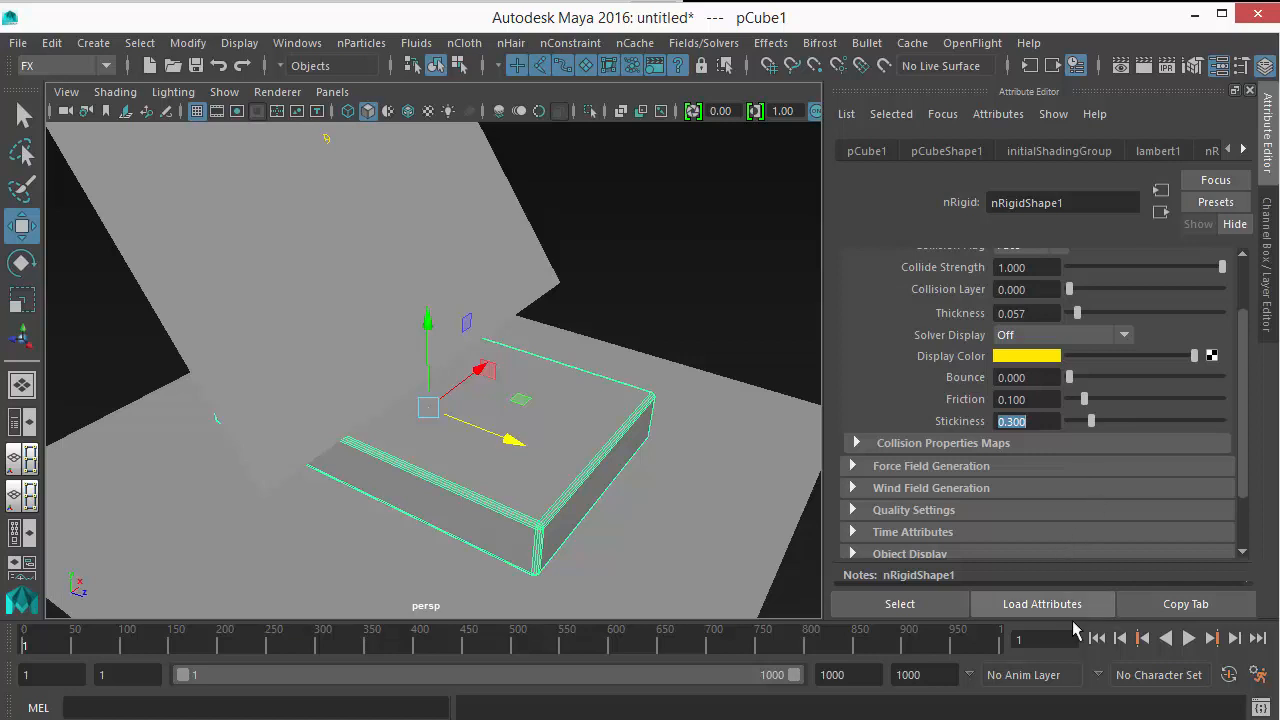
- Play the cloth simulation, pausing partway through the fall to check how the sheet drapes
{"action": "left_click", "coordinate": [1188, 638]}
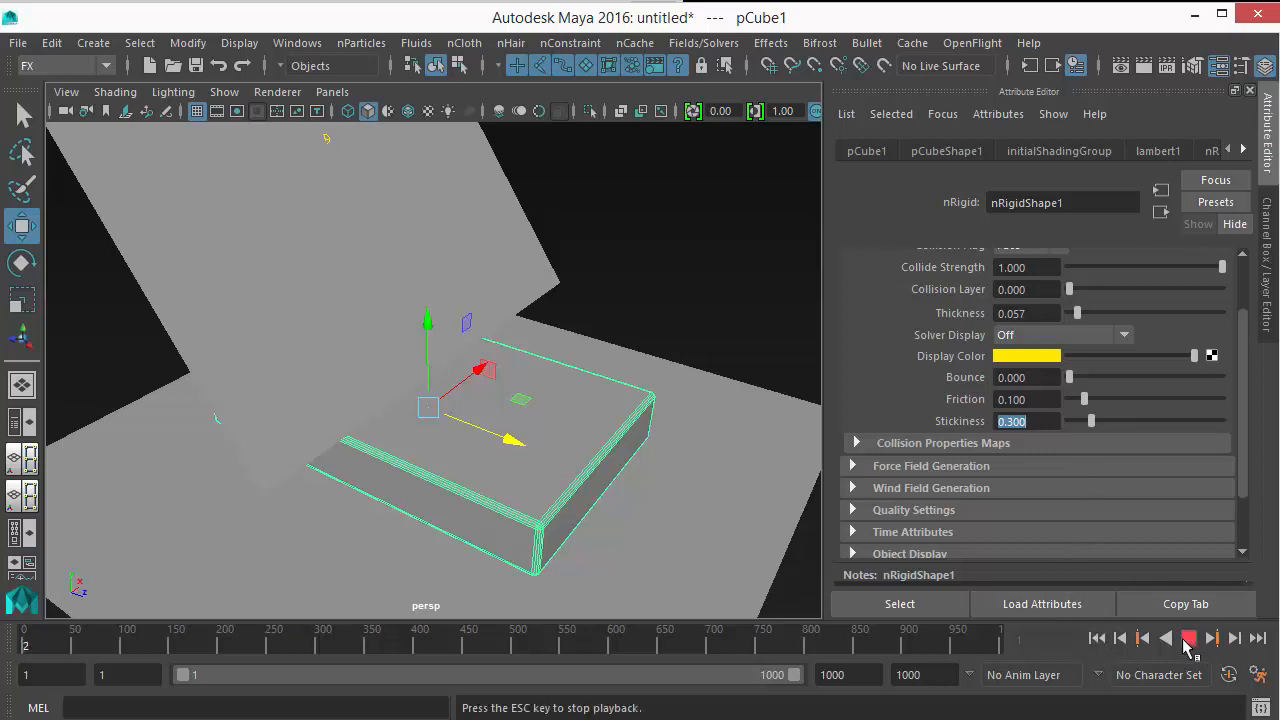
{"action": "left_click", "coordinate": [1188, 638]}
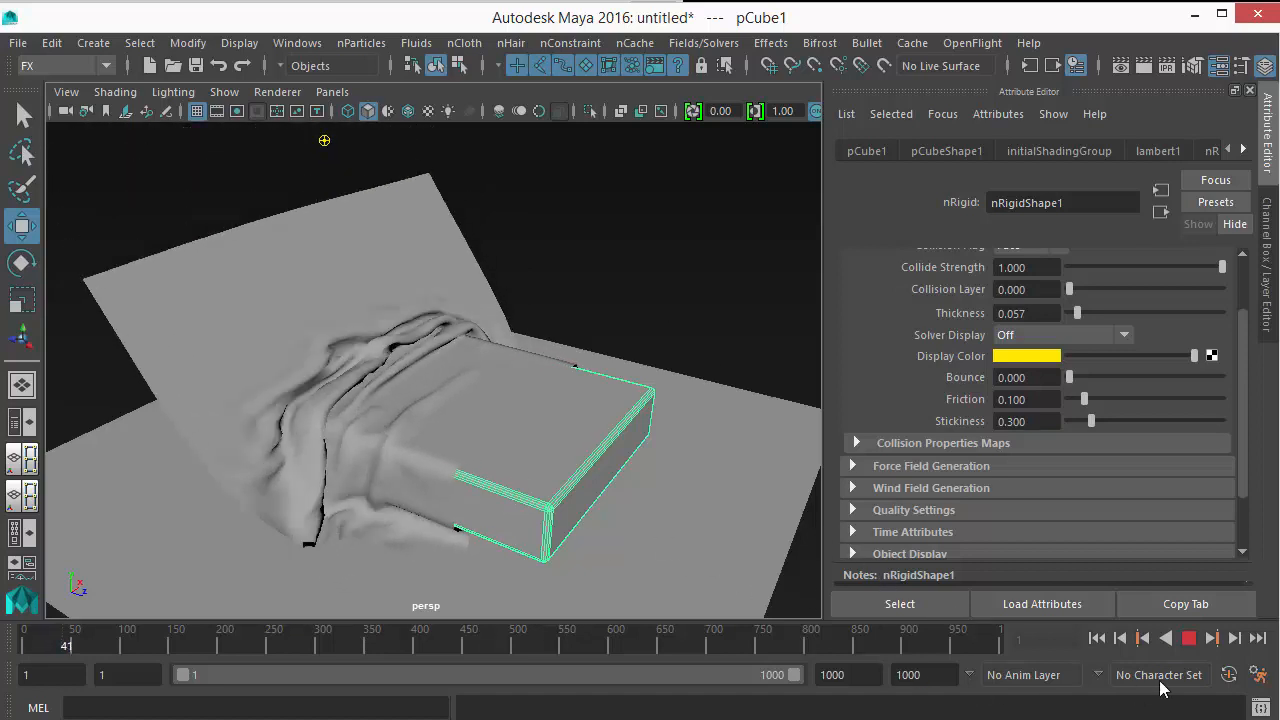
{"action": "left_click", "coordinate": [1188, 638]}
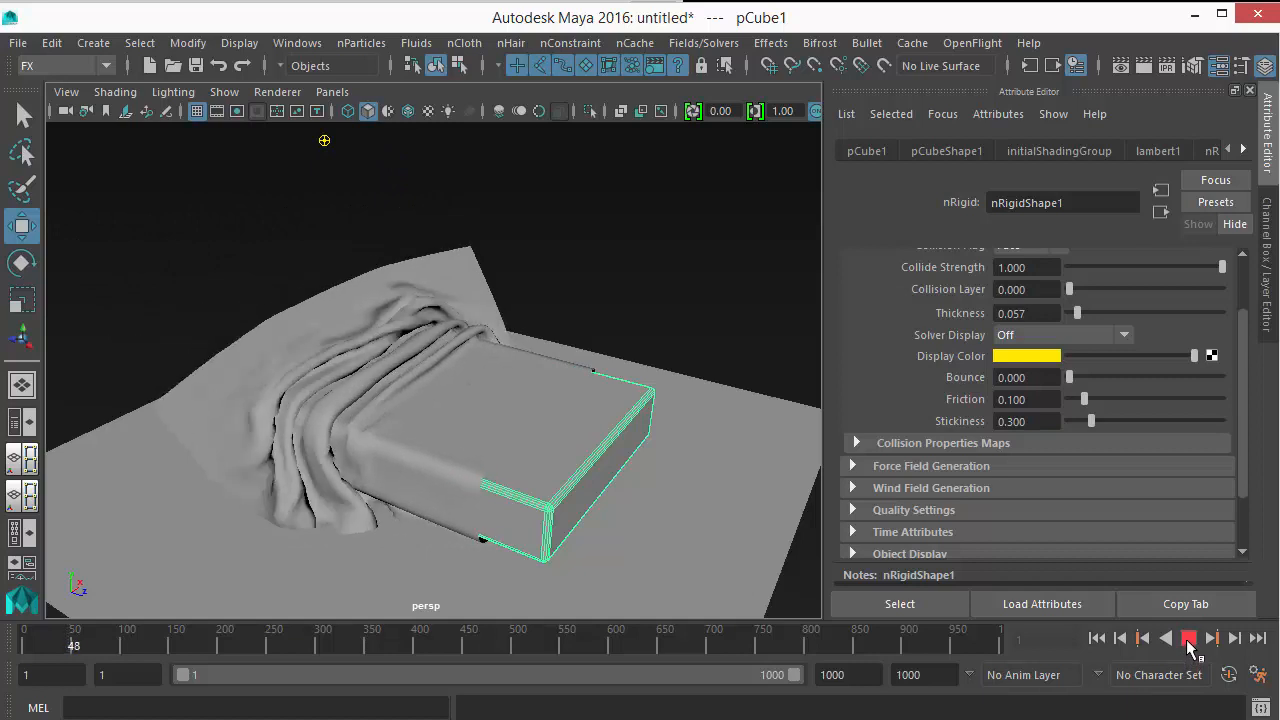
{"action": "left_click", "coordinate": [1188, 638]}
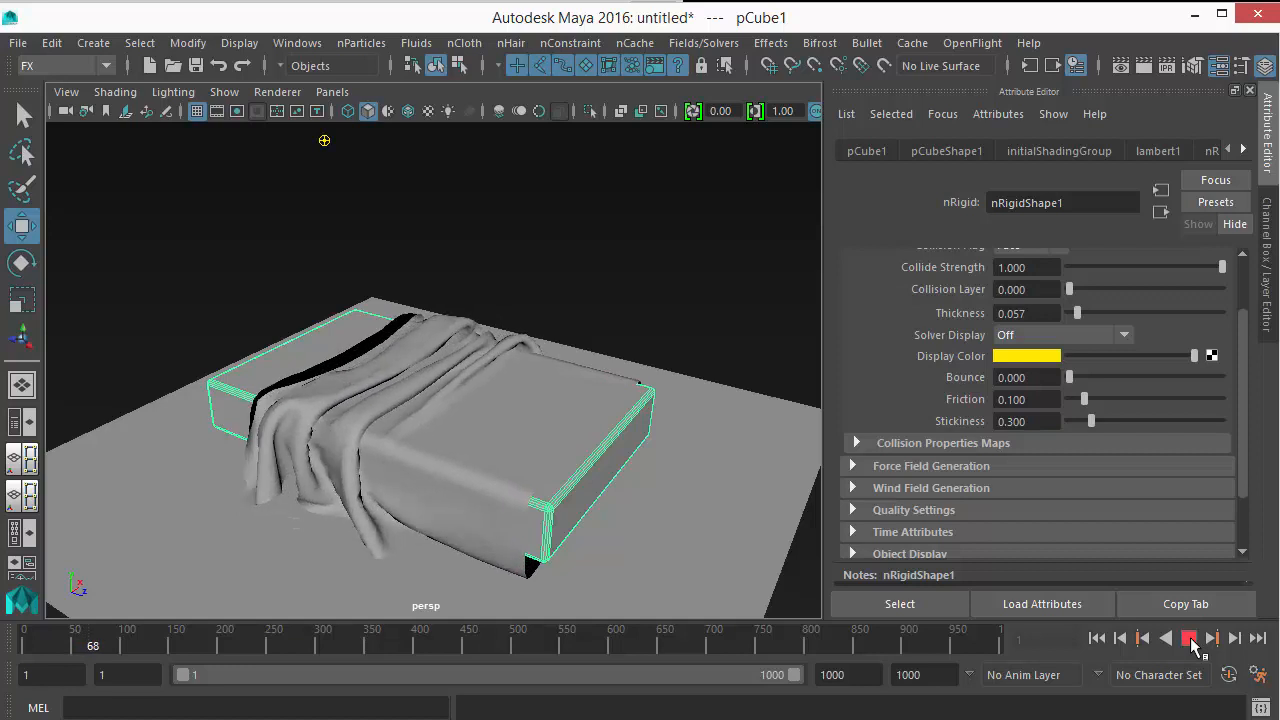
{"action": "left_click", "coordinate": [1188, 638]}
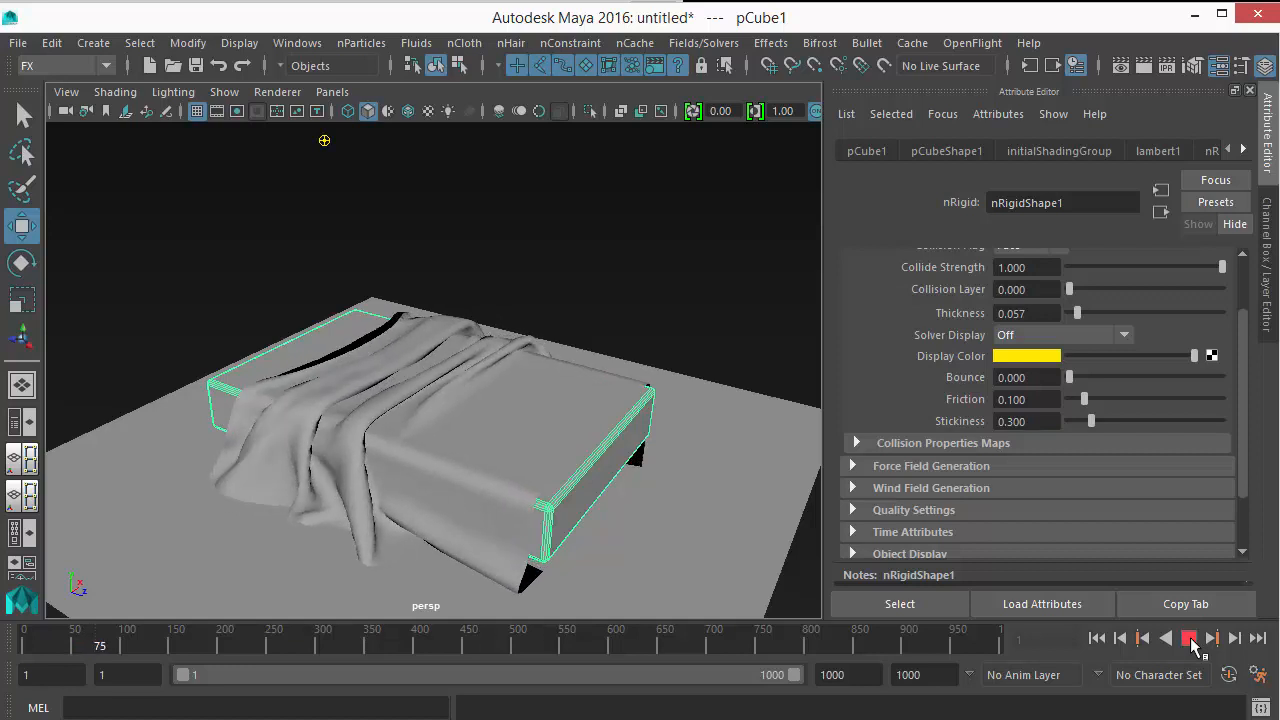
{"action": "left_click", "coordinate": [1188, 638]}
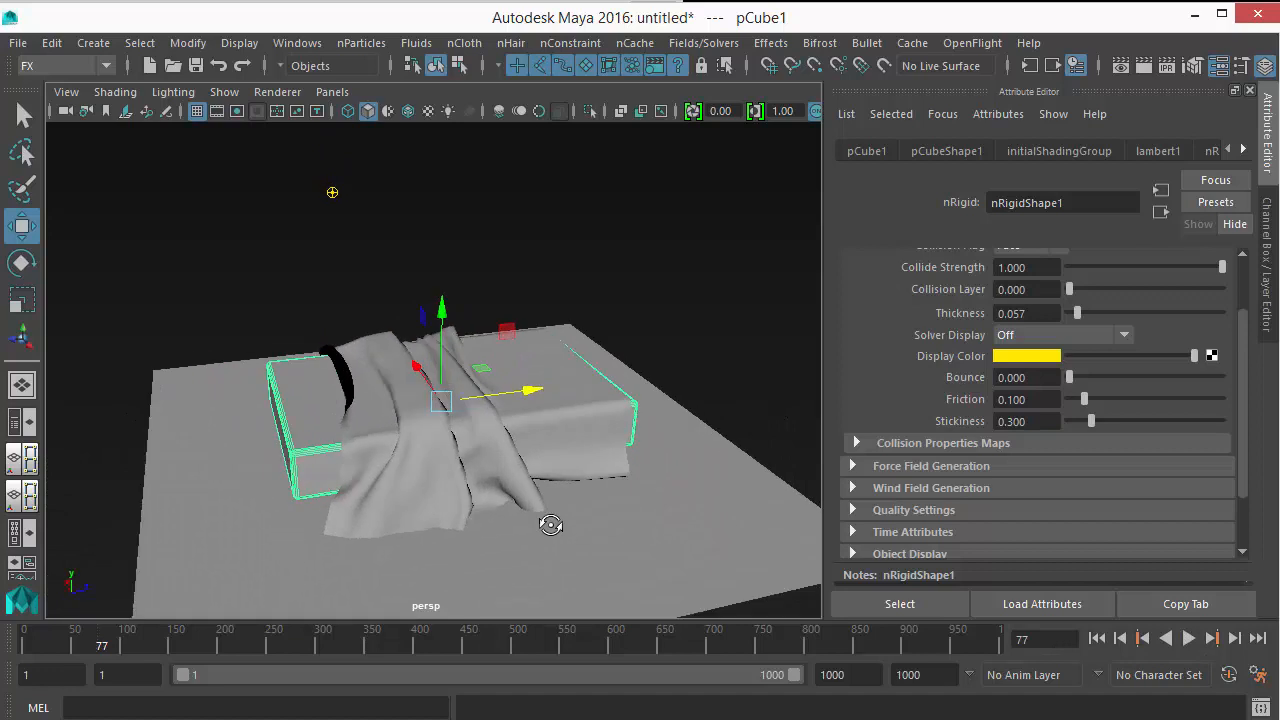
- Stop at frame 81 to inspect the wrinkled folds around the bed, then resume the simulation
{"action": "left_click", "coordinate": [1188, 638]}
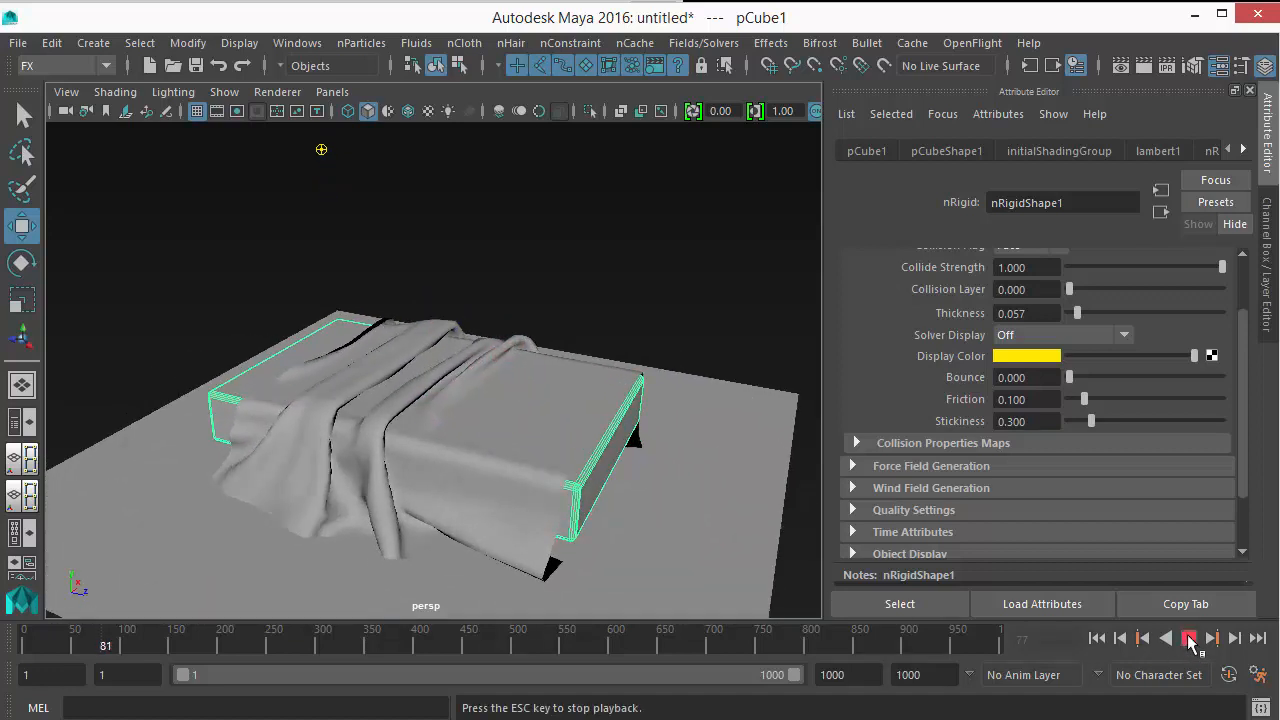
{"action": "left_click", "coordinate": [1188, 638]}
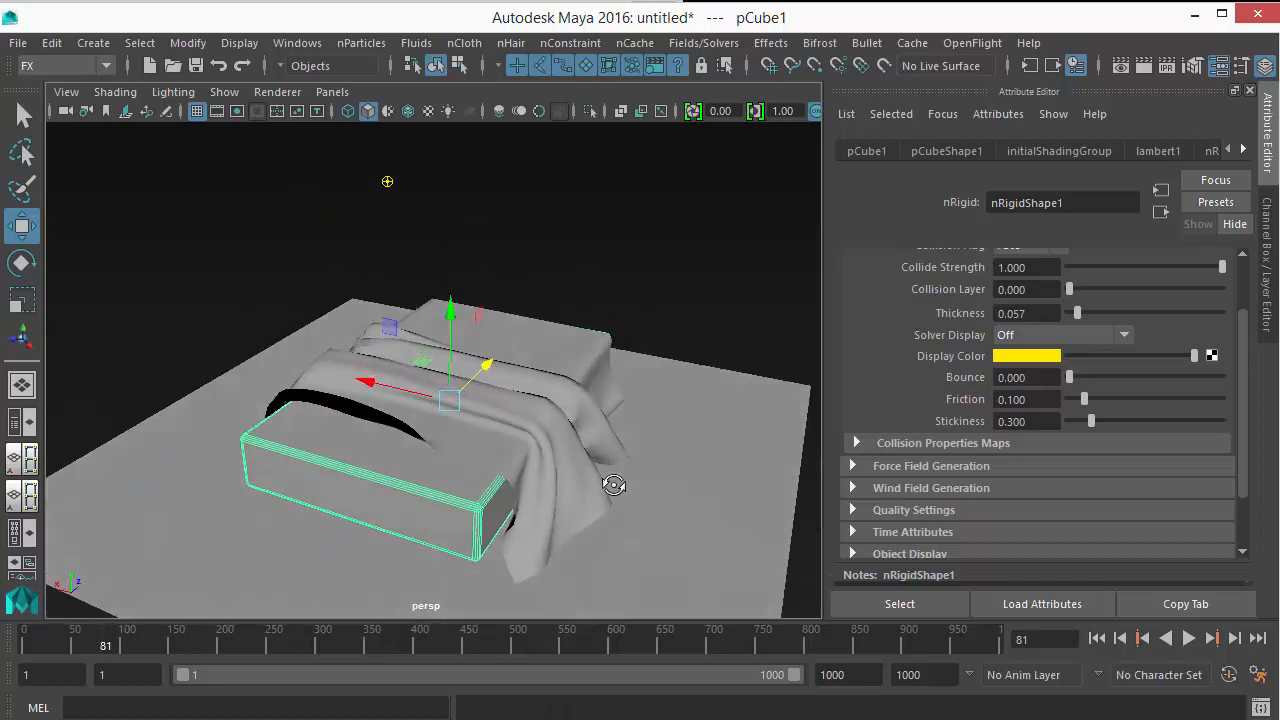
{"action": "left_click_drag", "start_coordinate": [612, 486], "coordinate": [114, 492]}
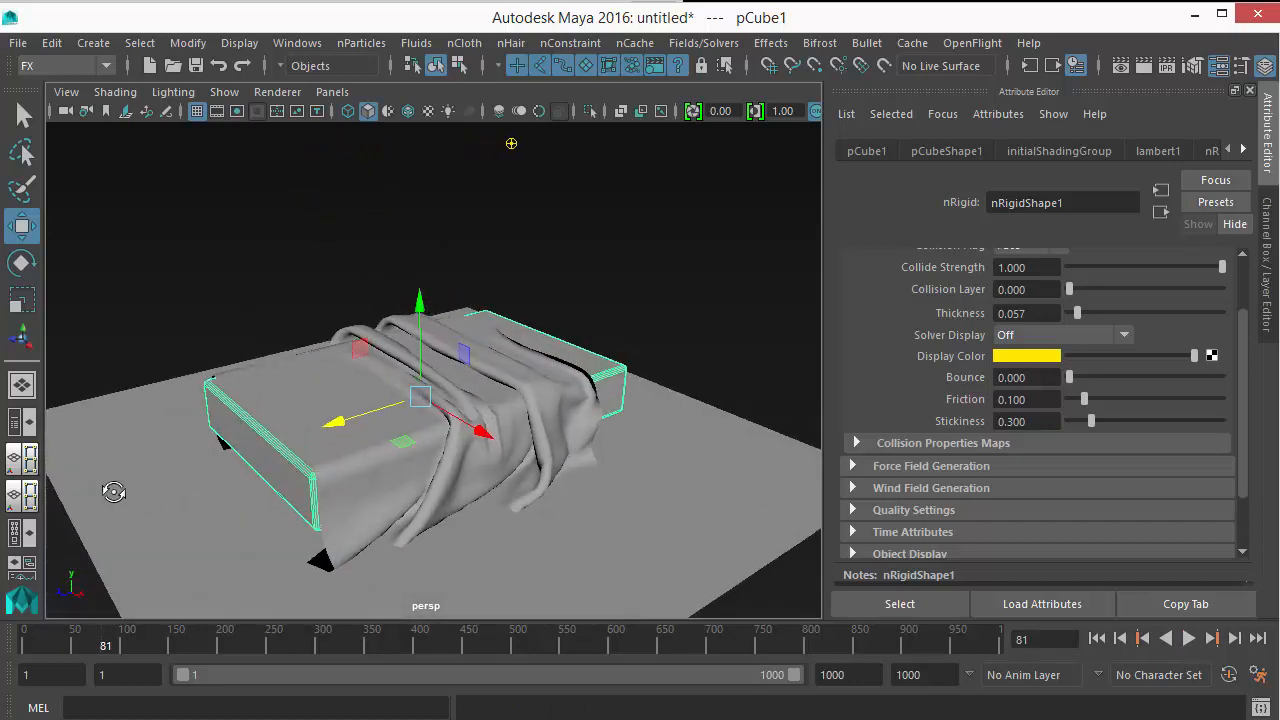
{"action": "left_click", "coordinate": [1188, 638]}
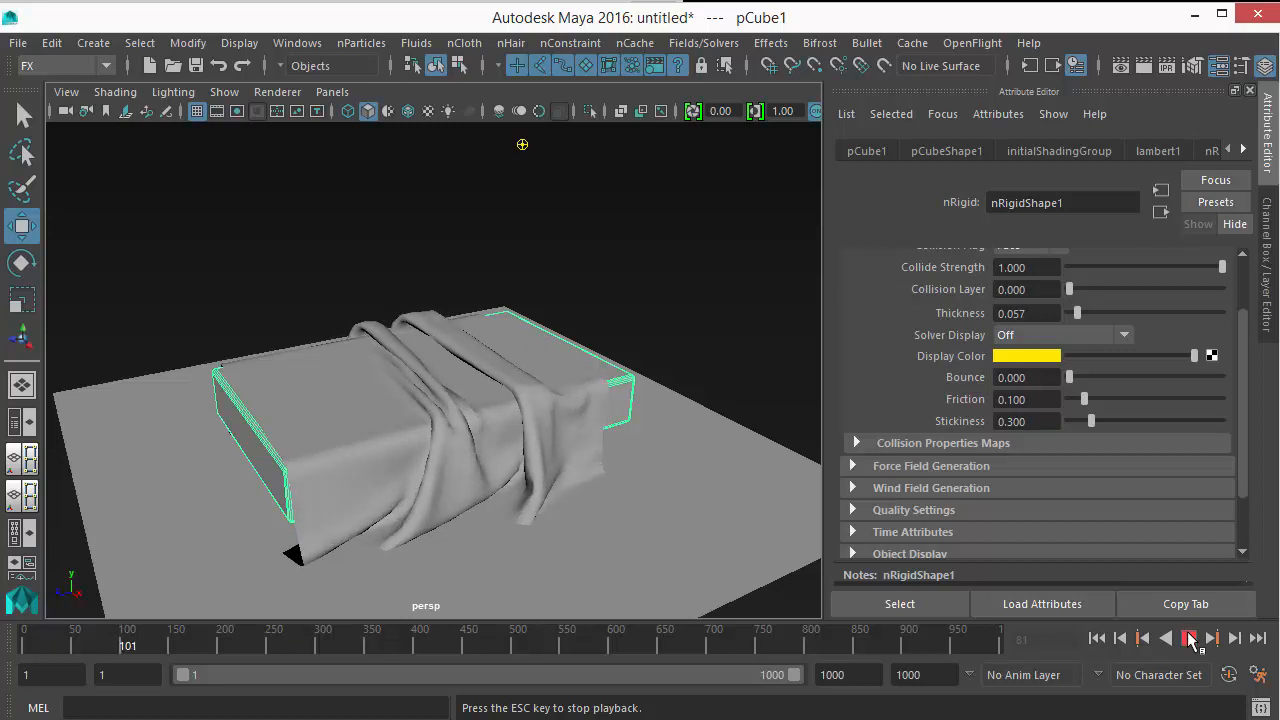
- Stop once the sheet settles, duplicate the draped nCloth plane as pPlane3 and zero its Translate Y
{"action": "left_click", "coordinate": [1190, 638]}
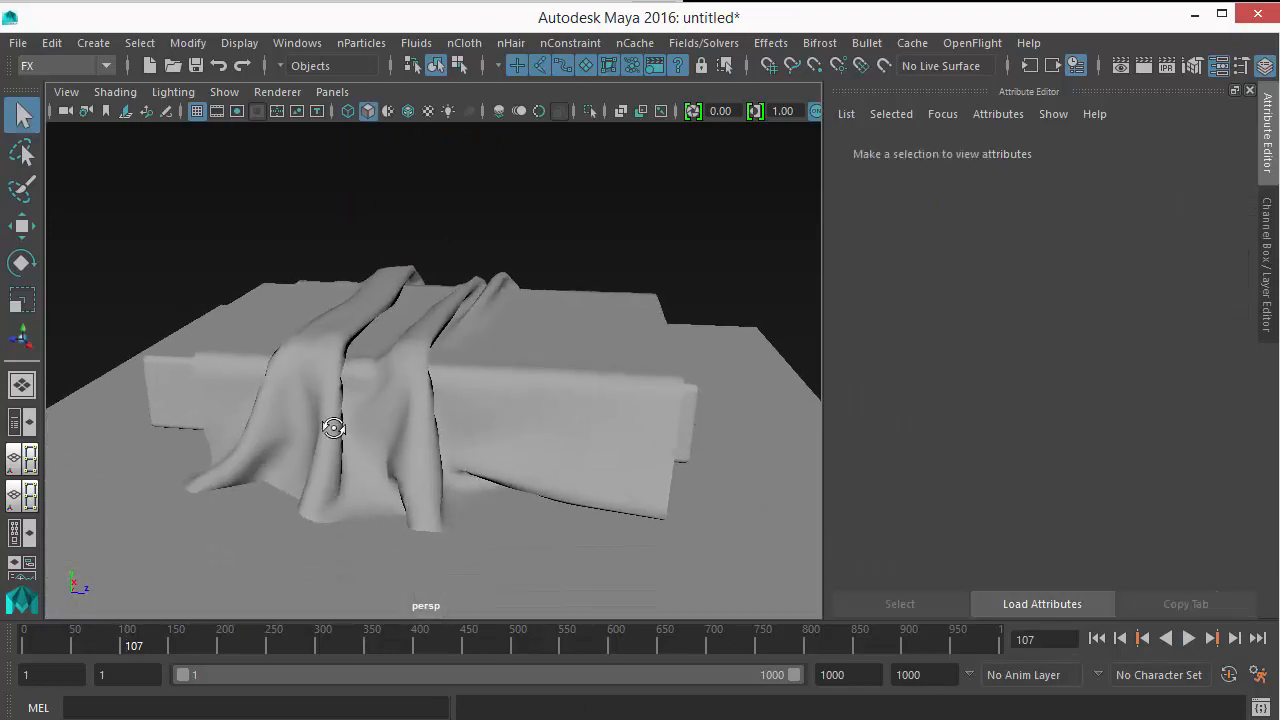
{"action": "left_click", "coordinate": [370, 400]}
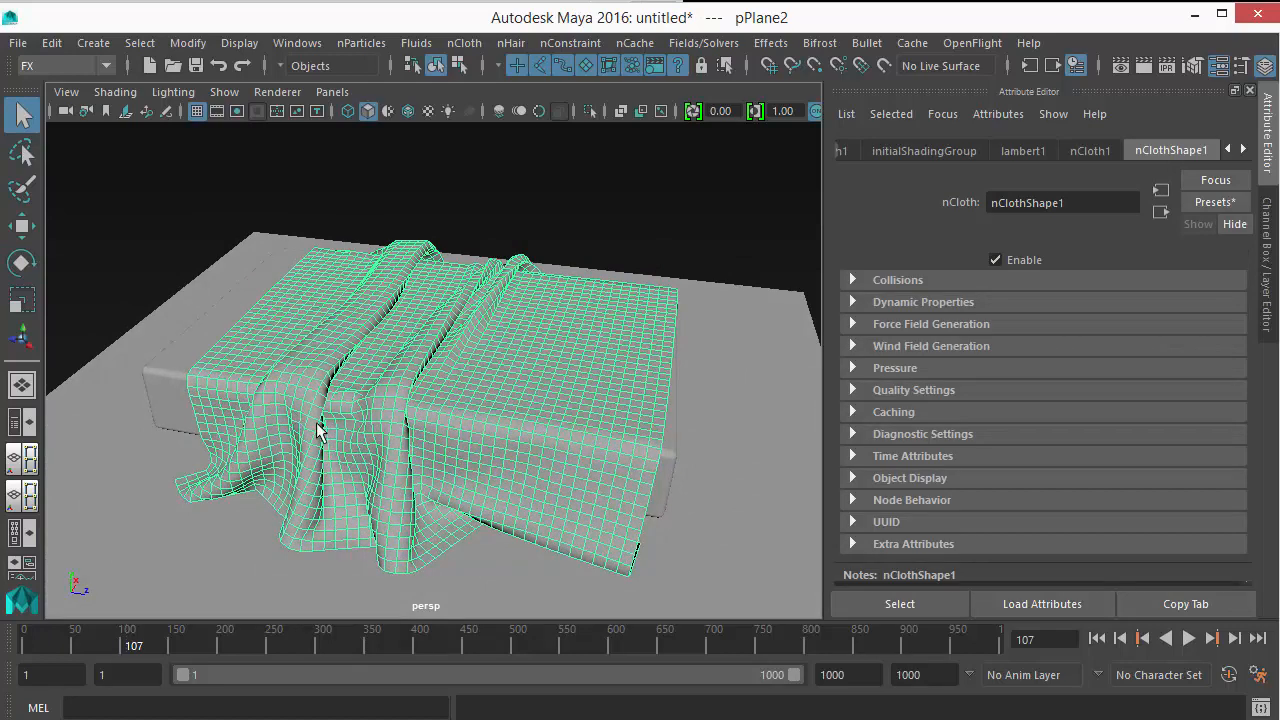
{"action": "mouse_move", "coordinate": [370, 436]}
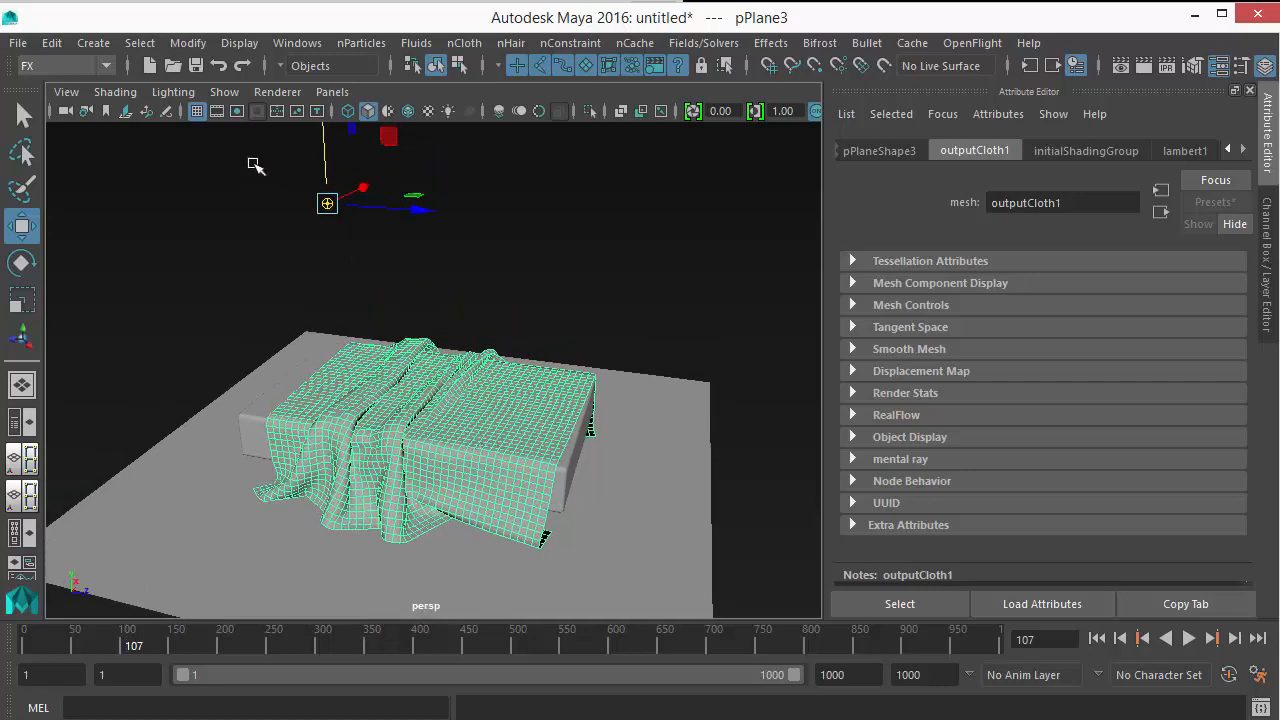
{"action": "left_click", "coordinate": [188, 42]}
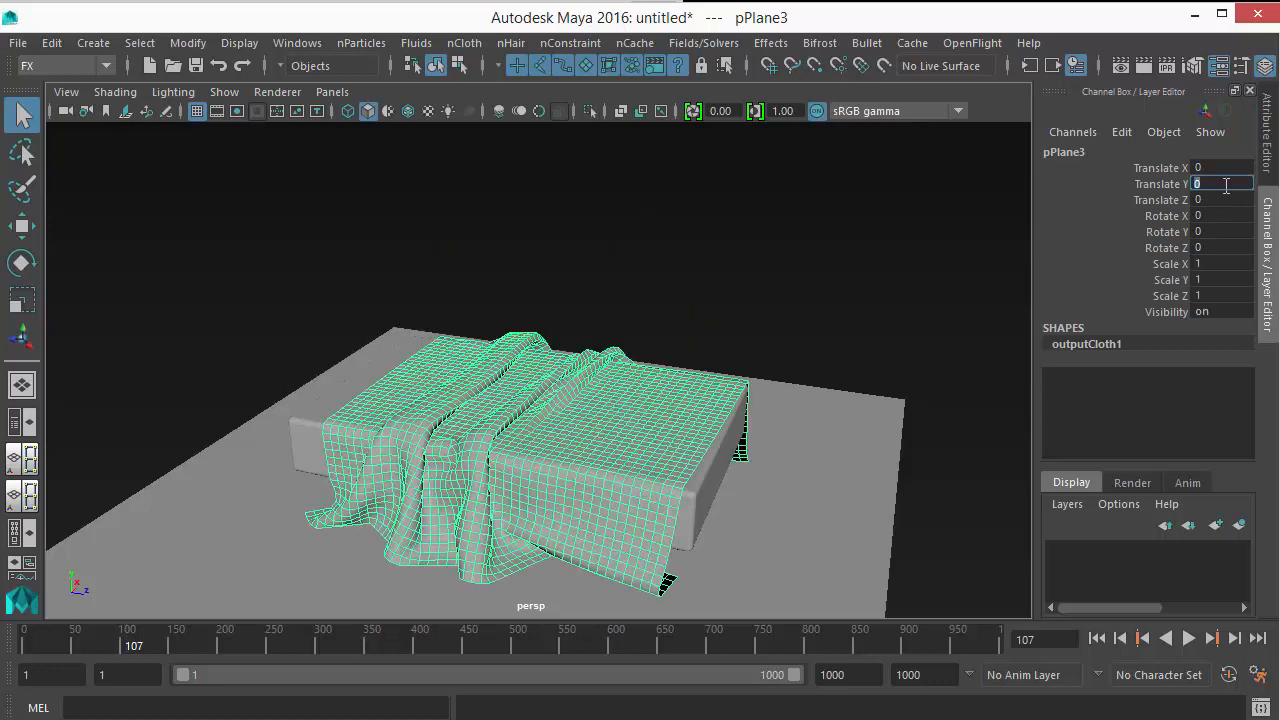
{"action": "left_click", "coordinate": [344, 452]}
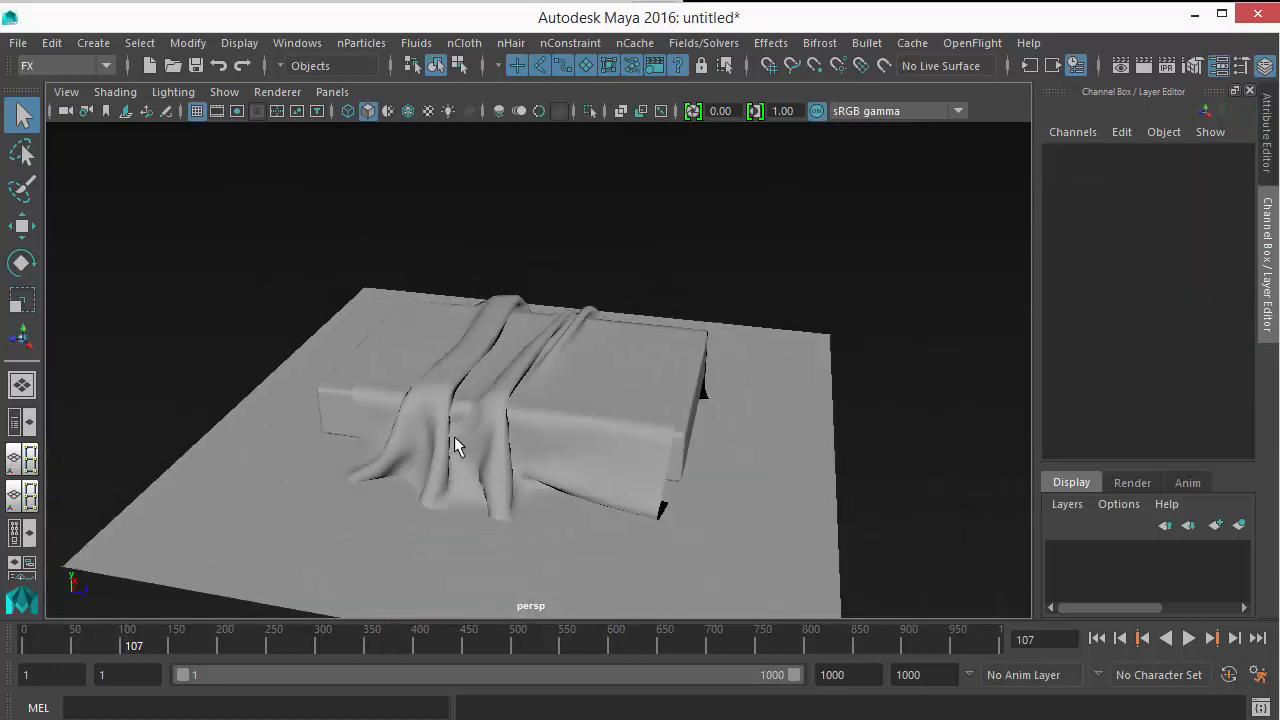
- Select the frozen sheet mesh and orbit around the bed to inspect it
{"action": "left_click_drag", "start_coordinate": [456, 444], "coordinate": [230, 240]}
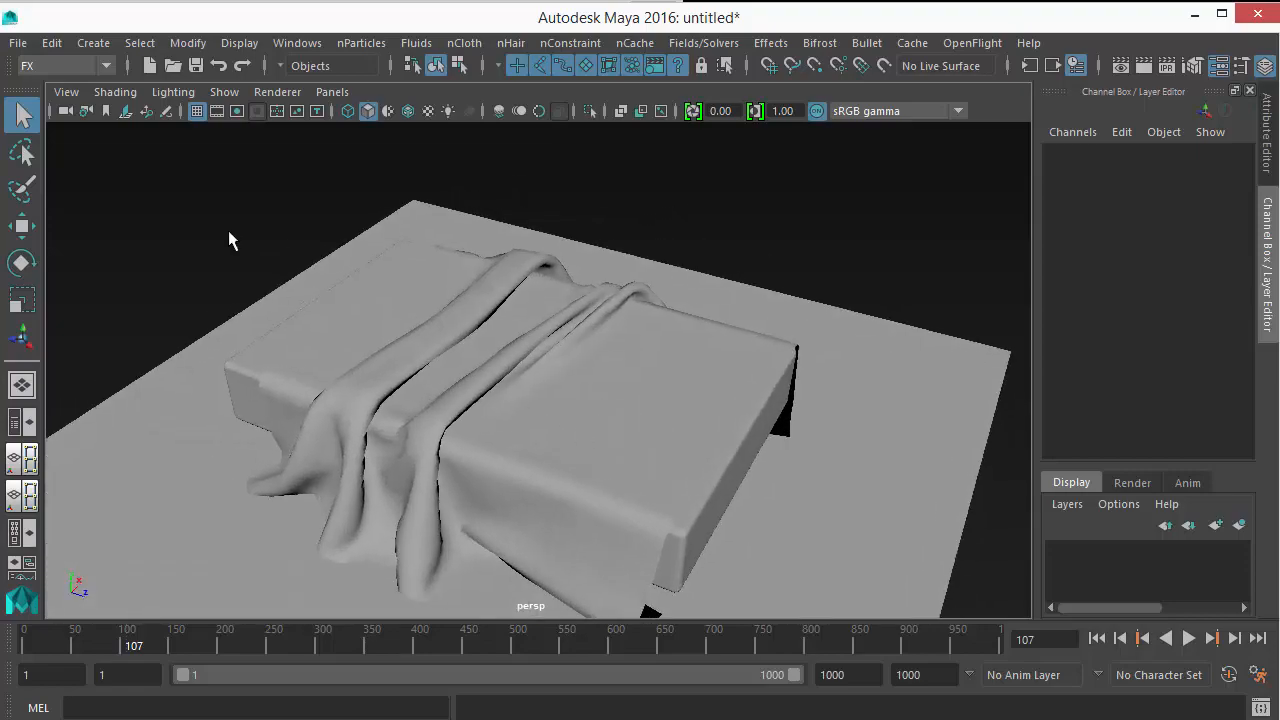
{"action": "left_click", "coordinate": [560, 400]}
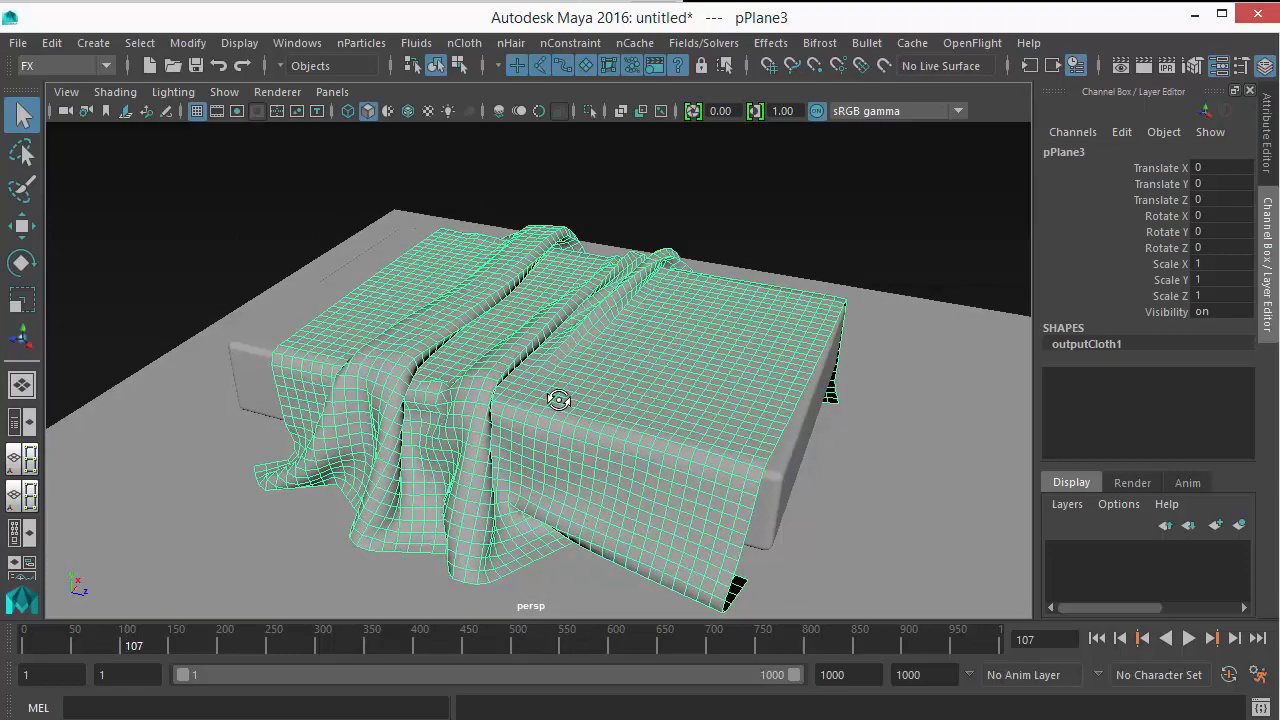
{"action": "left_click_drag", "start_coordinate": [560, 400], "coordinate": [470, 396]}
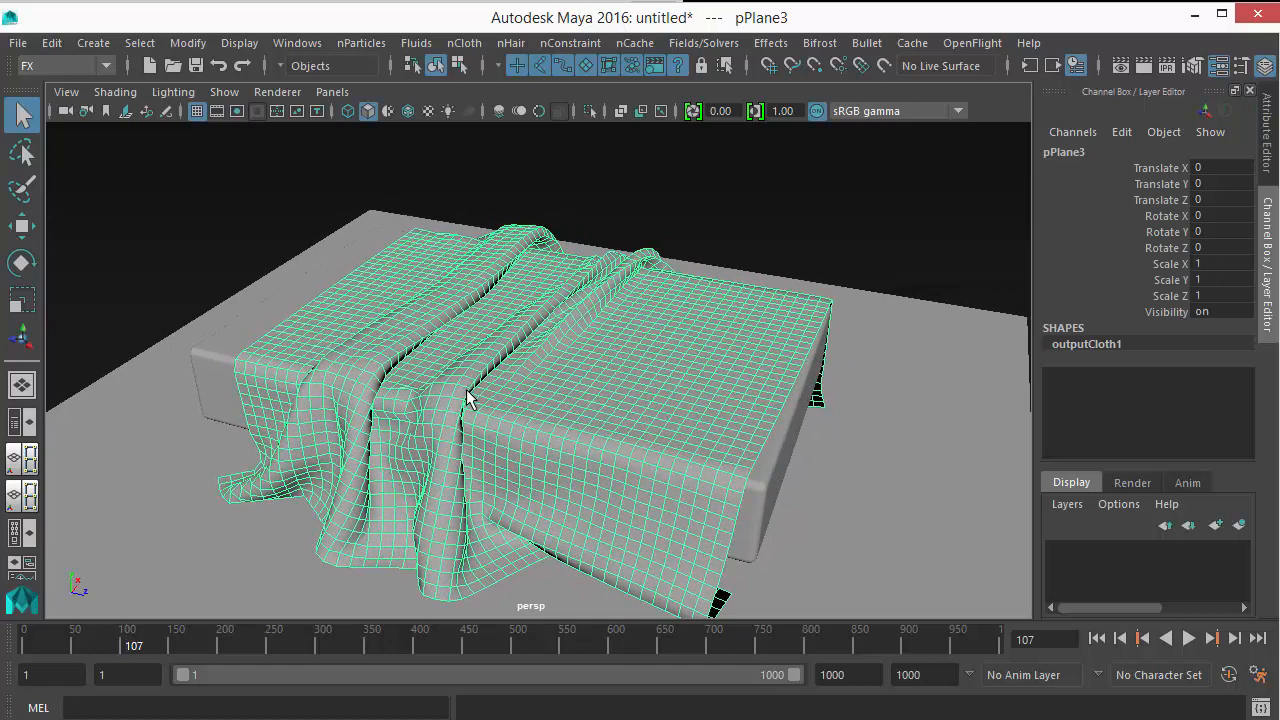
{"action": "mouse_move", "coordinate": [564, 620]}
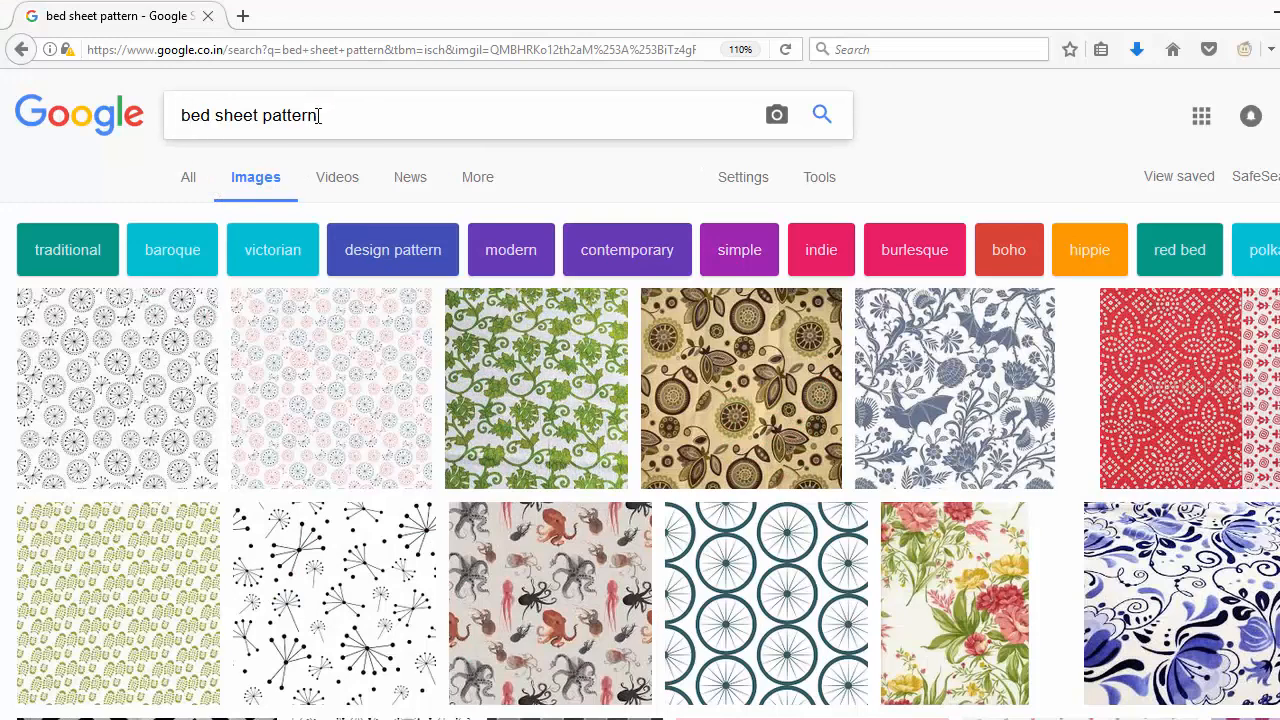
- Search Google Images for 'bed sheet pattern' and browse the floral results
{"action": "triple_click", "coordinate": [250, 114]}
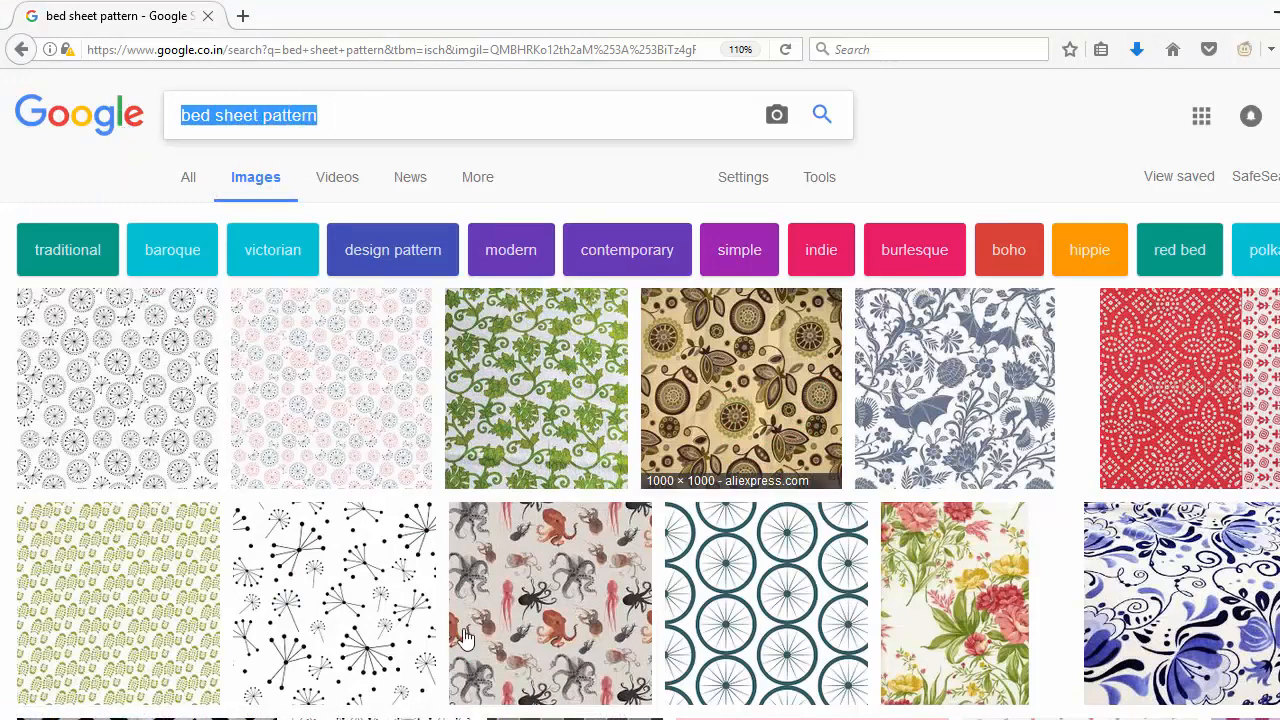
{"action": "mouse_move", "coordinate": [140, 124]}
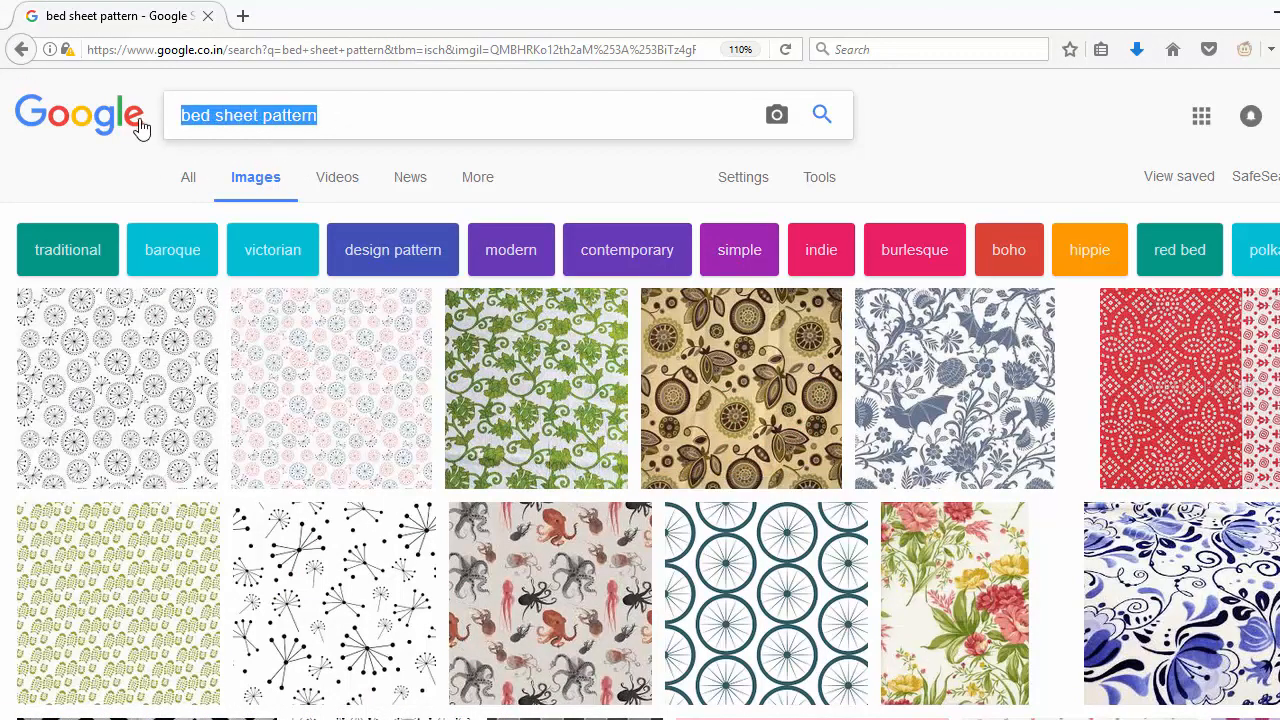
{"action": "mouse_move", "coordinate": [738, 332]}
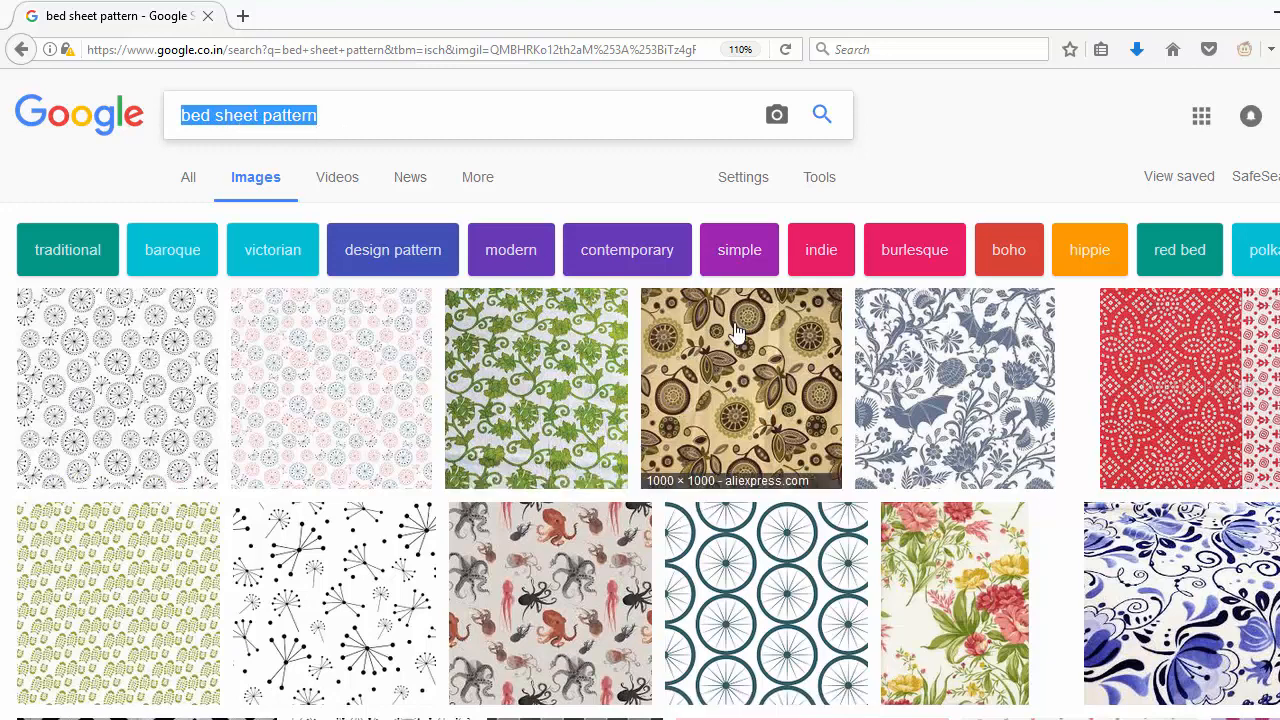
{"action": "mouse_move", "coordinate": [984, 302]}
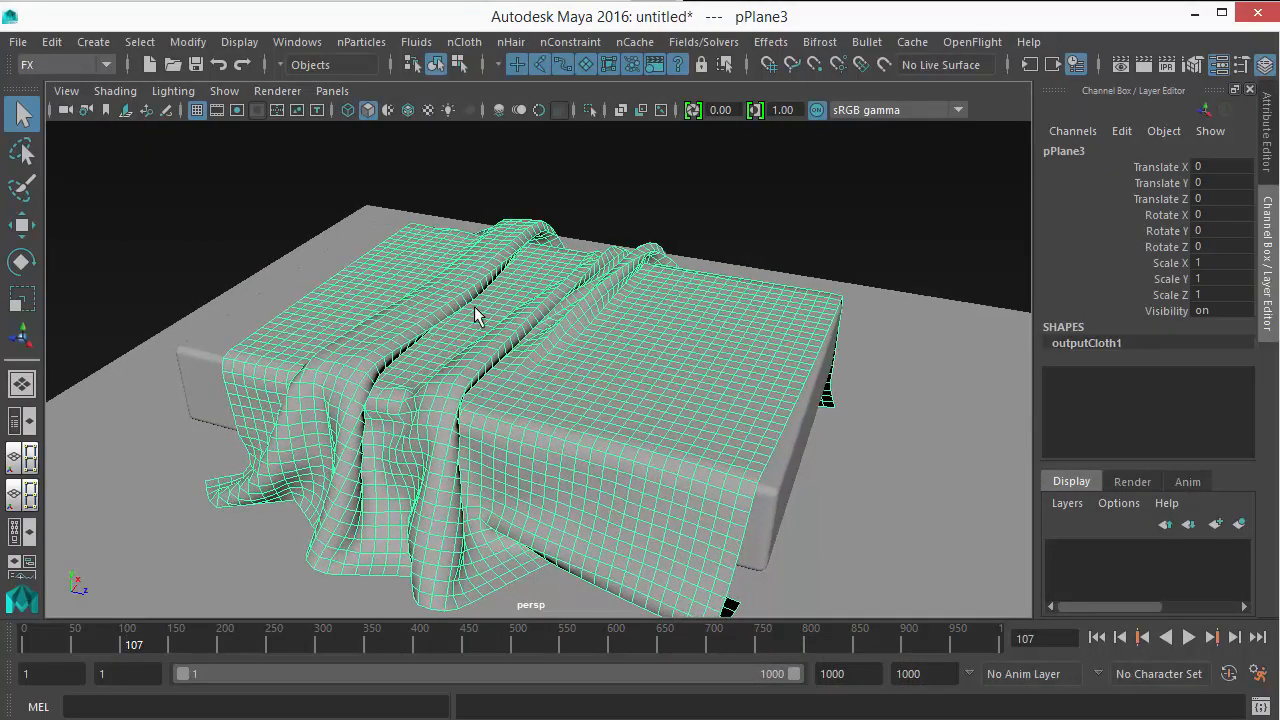
- Assign a new Lambert material to the sheet mesh and bring up Create Render Node for its Color
{"action": "right_click", "coordinate": [480, 316]}
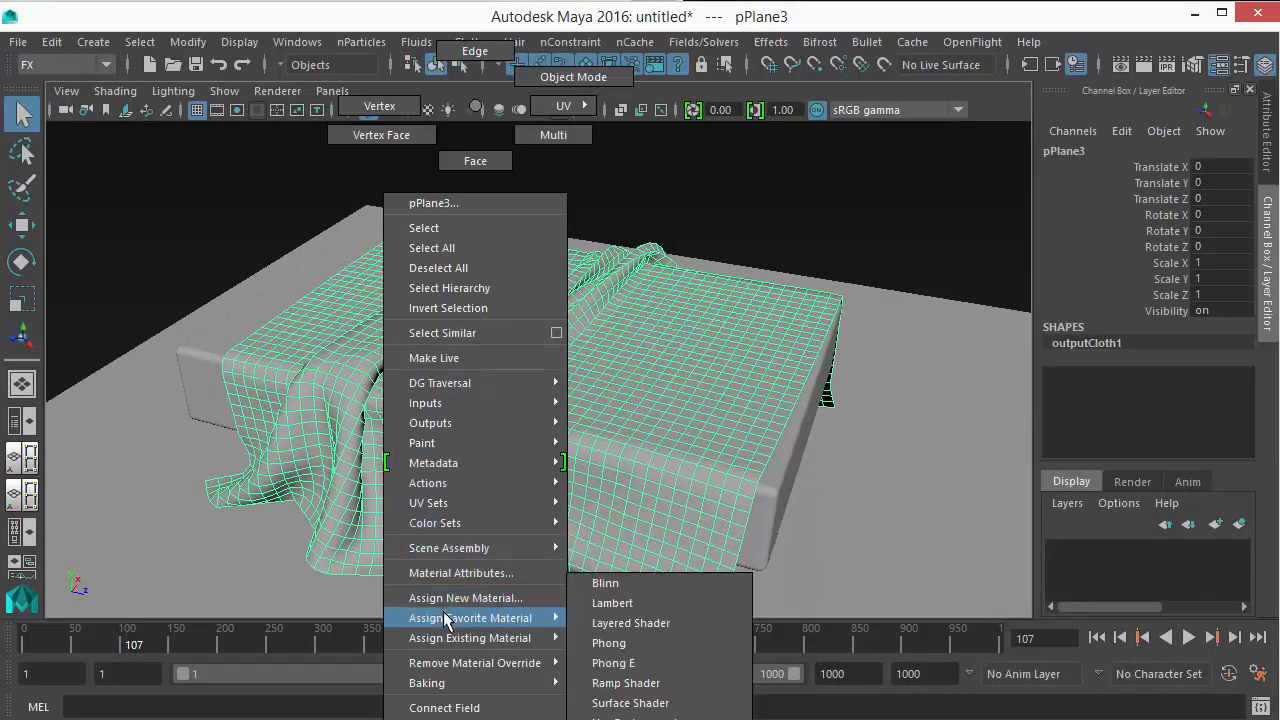
{"action": "mouse_move", "coordinate": [612, 602]}
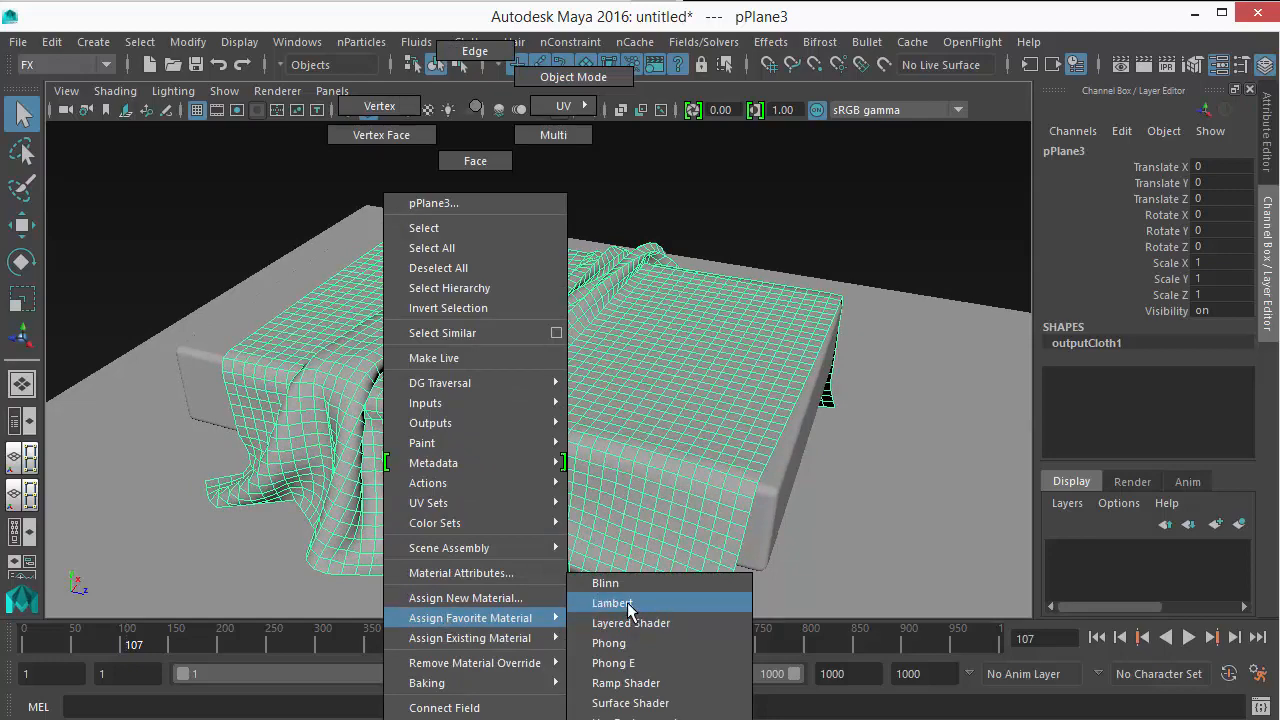
{"action": "left_click", "coordinate": [612, 602]}
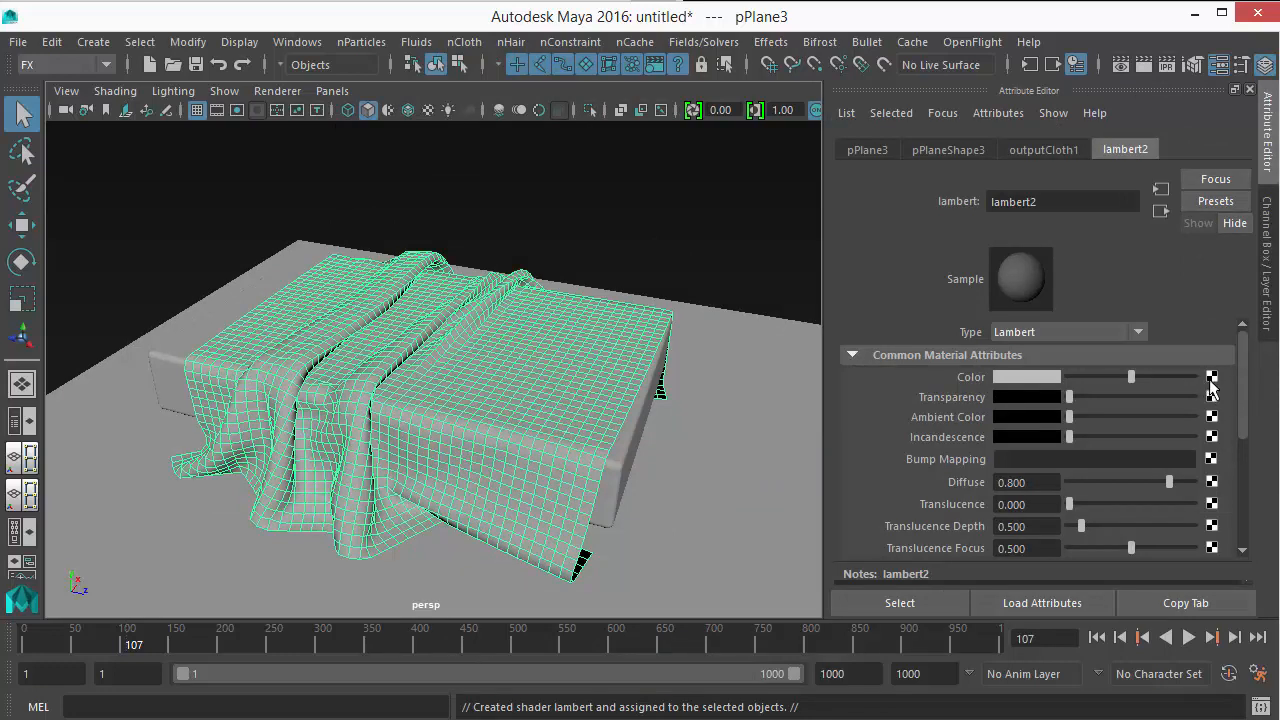
{"action": "mouse_move", "coordinate": [1212, 388]}
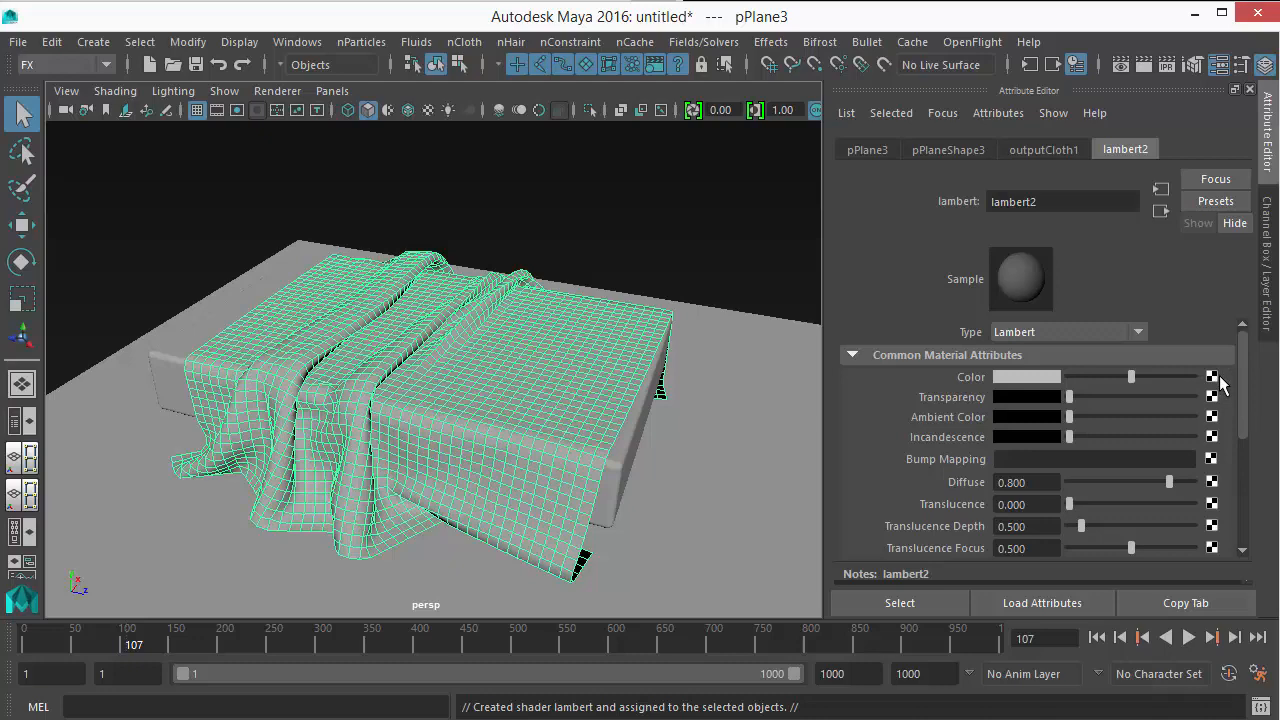
{"action": "left_click", "coordinate": [1212, 376]}
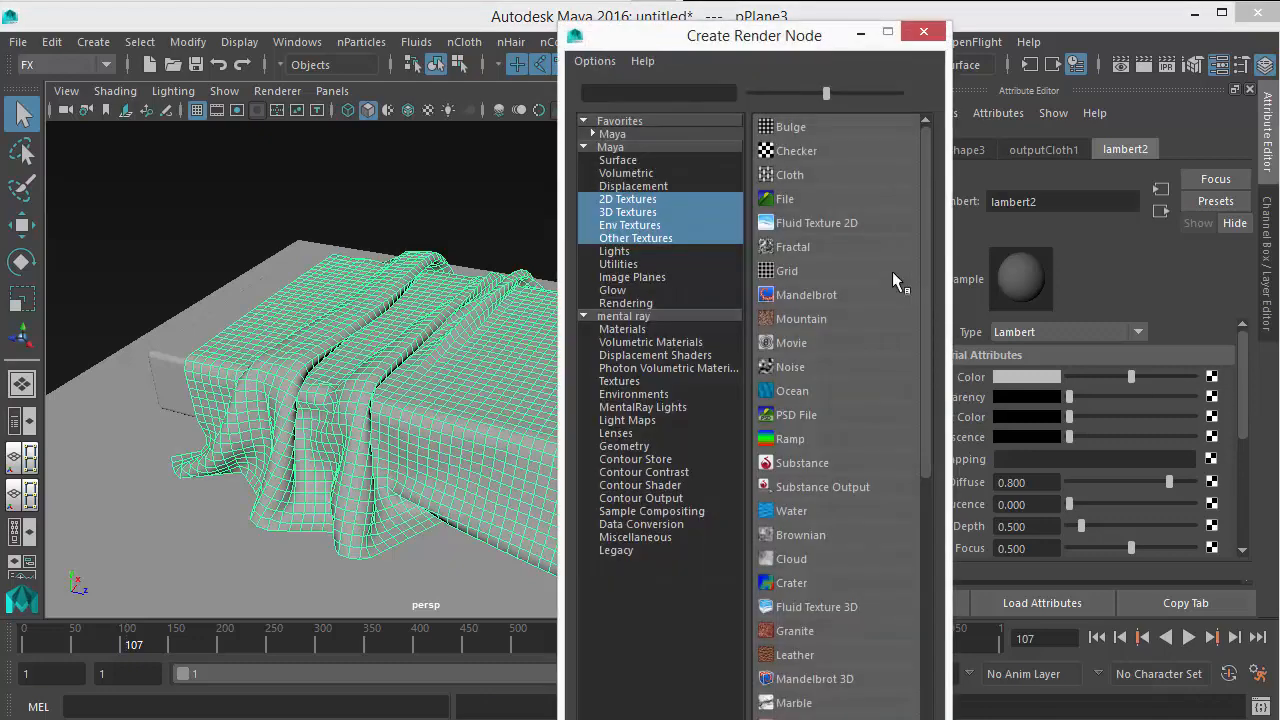
- Create a File texture for the Lambert colour and browse to the Desktop for an image
{"action": "left_click", "coordinate": [788, 200]}
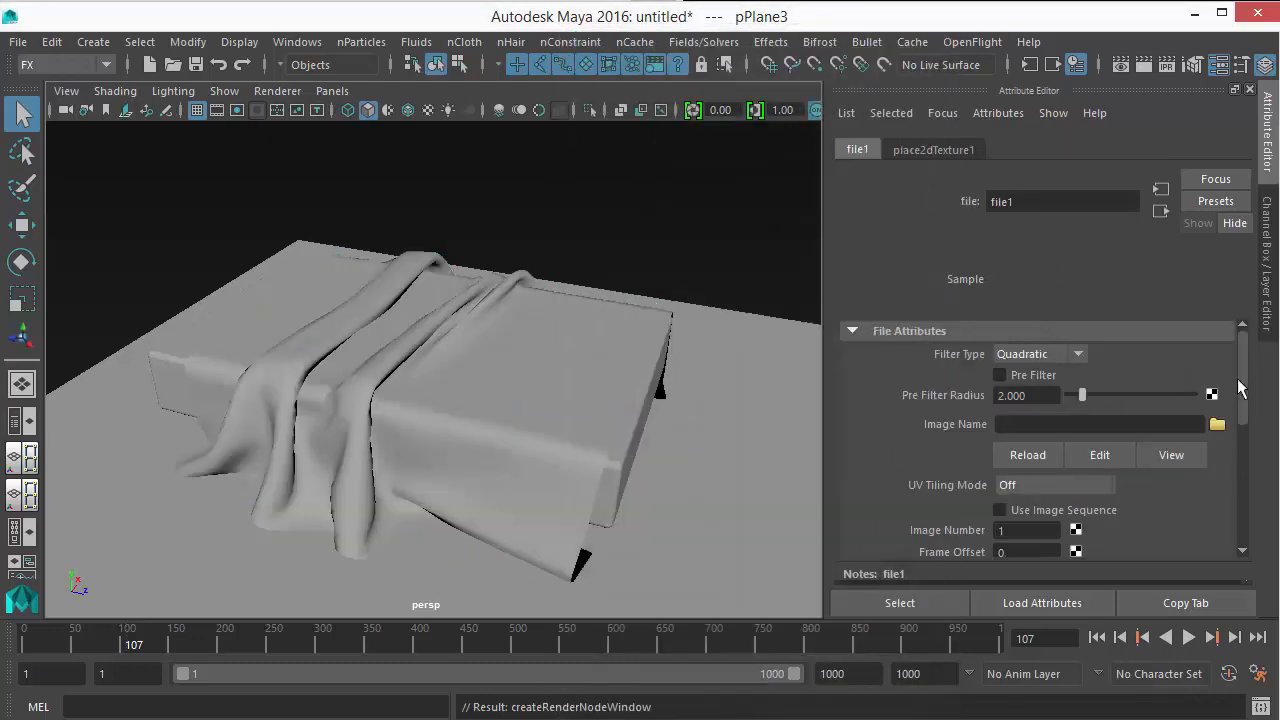
{"action": "left_click", "coordinate": [1216, 424]}
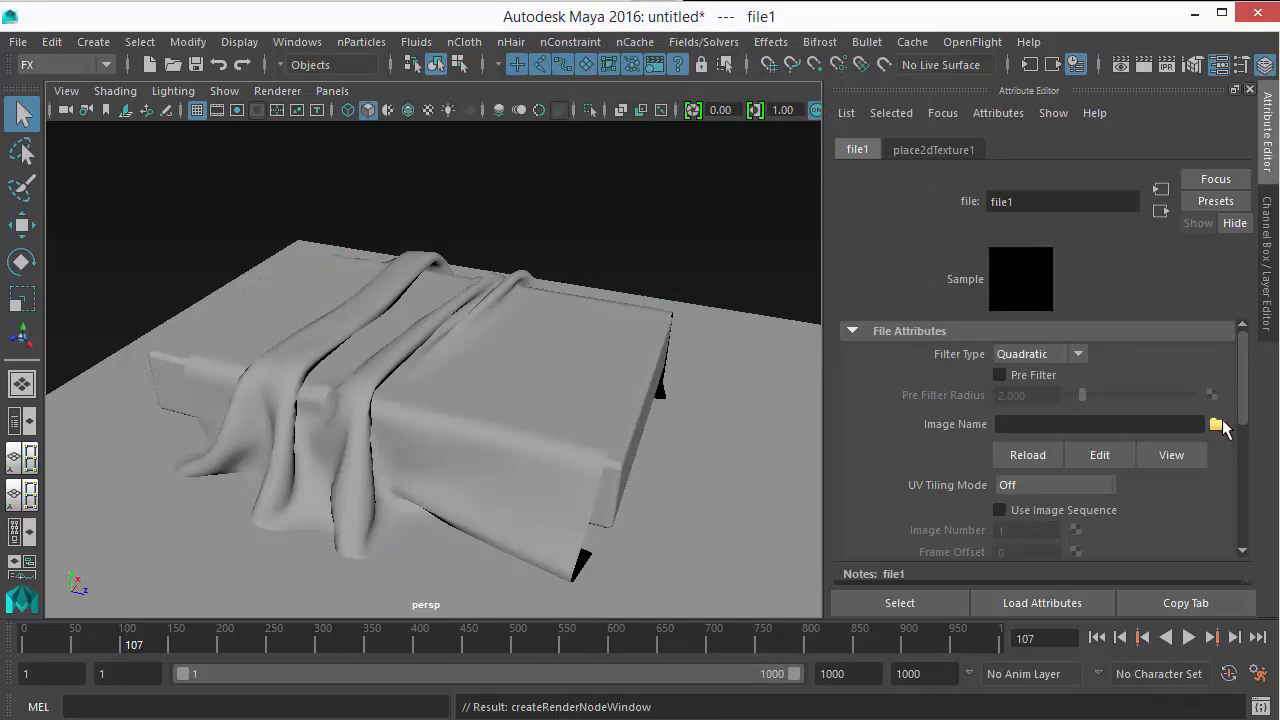
{"action": "left_click", "coordinate": [1216, 424]}
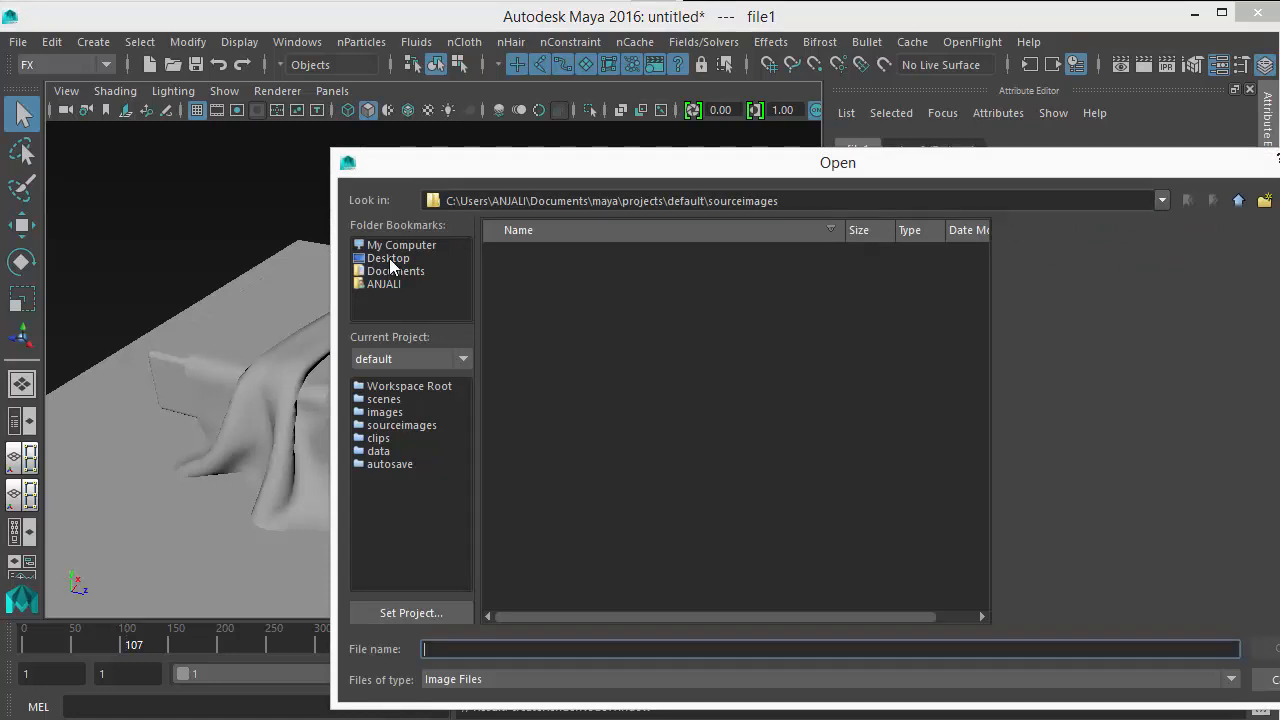
{"action": "left_click", "coordinate": [388, 258]}
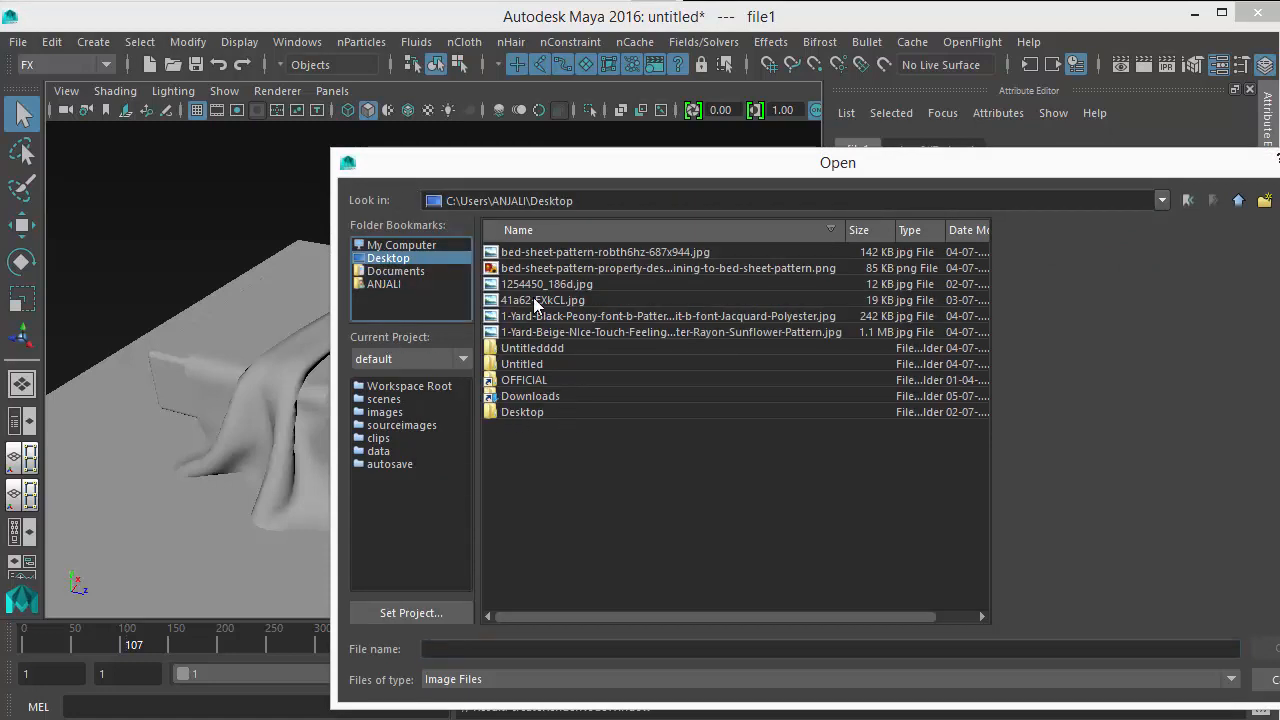
- Preview the headphones, sunflower, floral and wheel images, then load the beige sunflower fabric jpg
{"action": "left_click", "coordinate": [542, 300]}
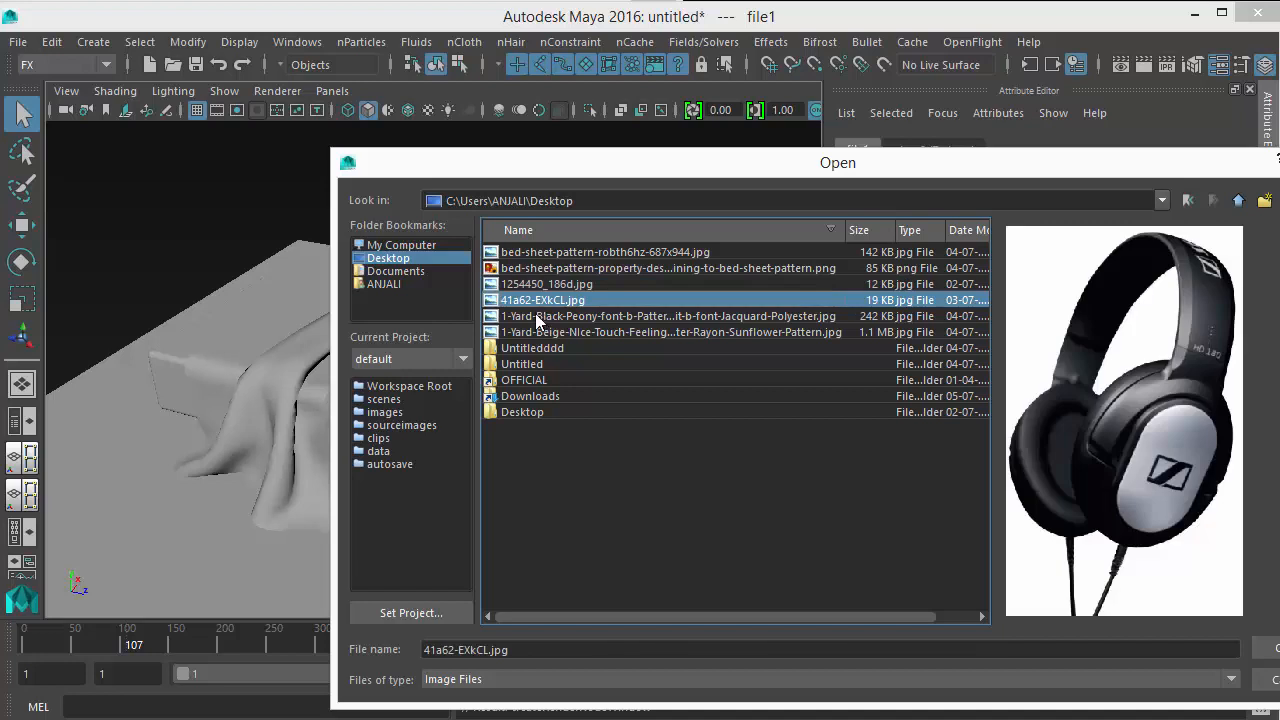
{"action": "left_click", "coordinate": [670, 332]}
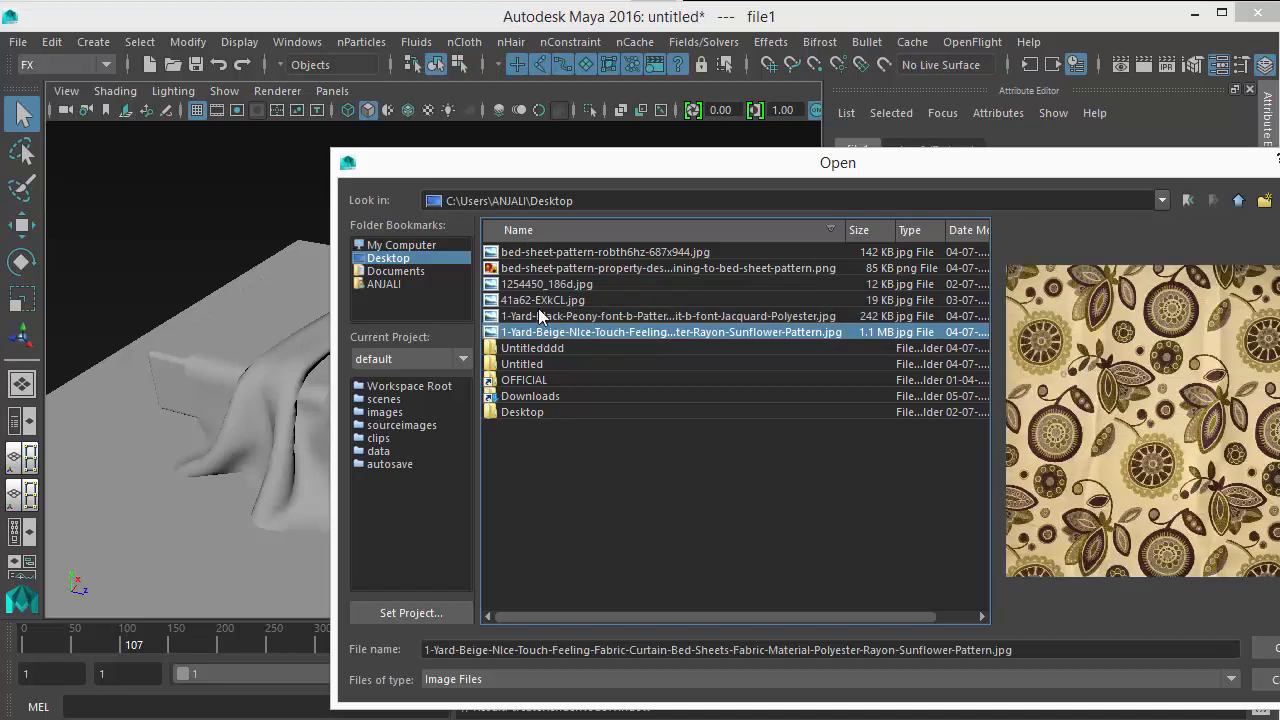
{"action": "left_click", "coordinate": [620, 252]}
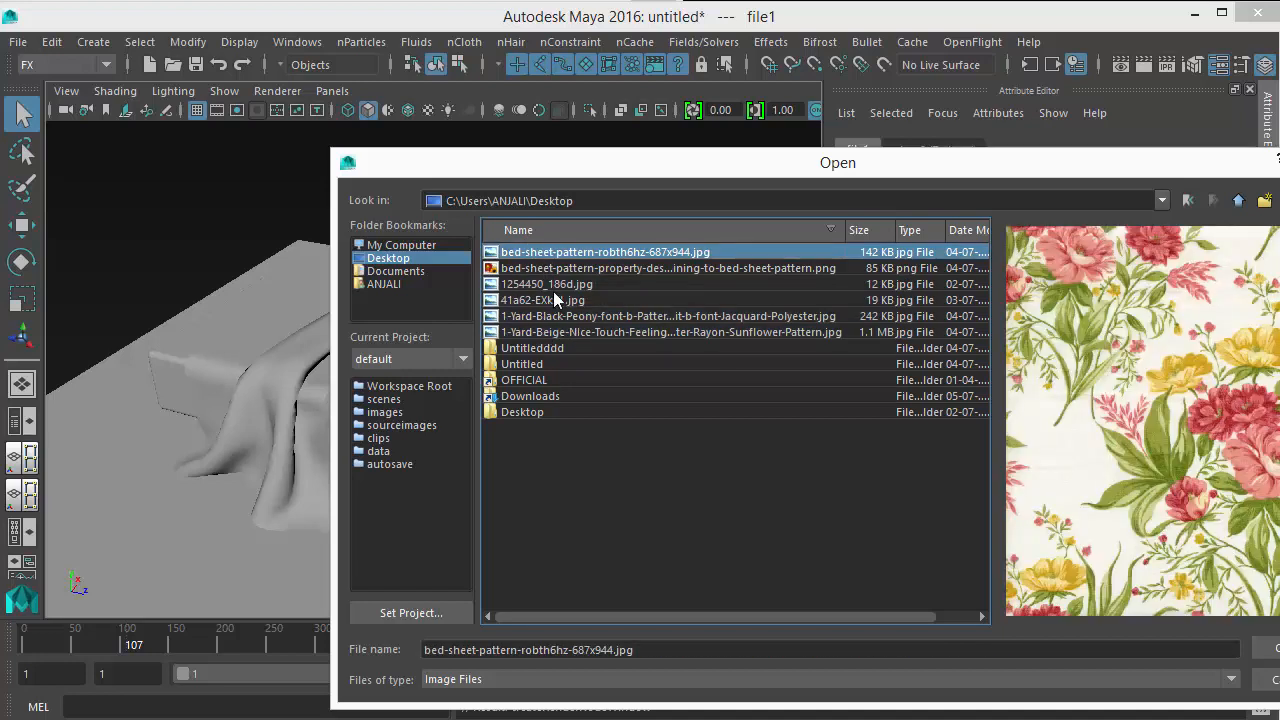
{"action": "left_click", "coordinate": [670, 268]}
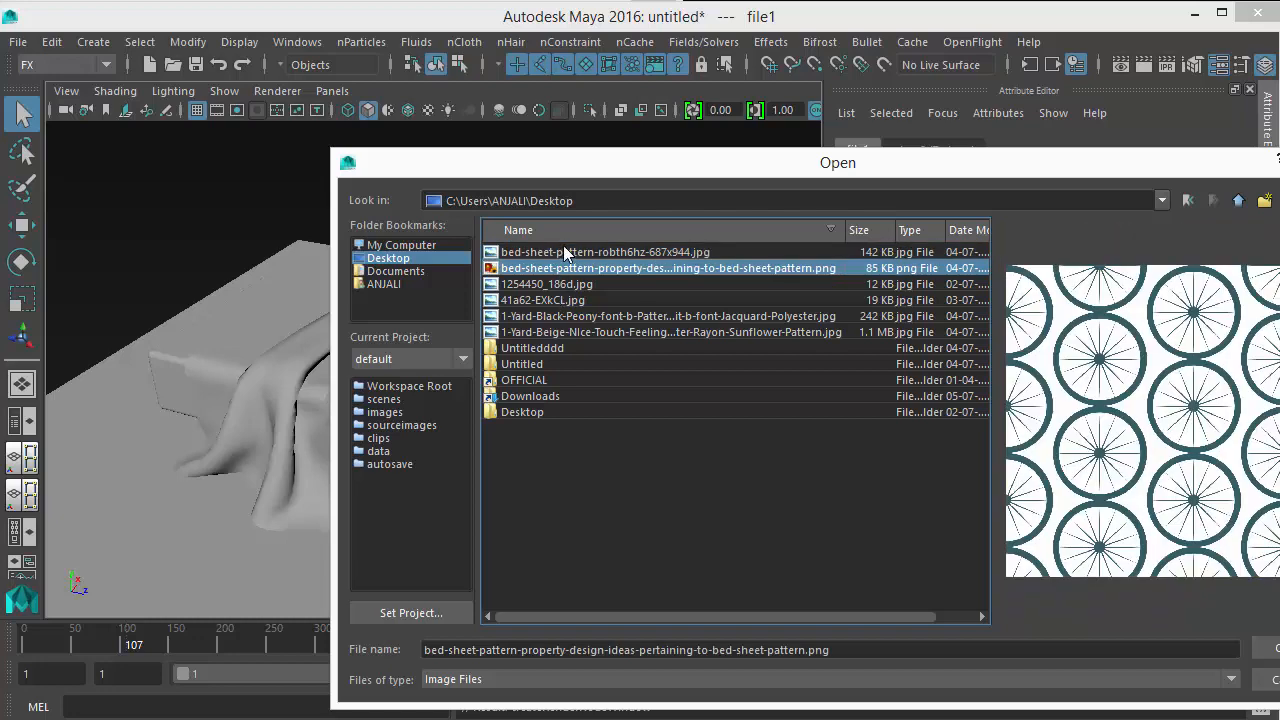
{"action": "left_click", "coordinate": [604, 252]}
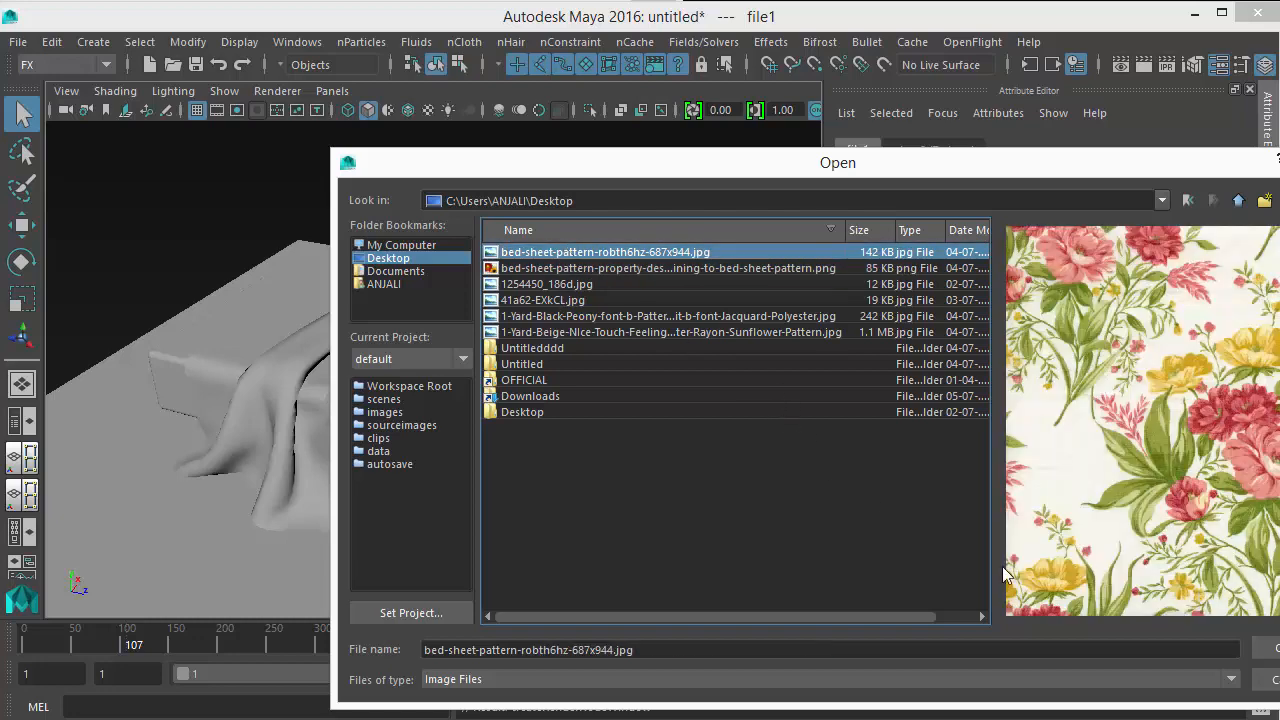
{"action": "left_click", "coordinate": [670, 332]}
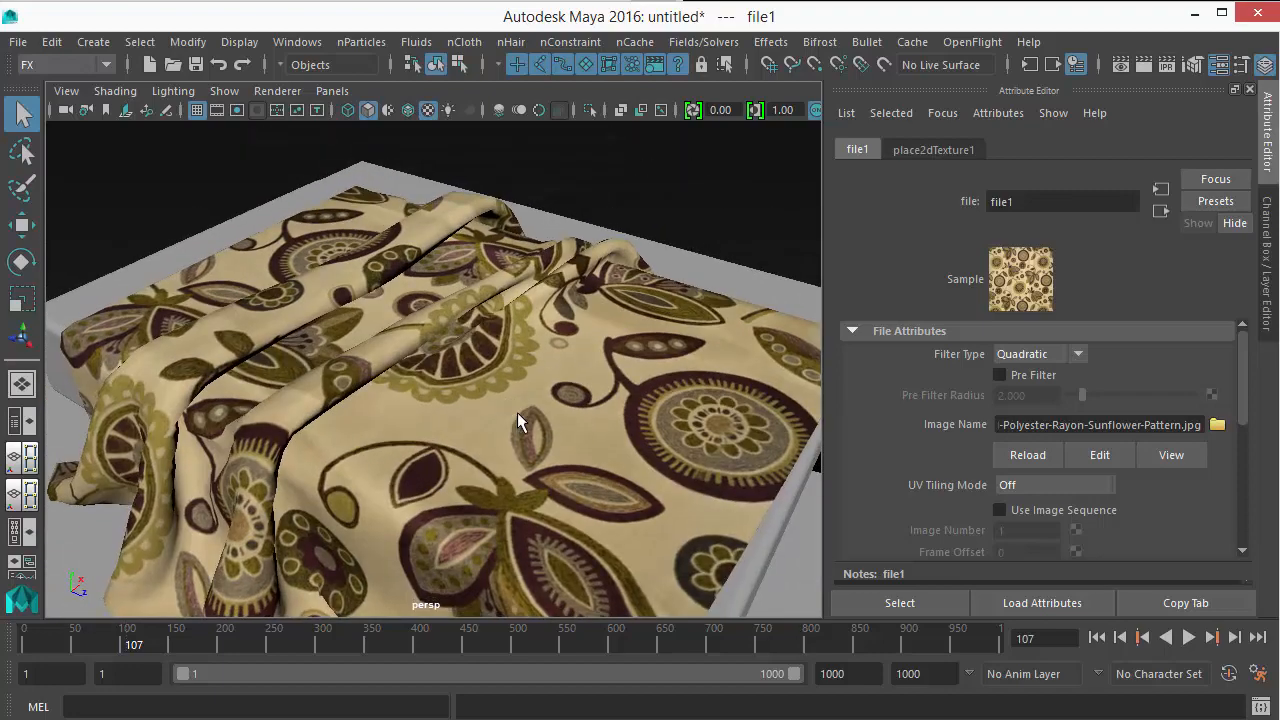
{"action": "left_click", "coordinate": [1216, 424]}
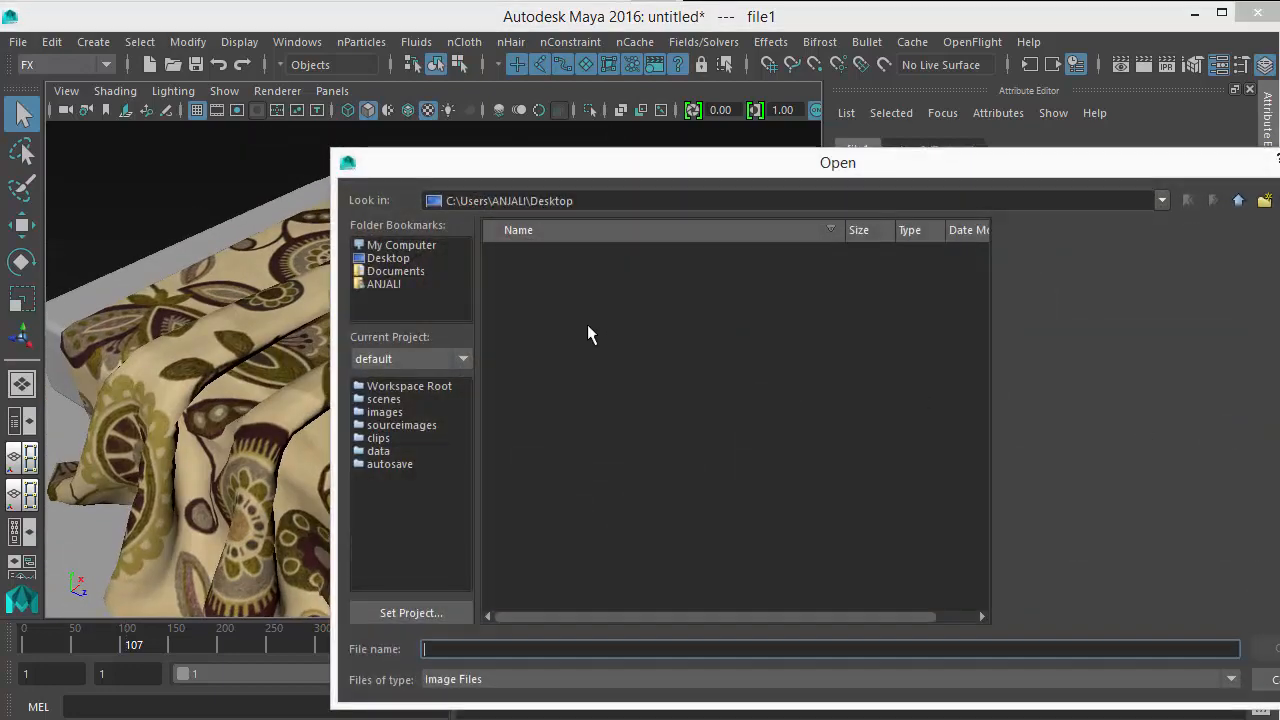
{"action": "left_click", "coordinate": [604, 252]}
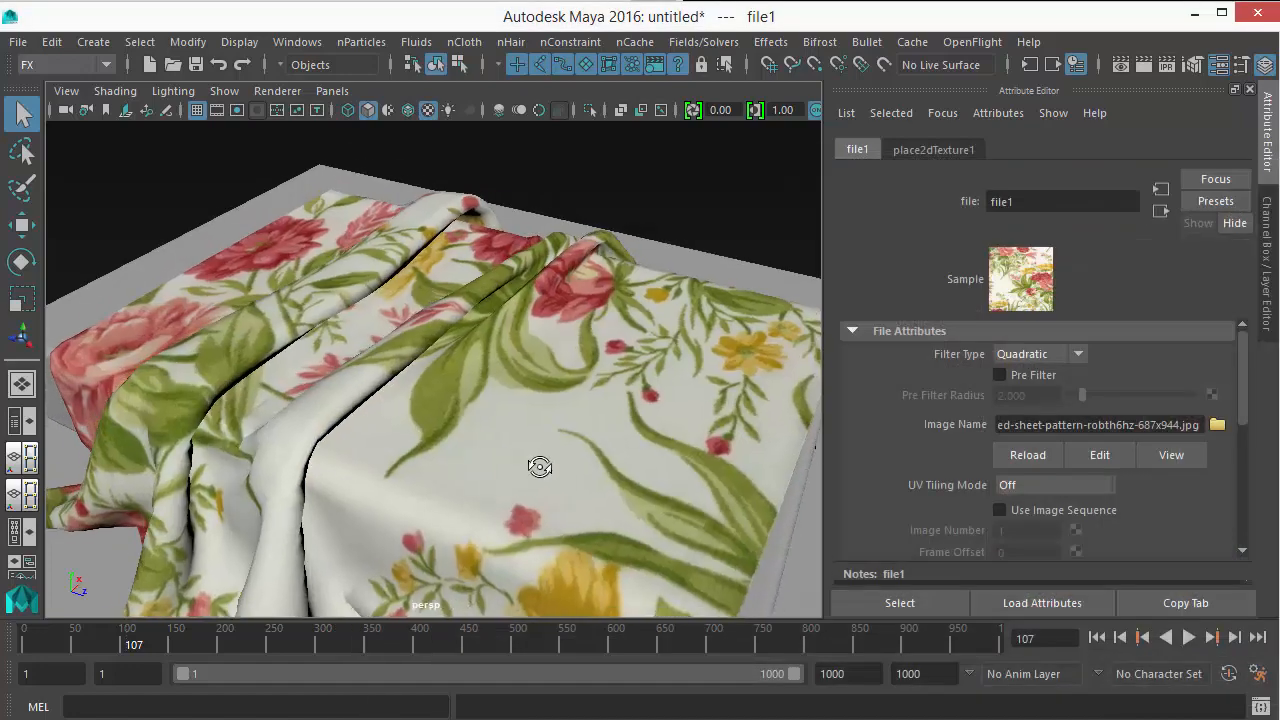
{"action": "left_click_drag", "start_coordinate": [540, 468], "coordinate": [378, 526]}
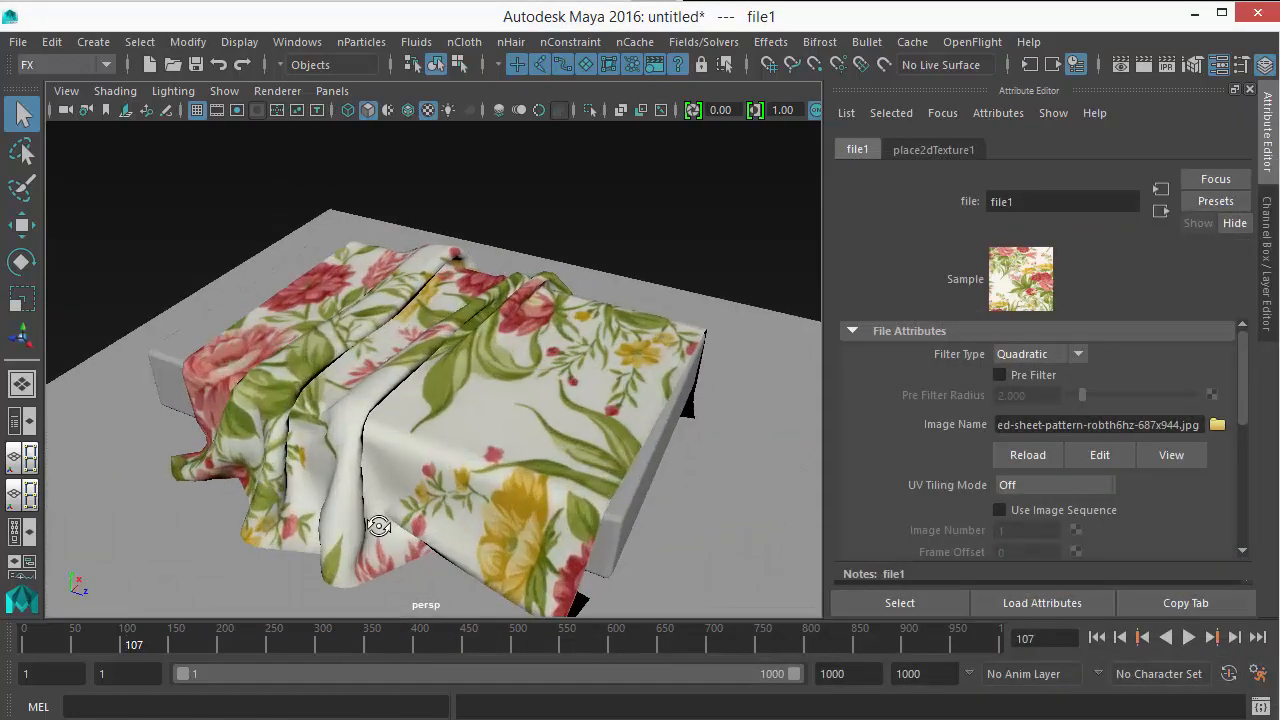
{"action": "left_click", "coordinate": [1216, 424]}
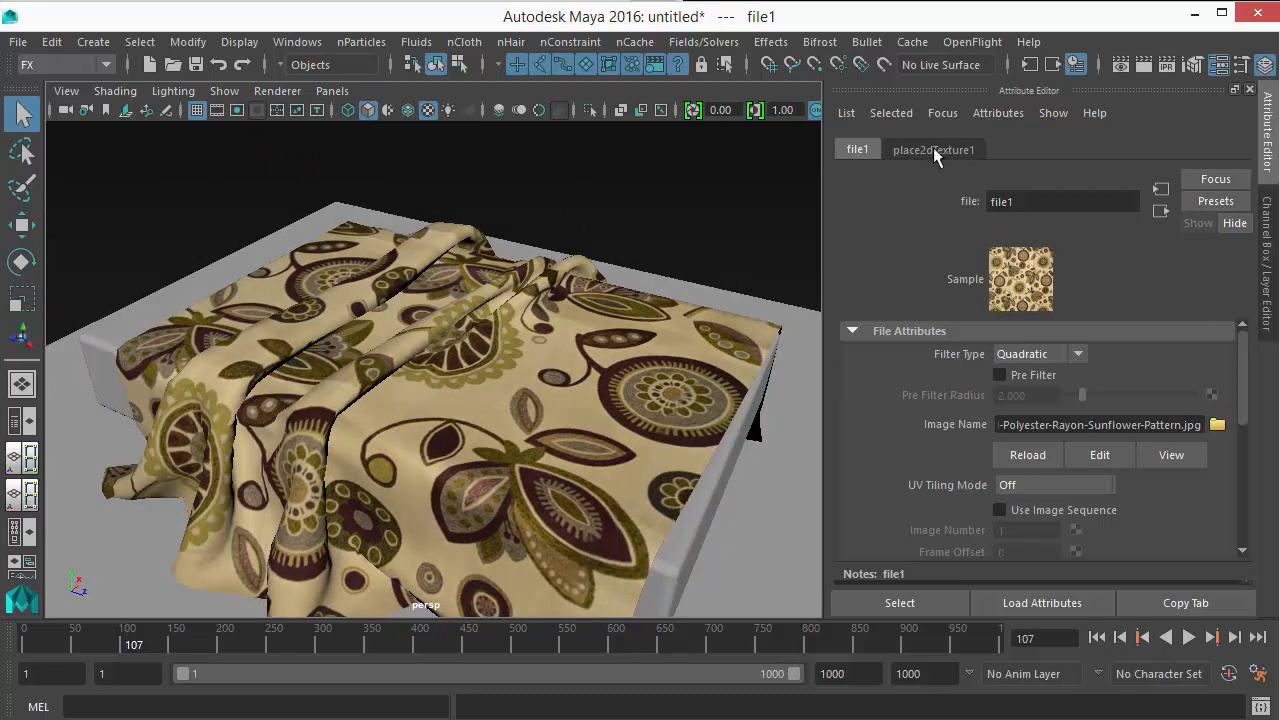
- In place2dTexture1 set Repeat UV to 2.000 and 2.000 so the pattern tiles twice each way
{"action": "left_click", "coordinate": [932, 148]}
{"action": "type", "text": "2"}
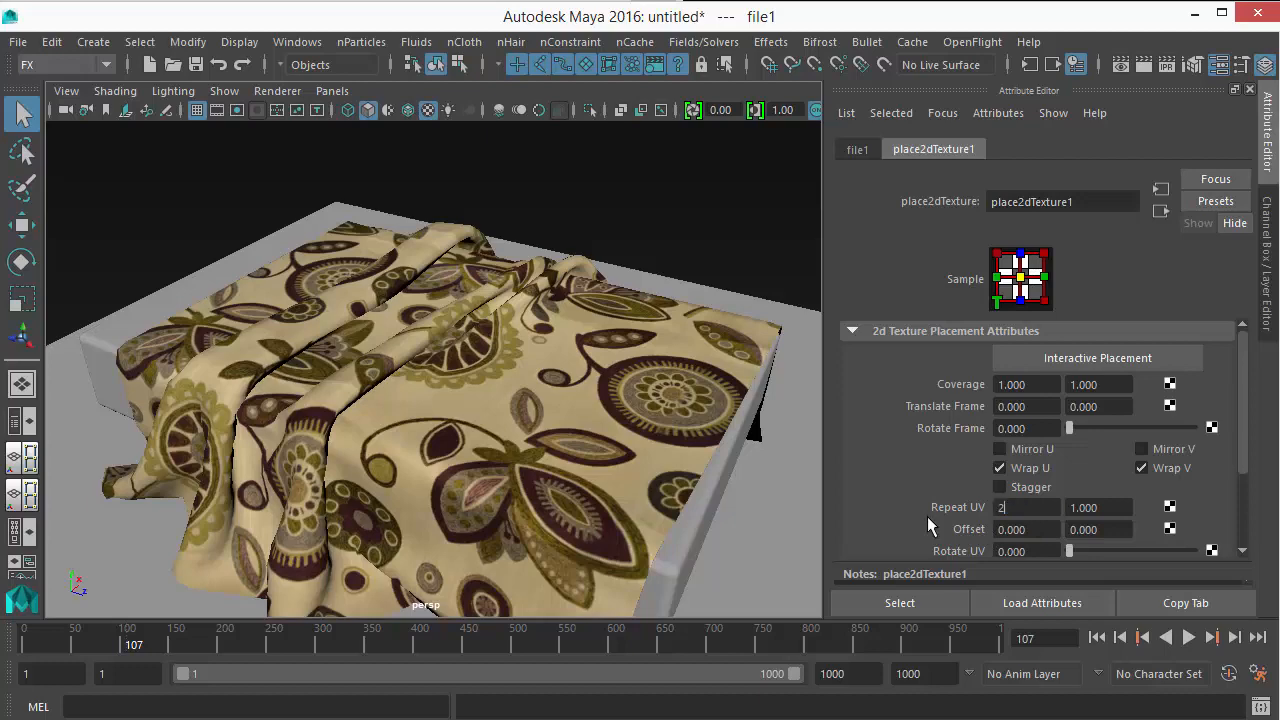
{"action": "key", "text": "Tab"}
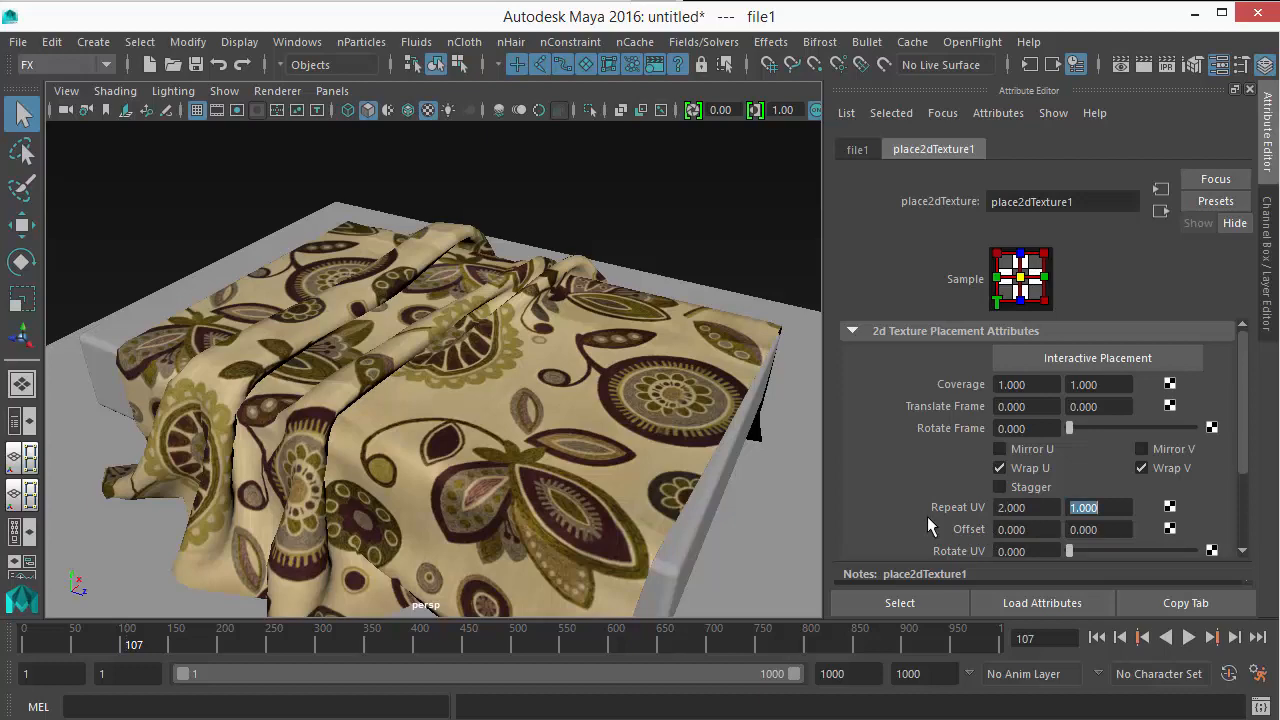
{"action": "type", "text": "2.000"}
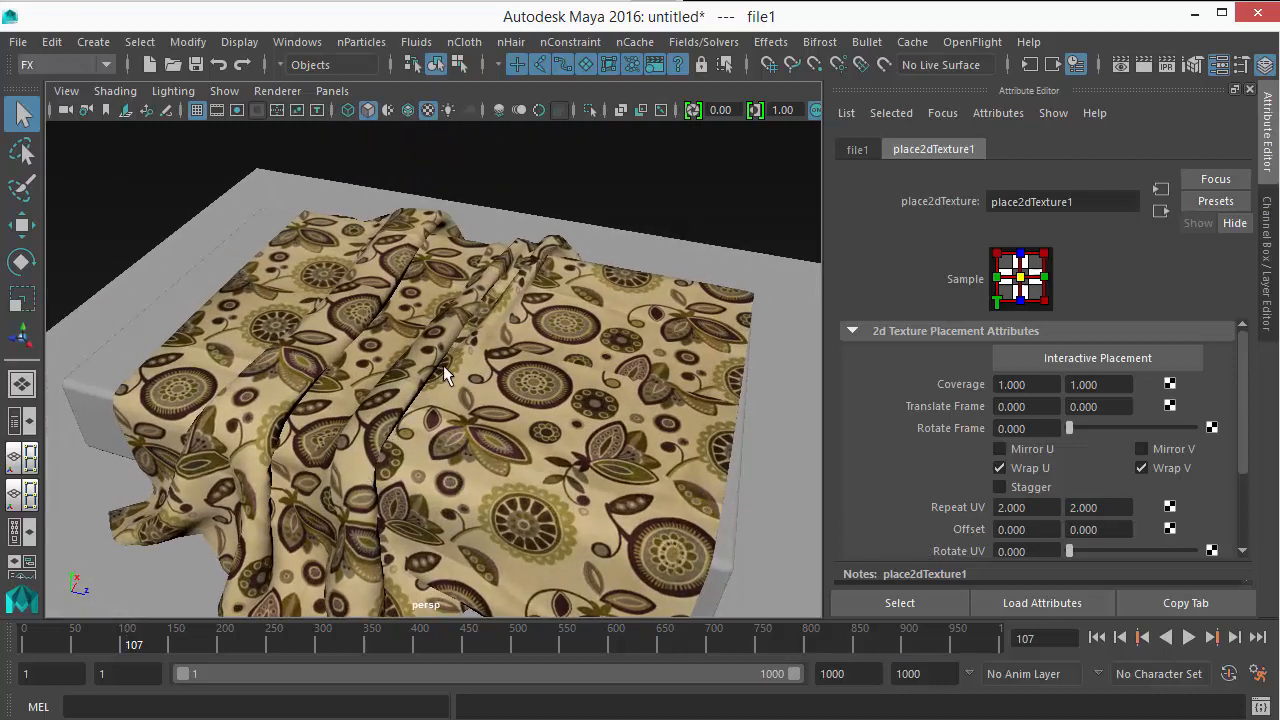
{"action": "left_click_drag", "start_coordinate": [444, 376], "coordinate": [360, 344]}
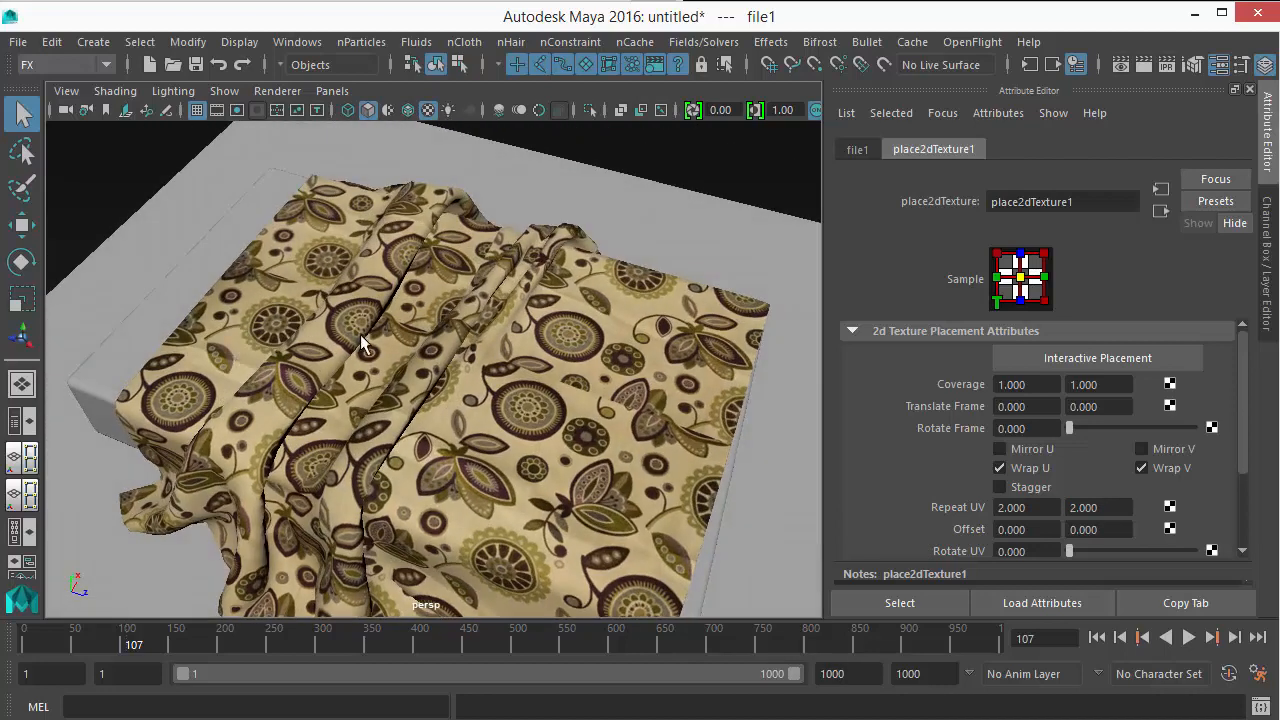
{"action": "mouse_move", "coordinate": [524, 260]}
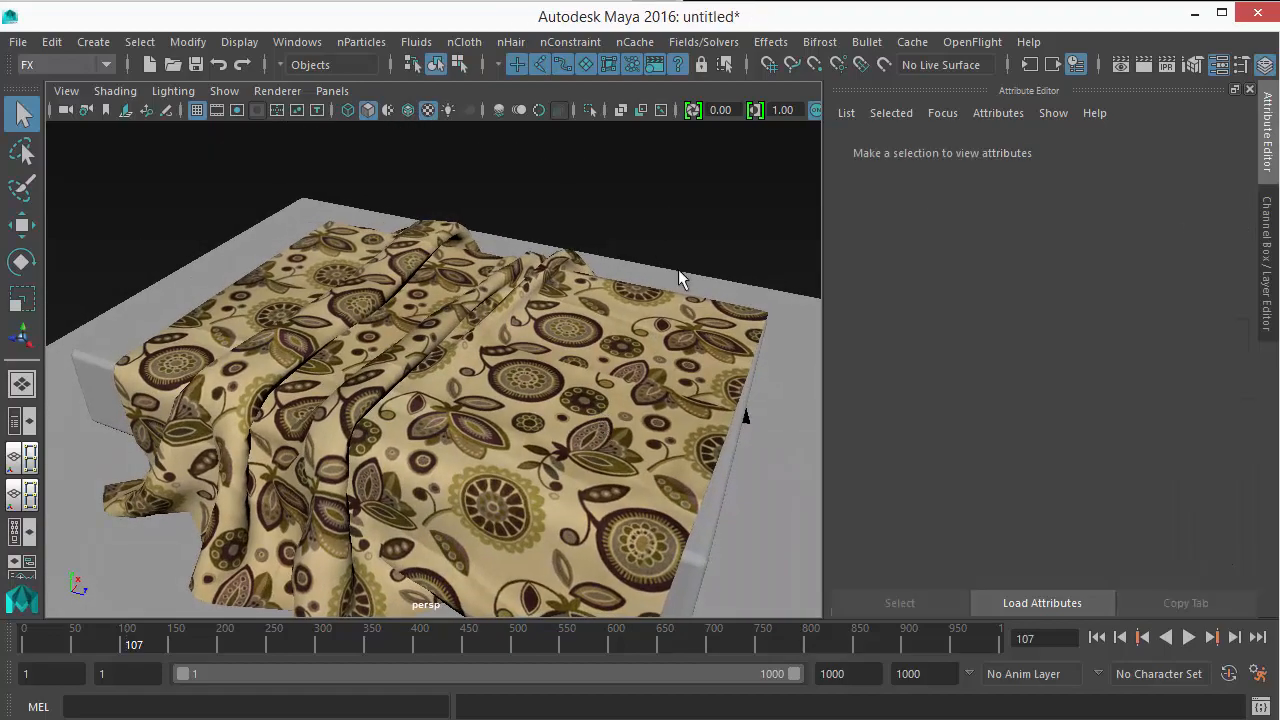
- Expand the viewport to full screen and orbit down close to the tiled sunflower sheet on the bed
{"action": "key", "text": "space"}
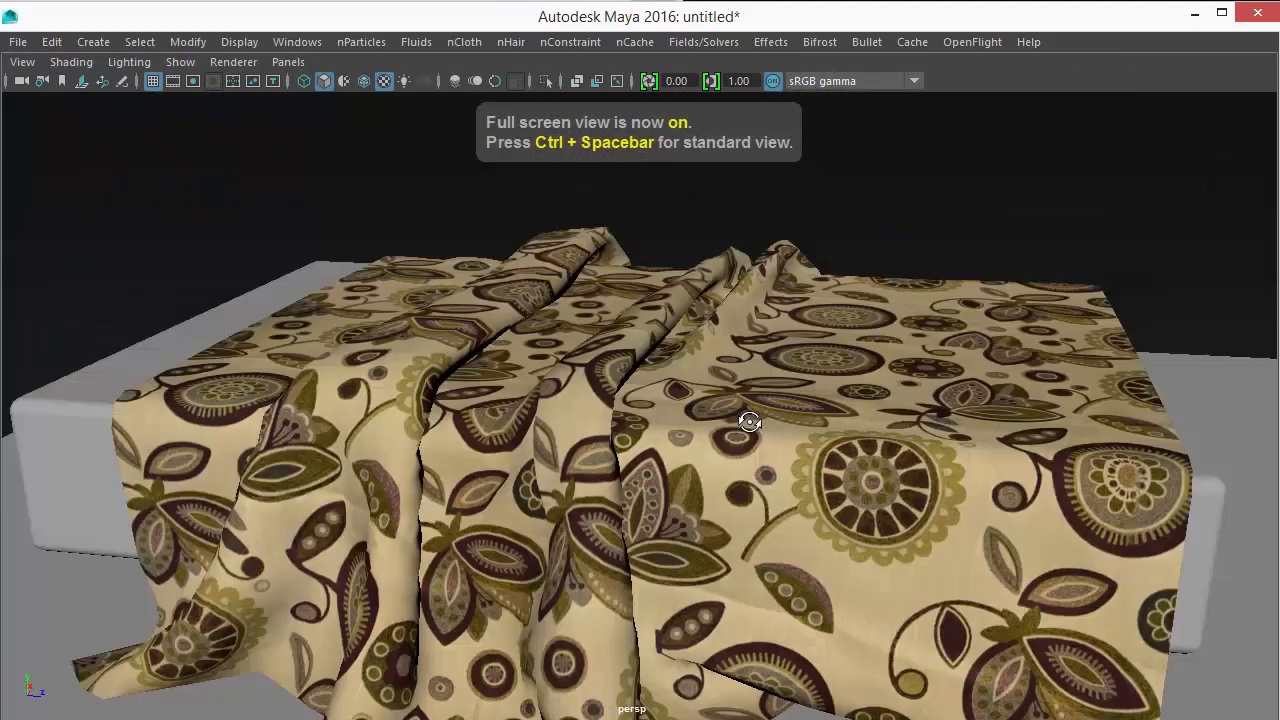
{"action": "left_click_drag", "start_coordinate": [750, 420], "coordinate": [476, 520]}
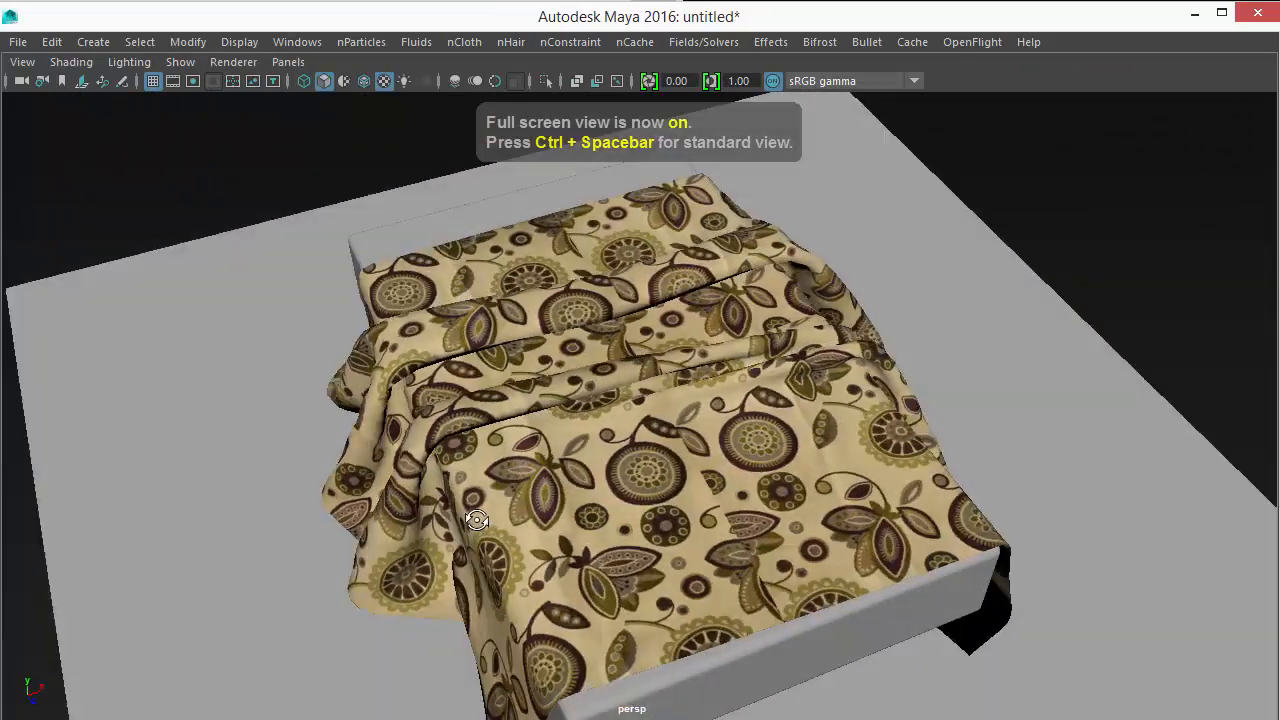
{"action": "left_click_drag", "start_coordinate": [476, 520], "coordinate": [650, 482]}
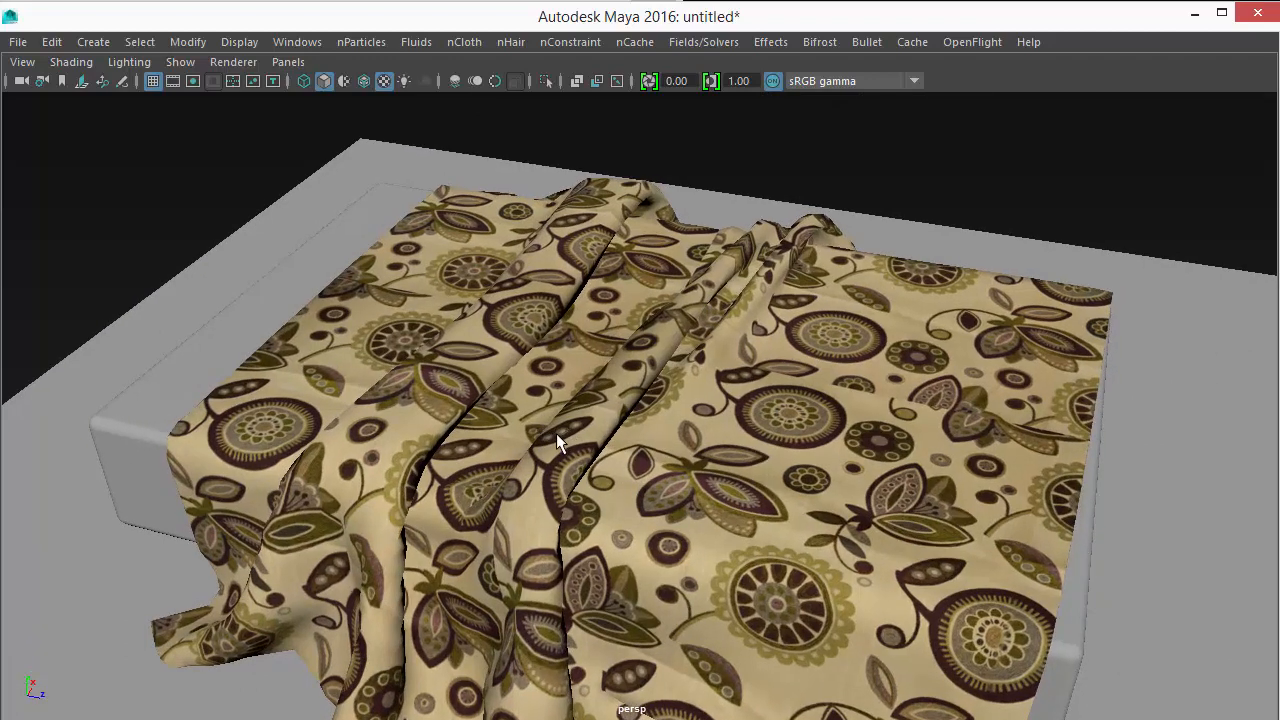
{"action": "mouse_move", "coordinate": [544, 448]}
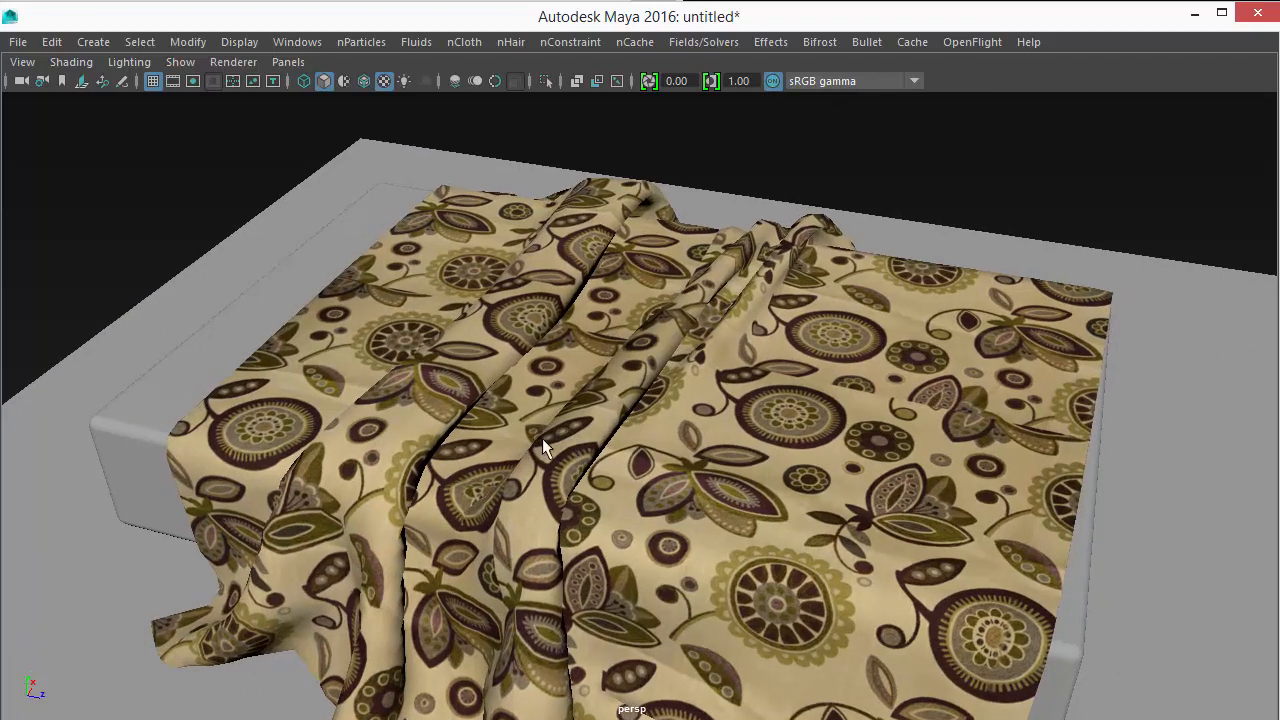